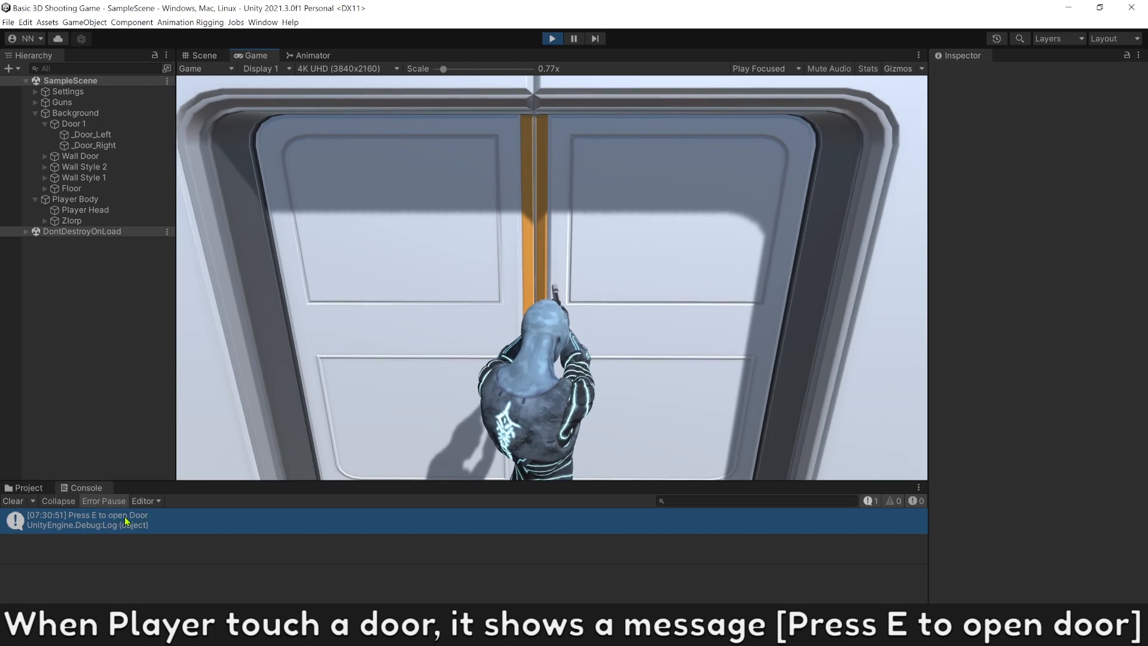
In Play mode, press E at the doors to try opening and walking through them.
key("e")
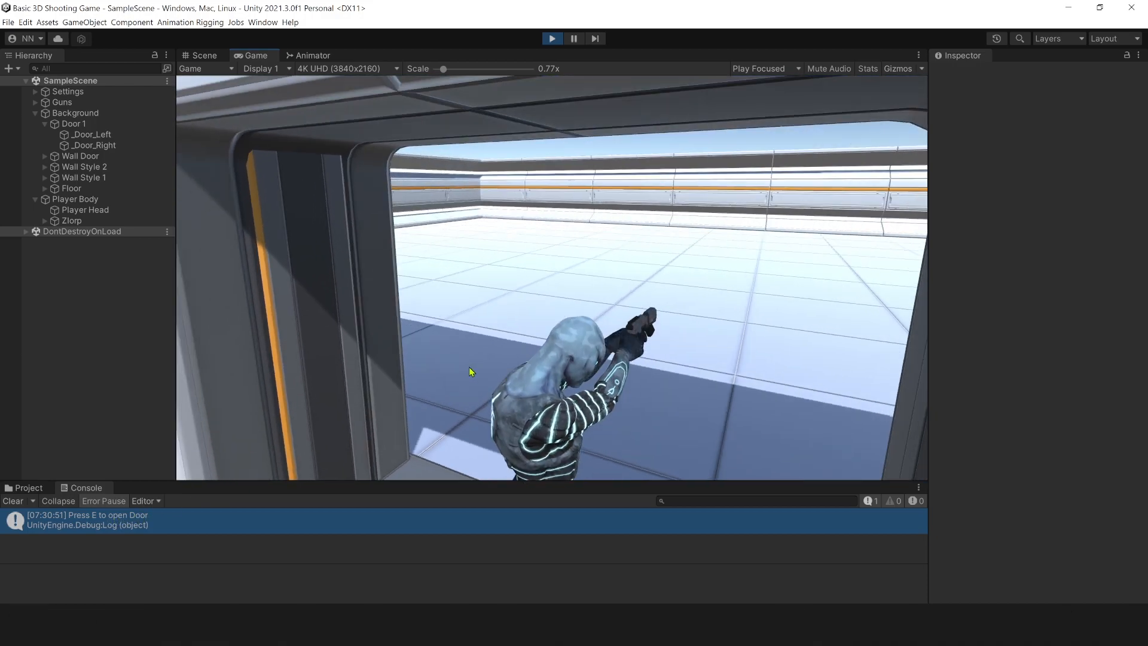
key("e")
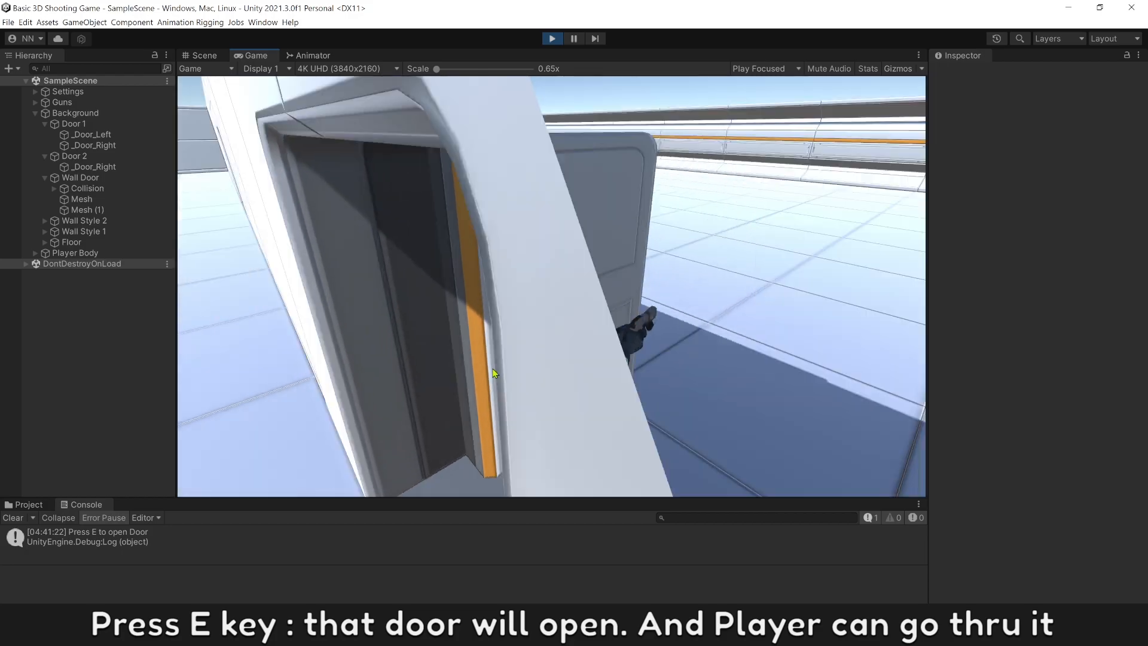
key("e")
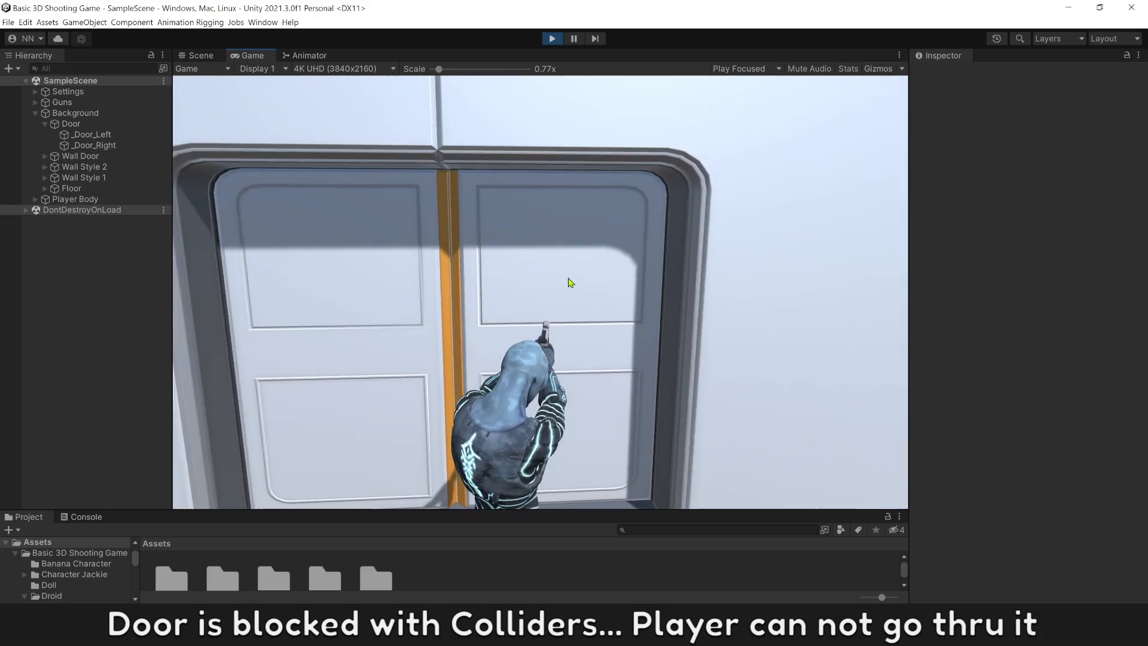
Select _Door_Left, enter 1.92, and slide it aside with the Move tool.
left_click(91, 134)
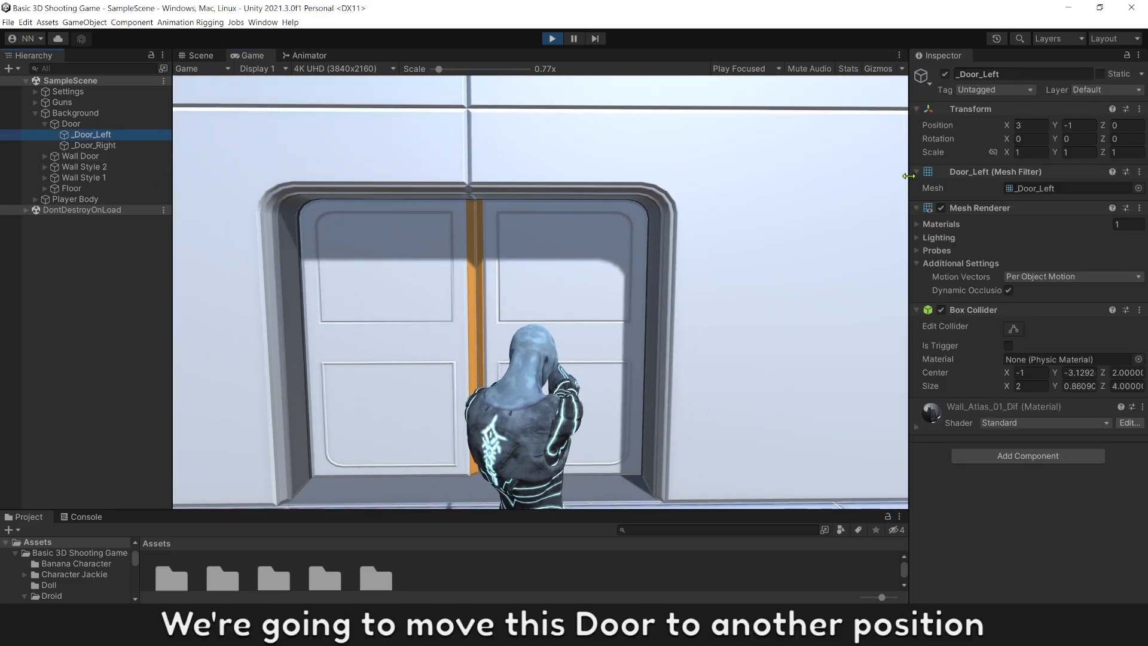
type("1.92")
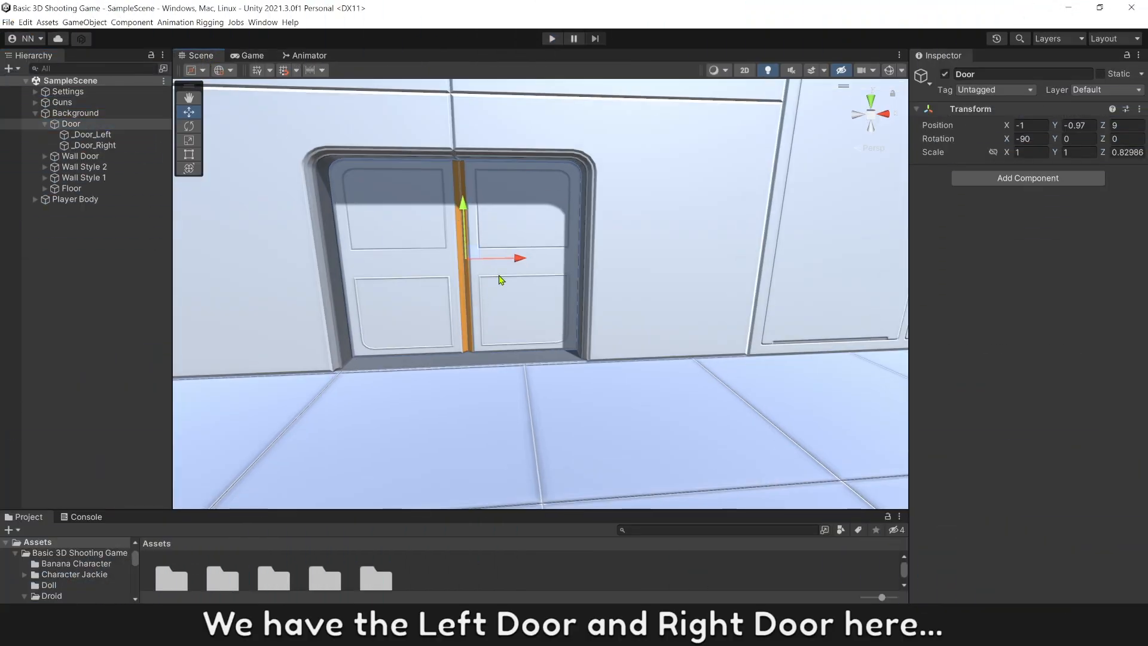
left_click(92, 135)
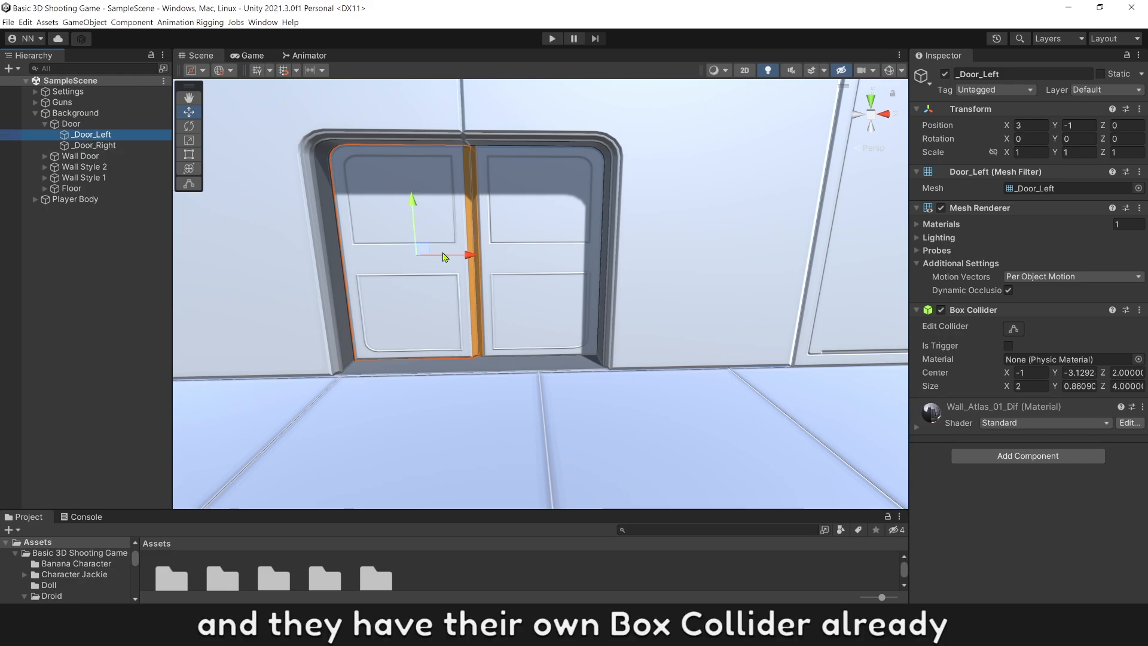
left_click_drag(467, 255, 344, 253)
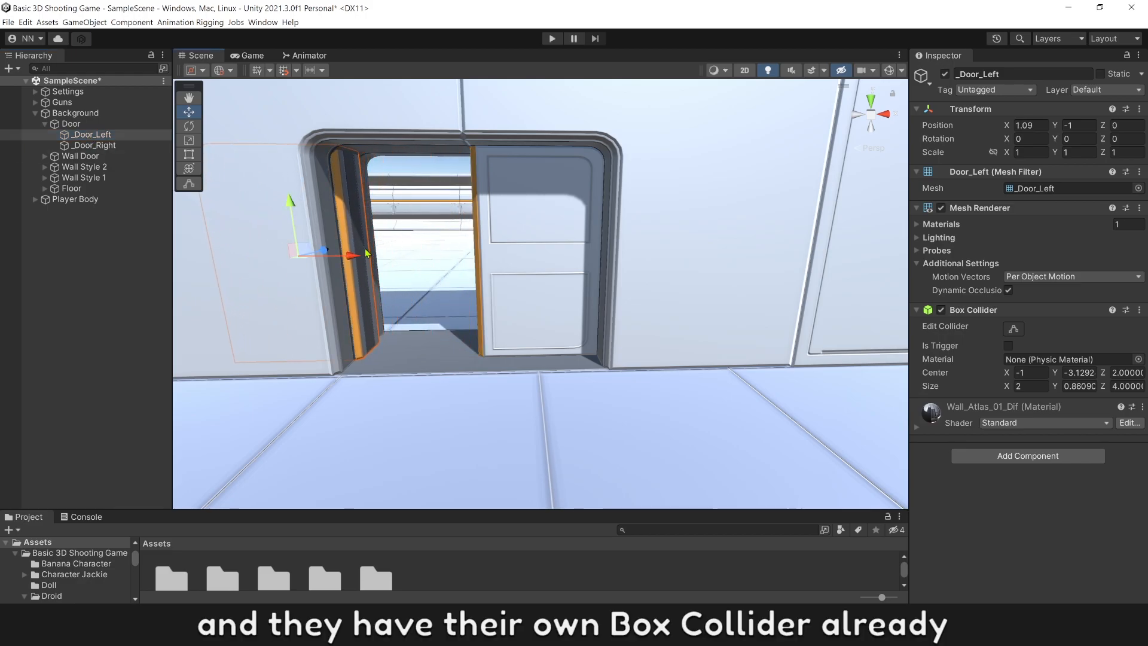
Select _Door_Right, then the parent Door object to add a component.
left_click(94, 145)
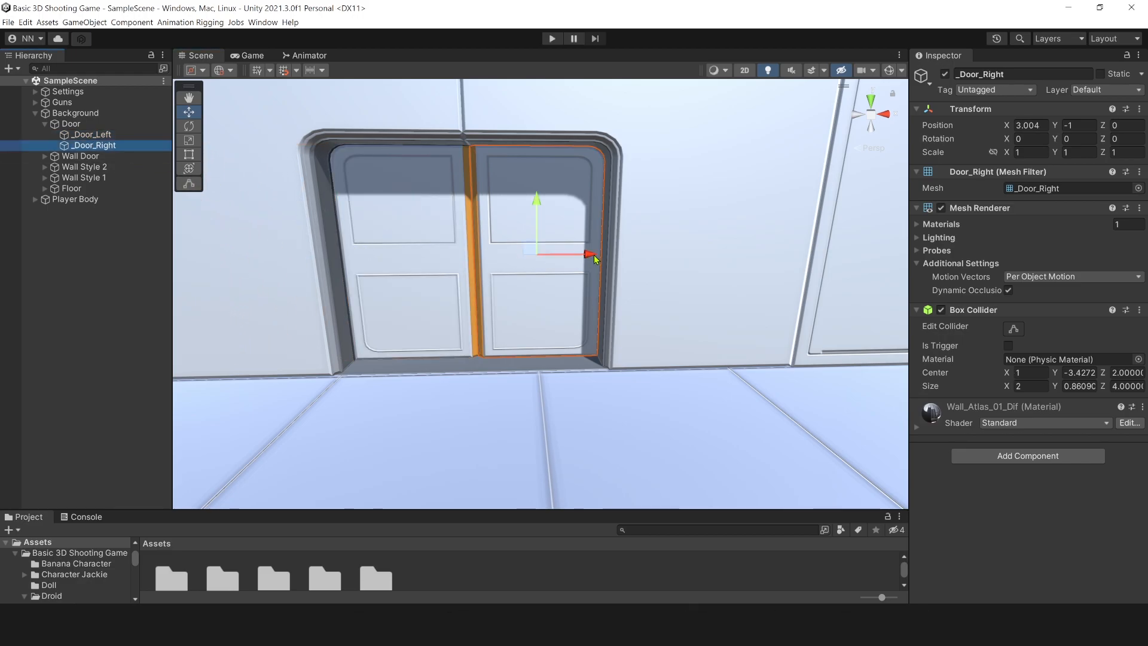
left_click(71, 124)
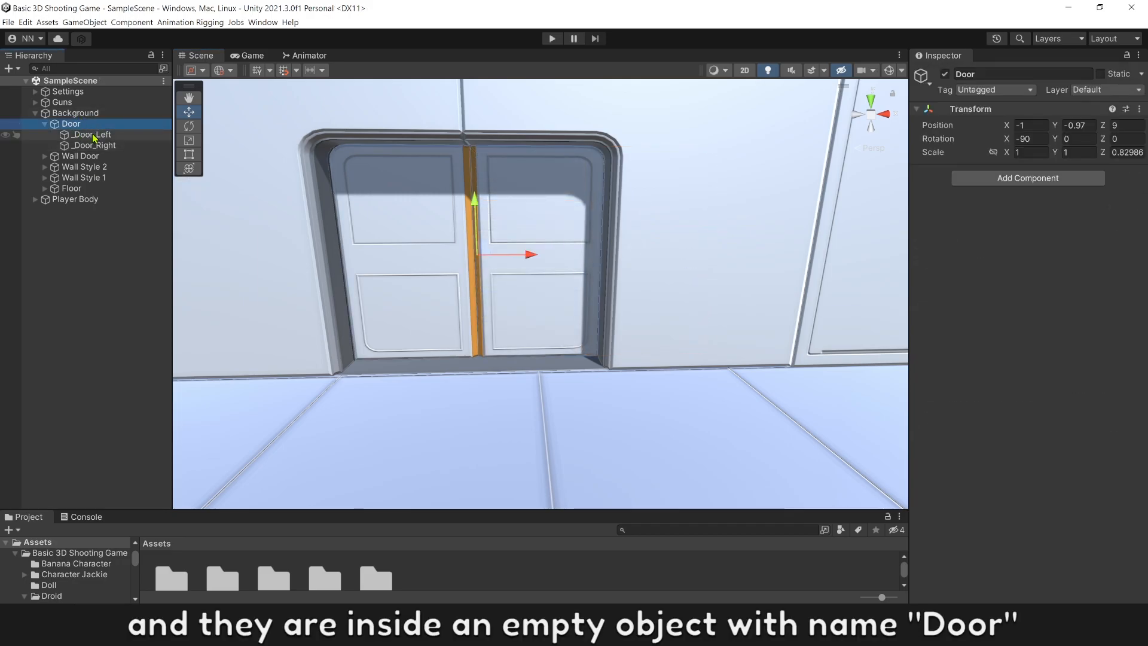
mouse_move(237, 156)
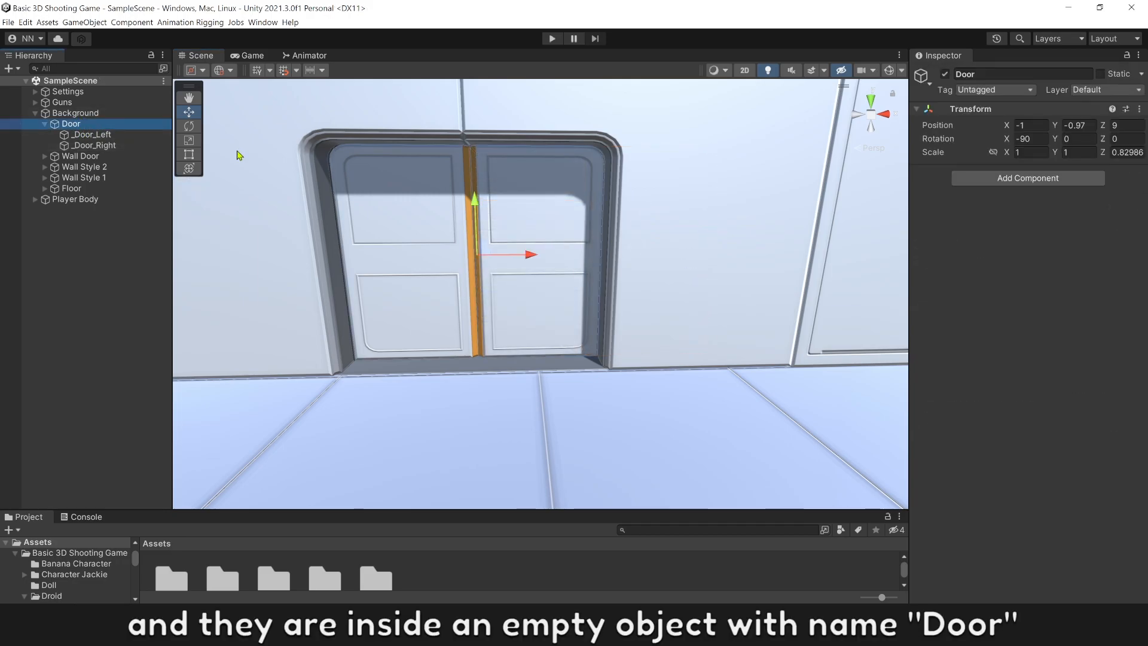
left_click(1026, 178)
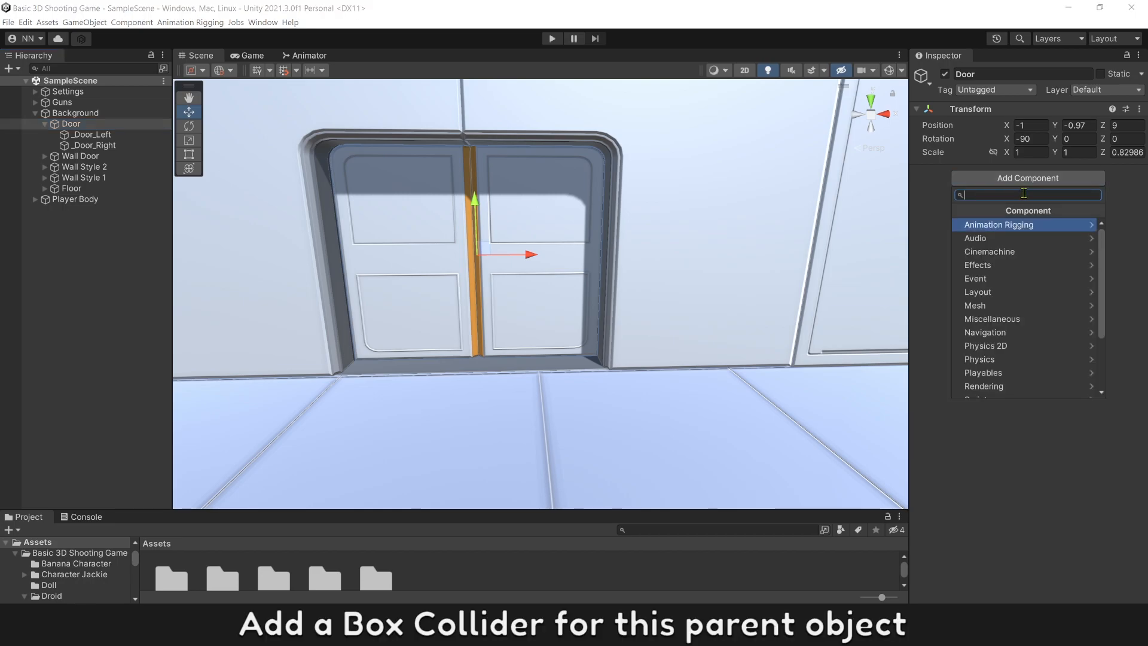
Add a Box Collider to Door, size it around the doorway, and tick Is Trigger.
type("Box c")
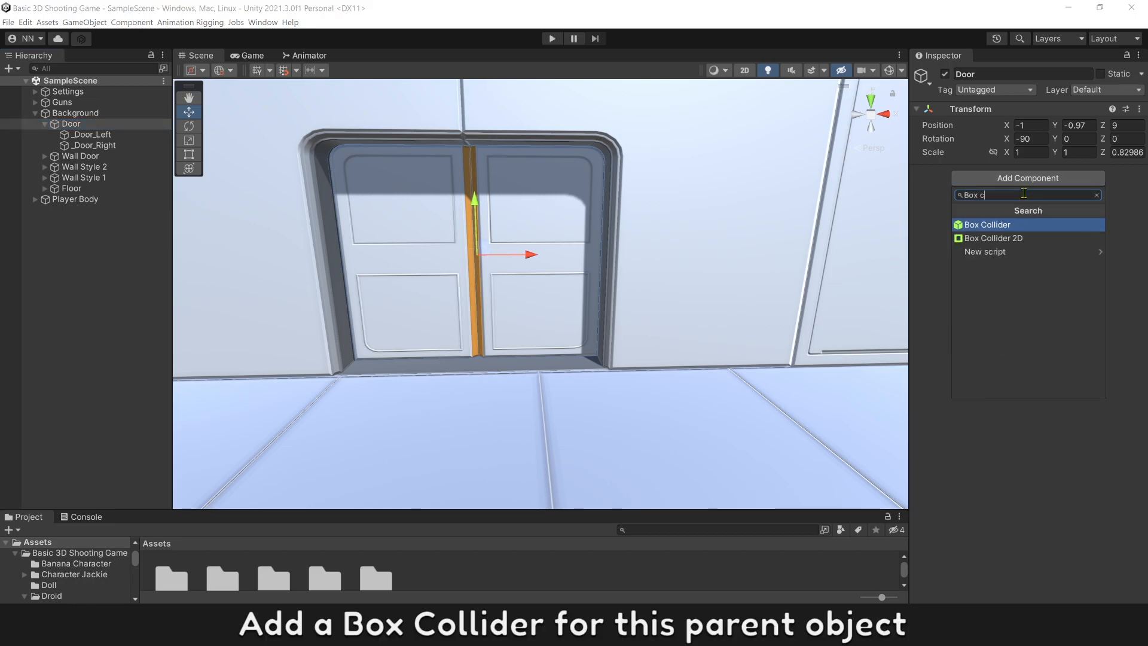
left_click(986, 224)
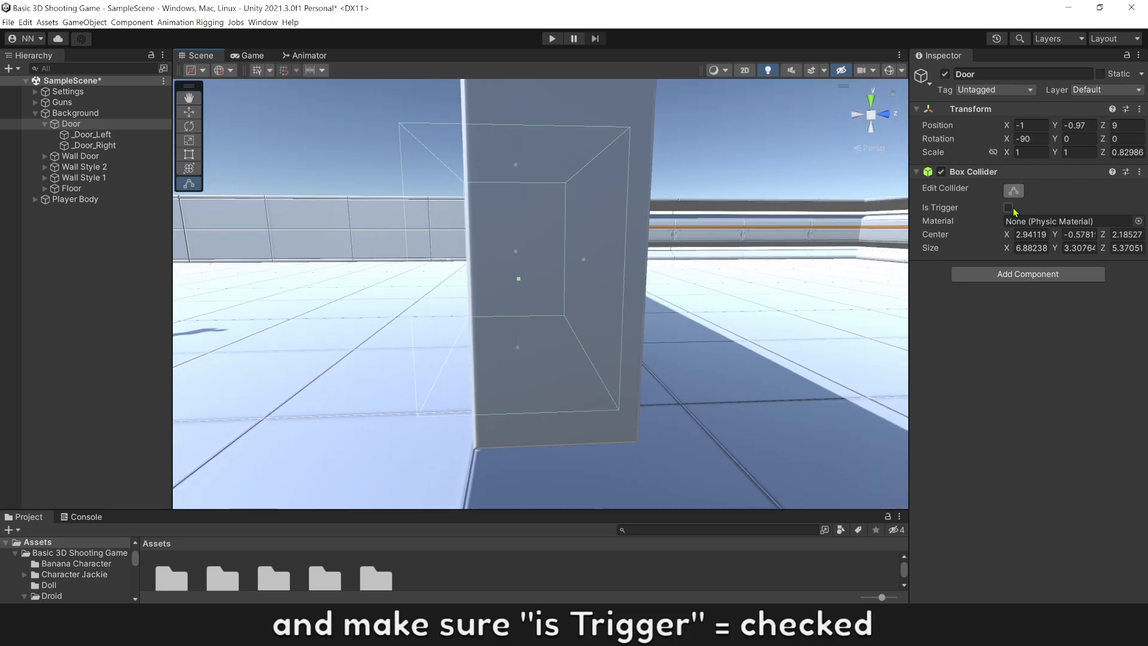
left_click(1008, 208)
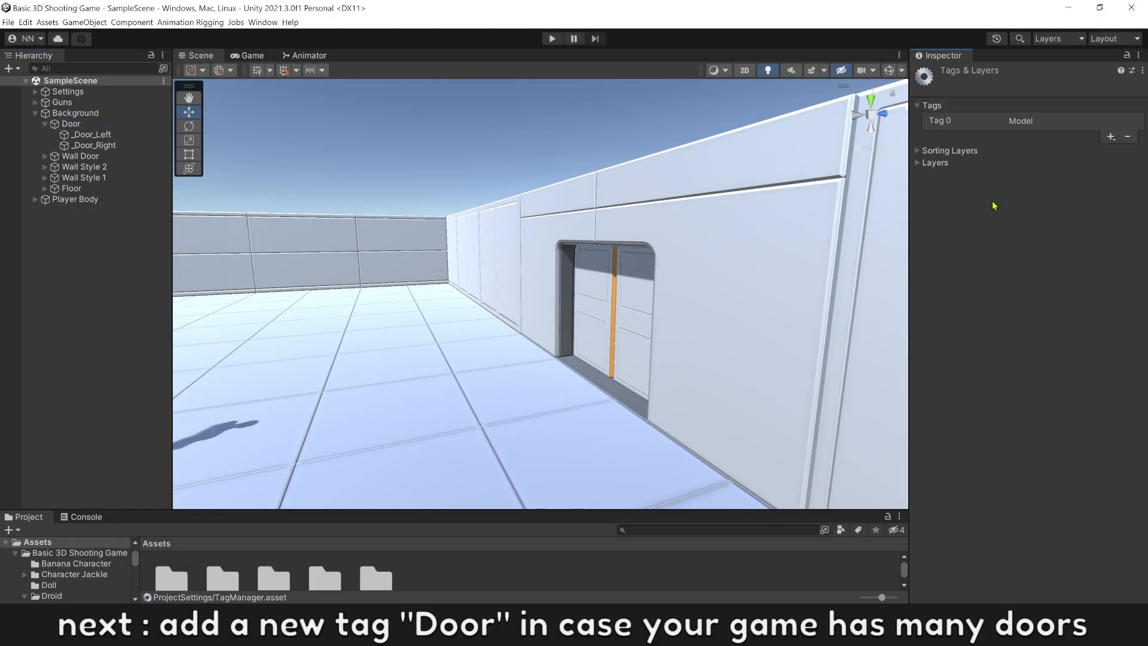
Save a new 'Door' tag, assign it to the door, and rename it 'Door 1'.
type("Do")
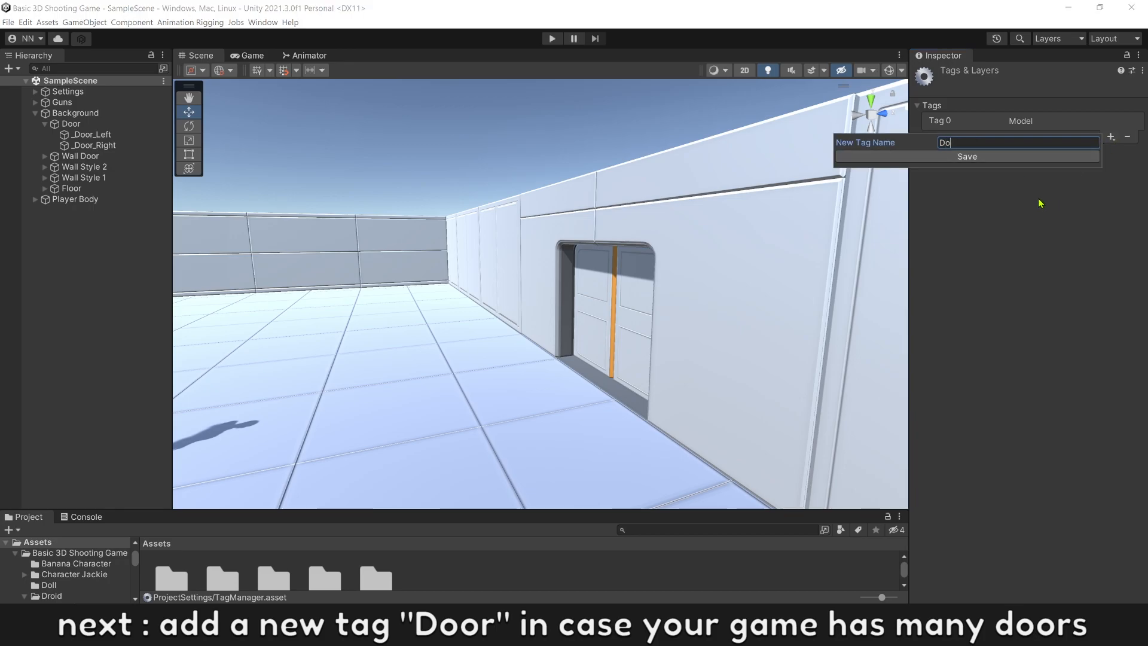
left_click(965, 156)
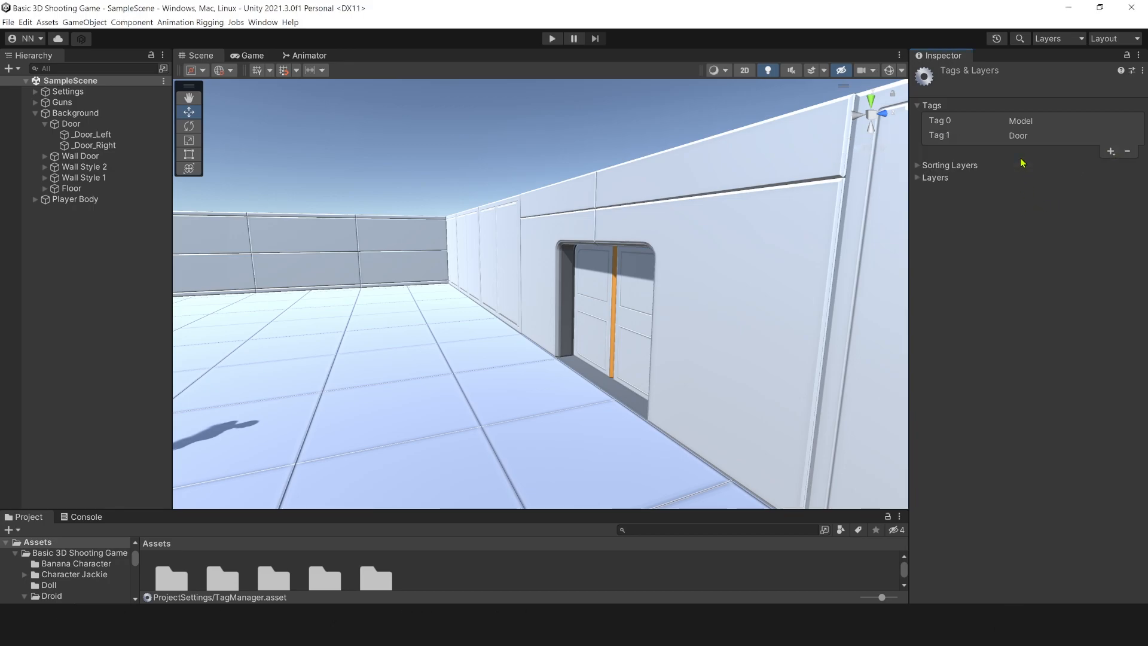
left_click(71, 123)
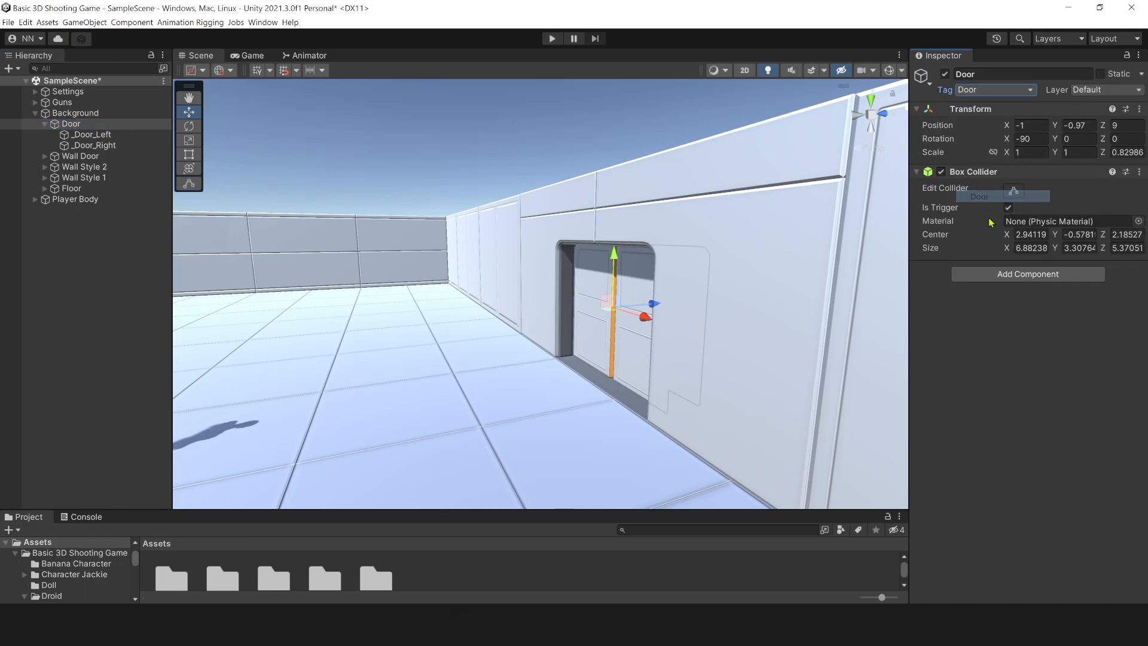
double_click(71, 124)
type(" 1")
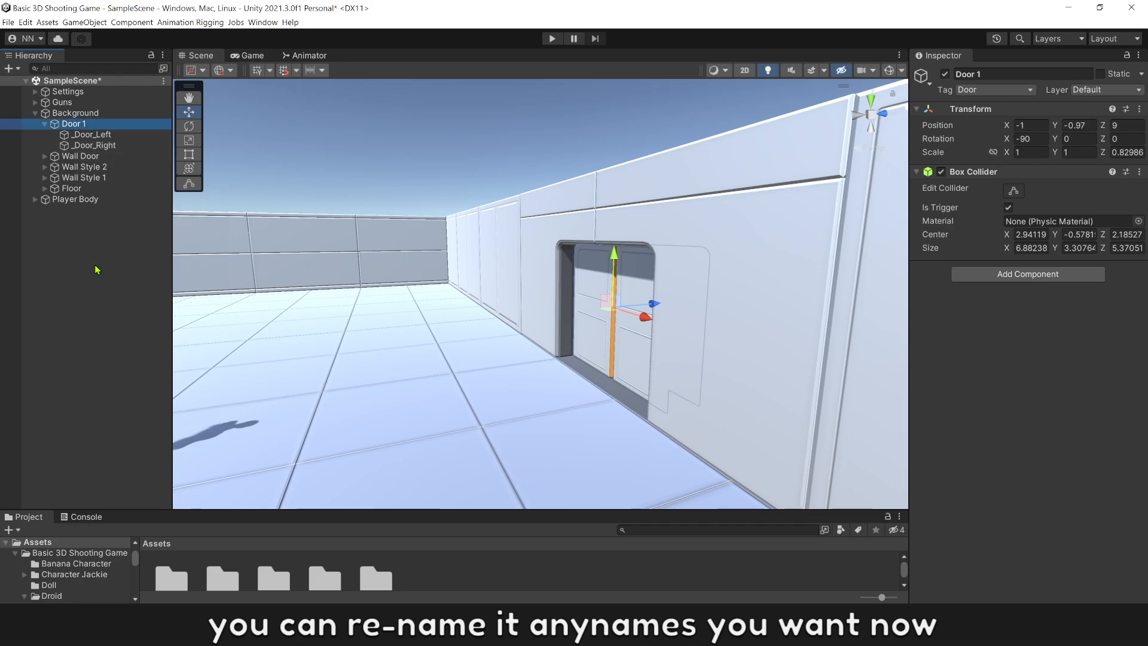
left_click(75, 198)
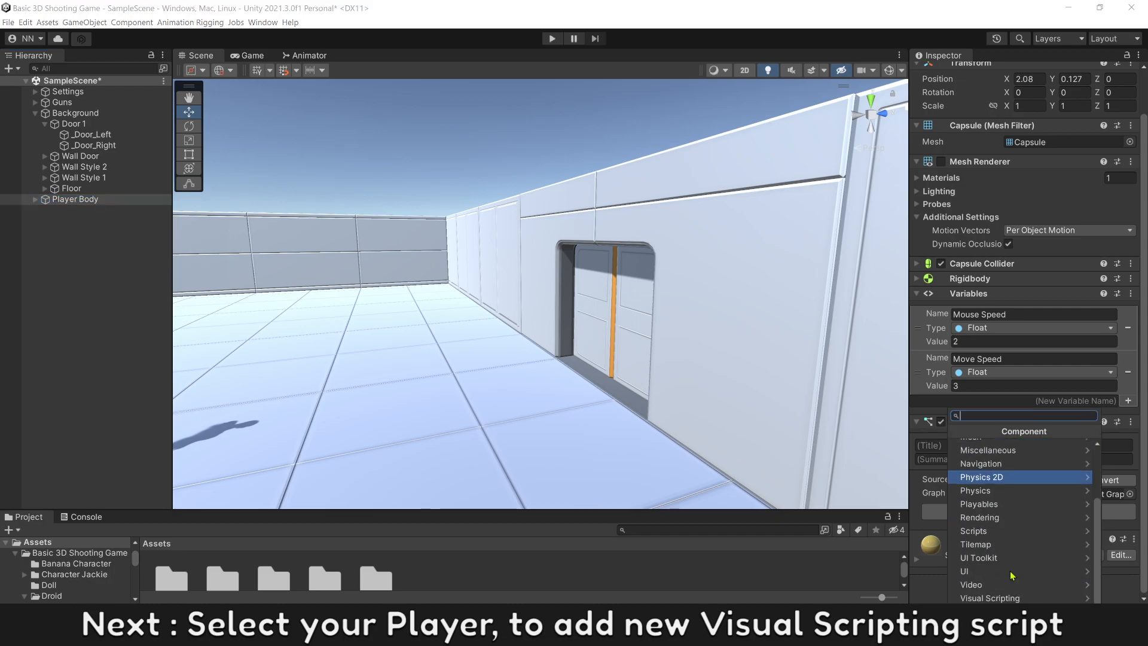
Add a Script Machine to Player Body and save its new graph as 'Door'.
left_click(990, 597)
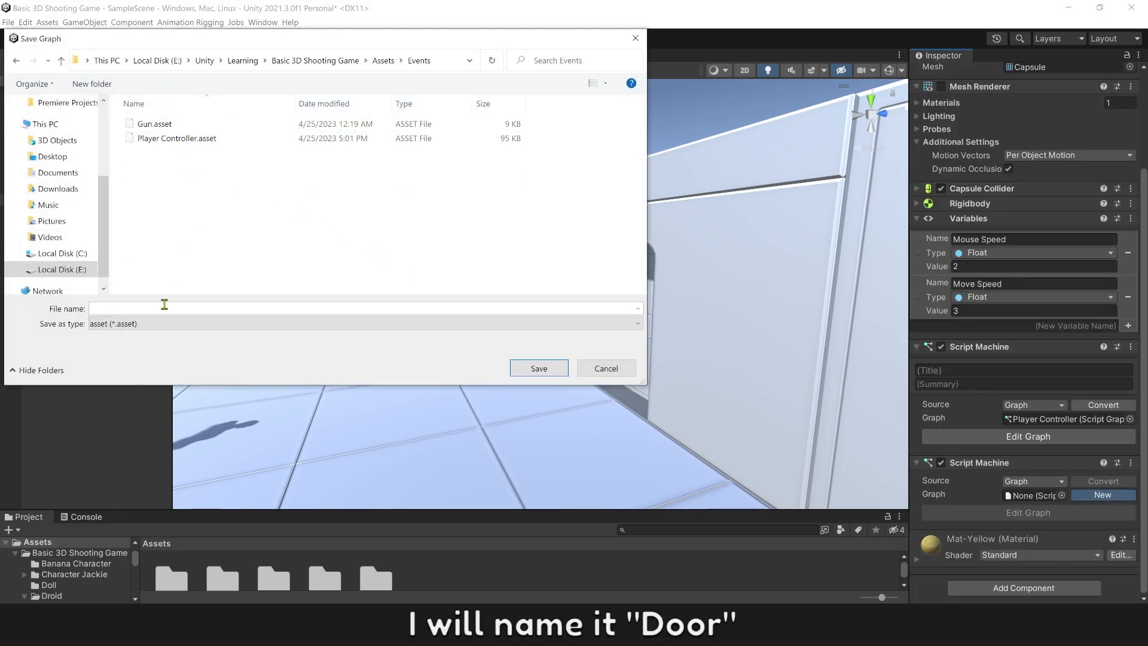
type("Door")
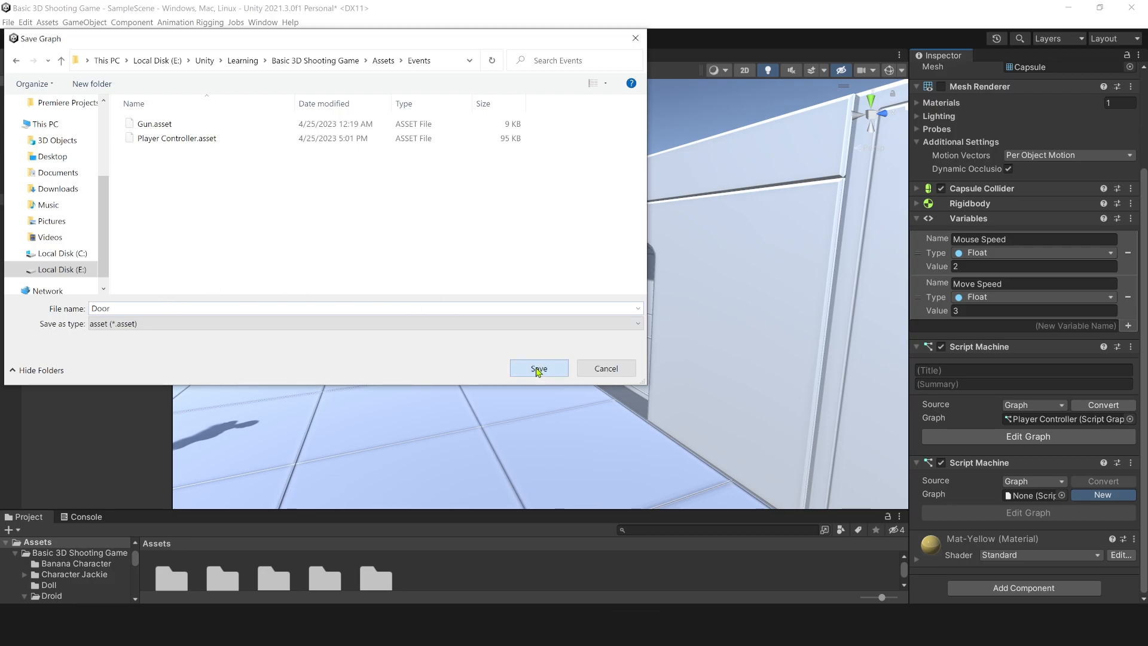
left_click(538, 368)
type("o")
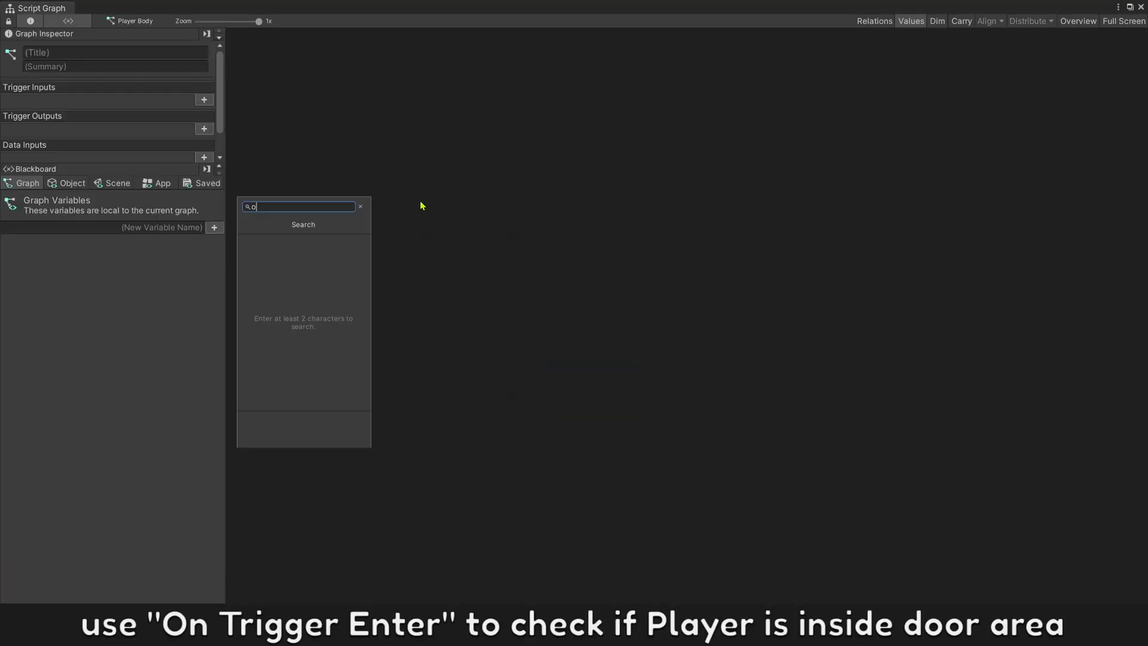
Wire On Trigger Enter into an If testing collider Get Tag equals 'Door'.
type("n trigg")
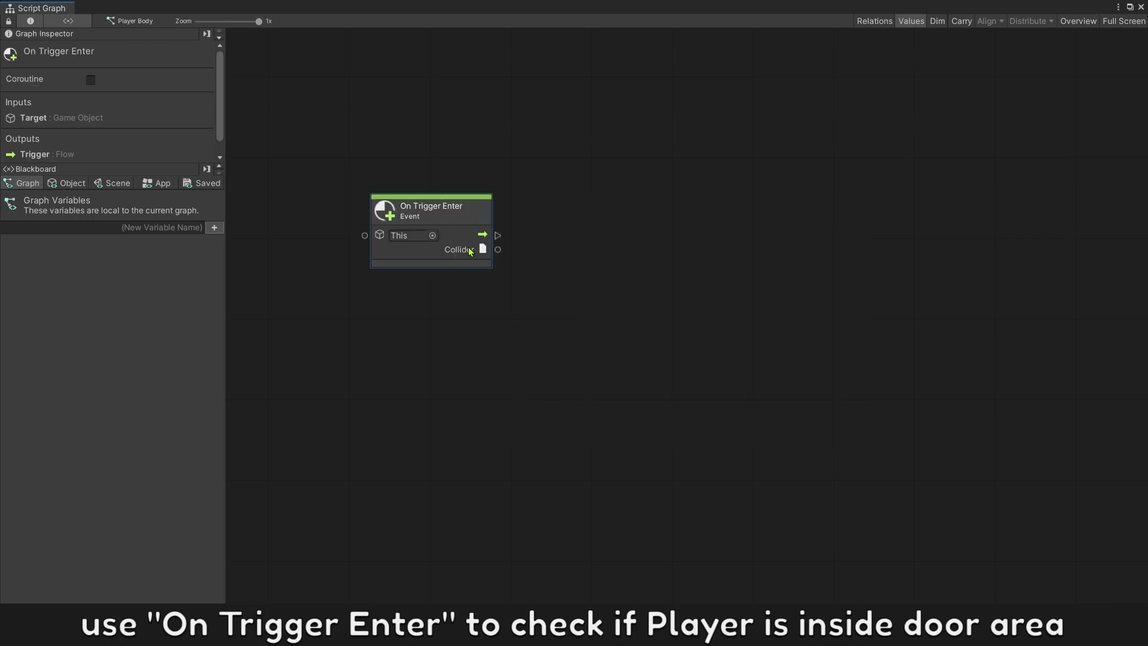
left_click_drag(430, 210, 368, 134)
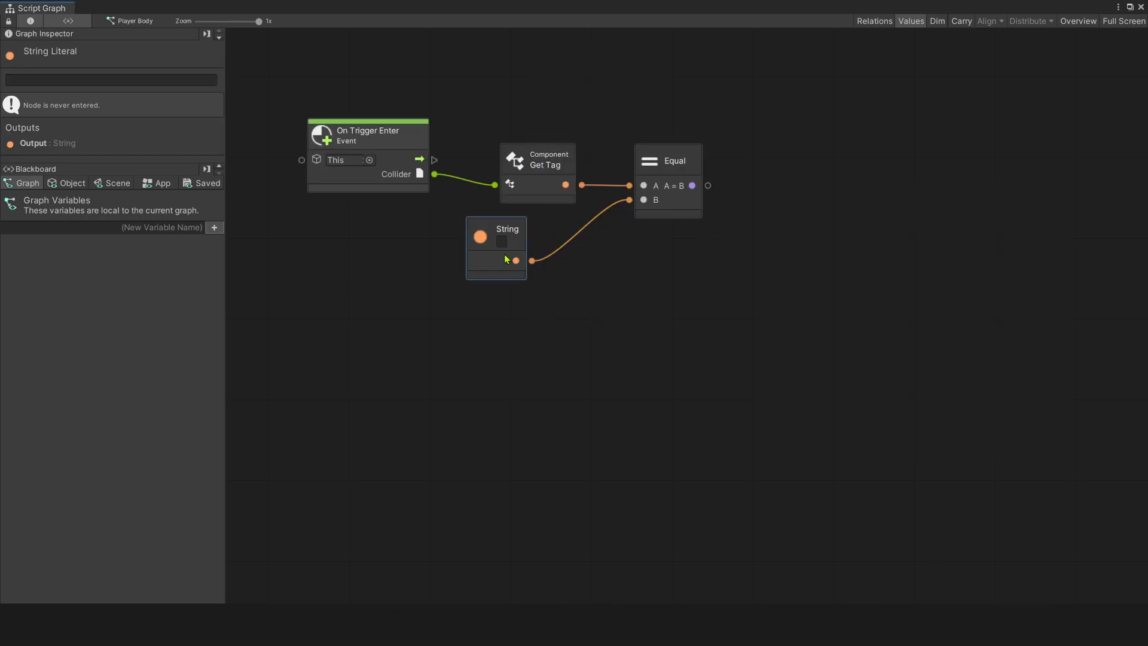
type("Door")
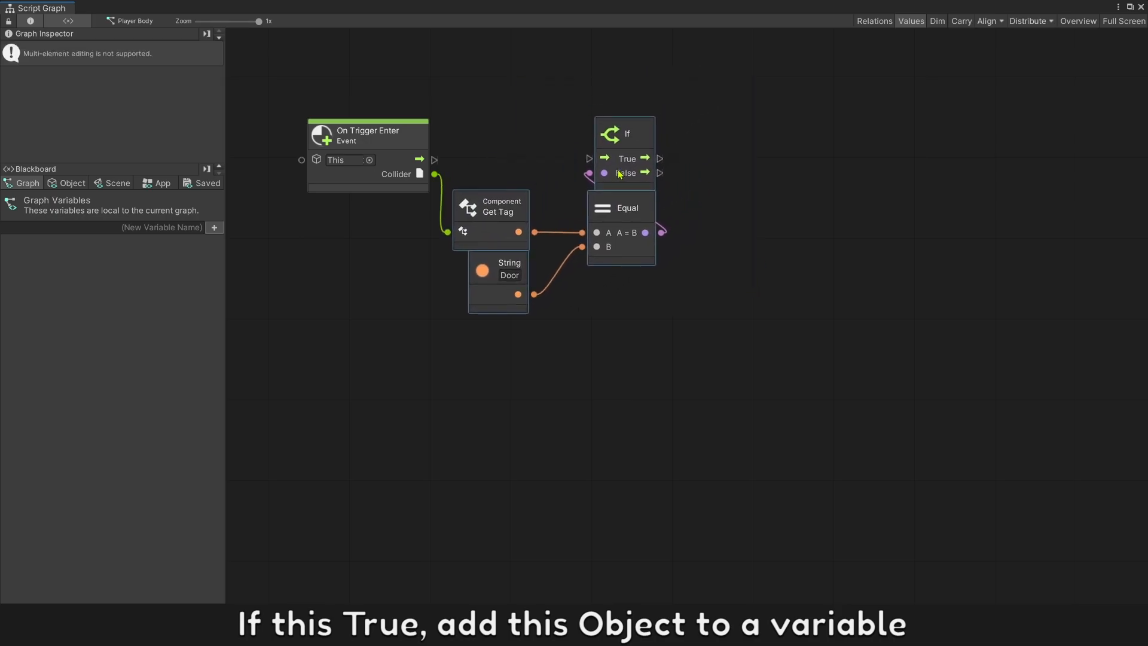
left_click_drag(434, 159, 591, 157)
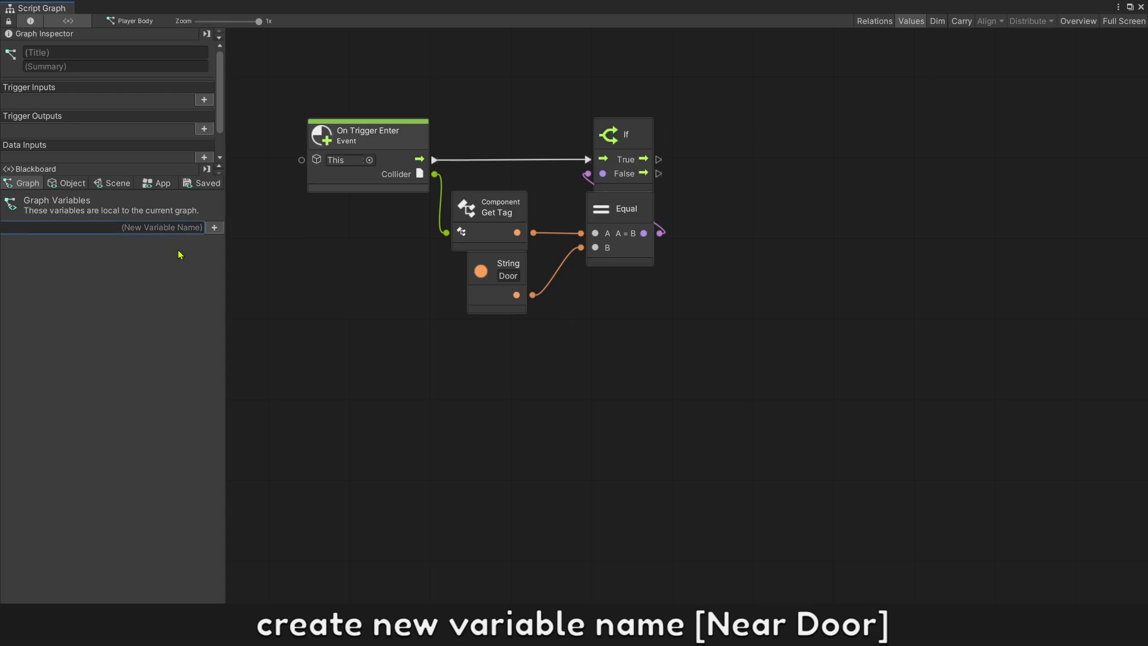
mouse_move(176, 254)
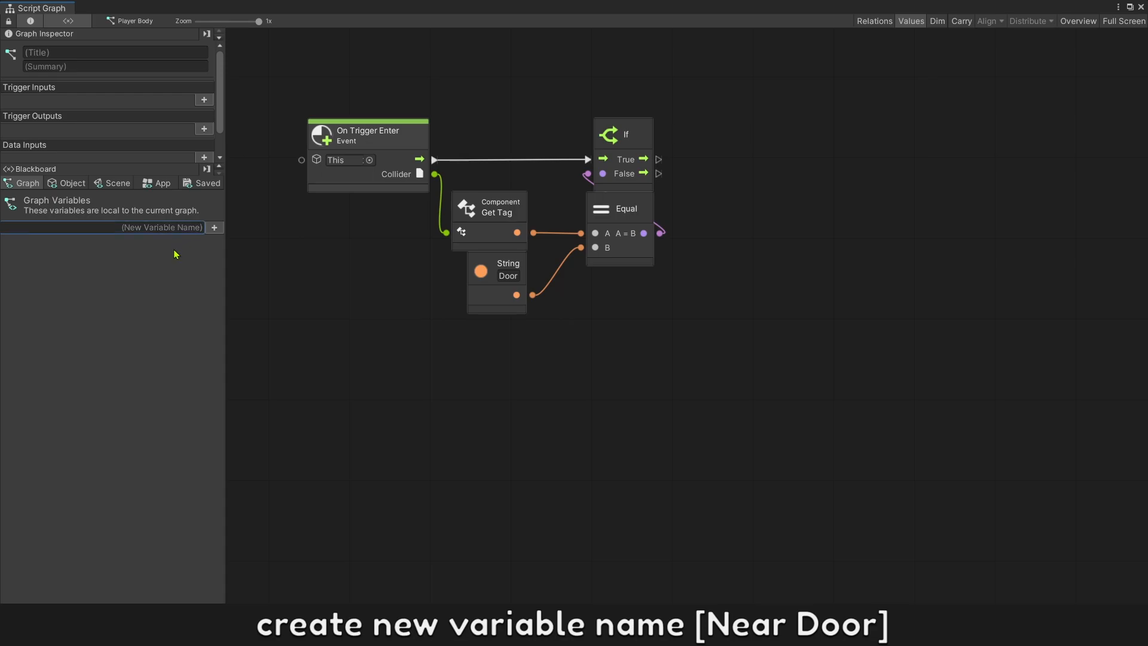
Add graph variables Near Door (Boolean) and Door Object (Game Object).
type("Near Door")
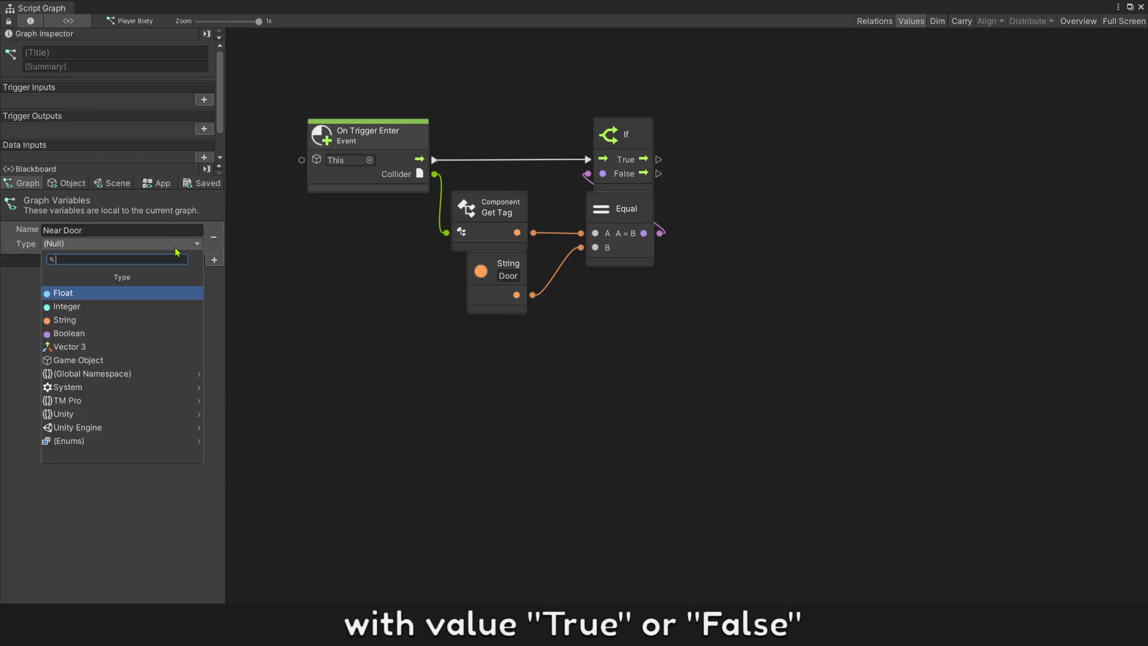
left_click(68, 333)
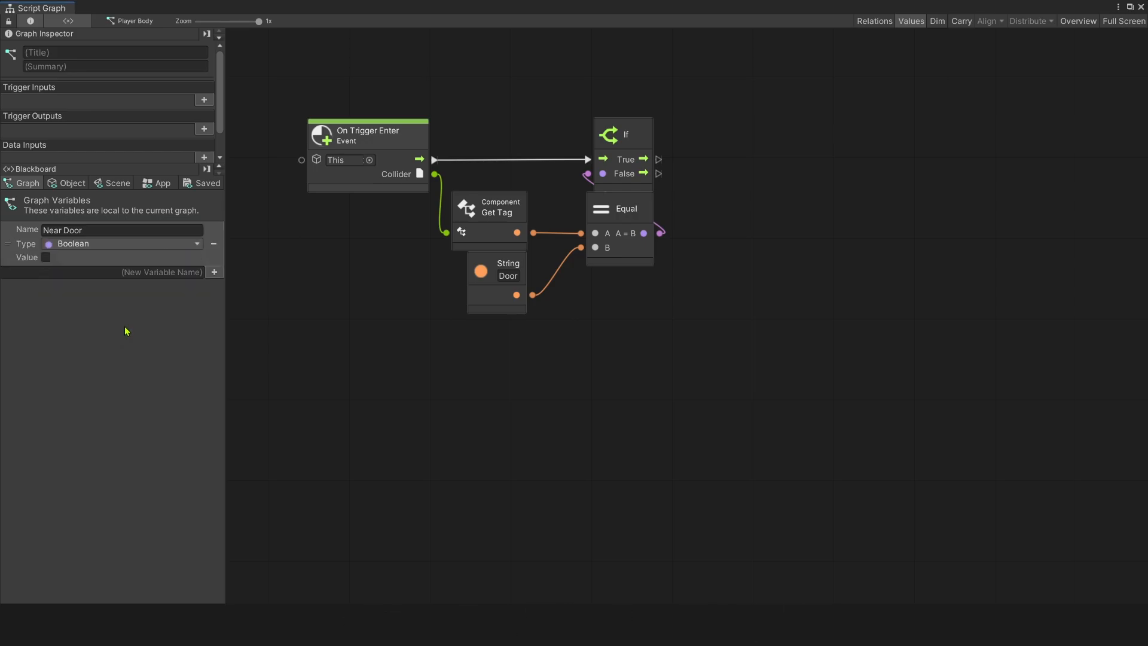
type("Doo")
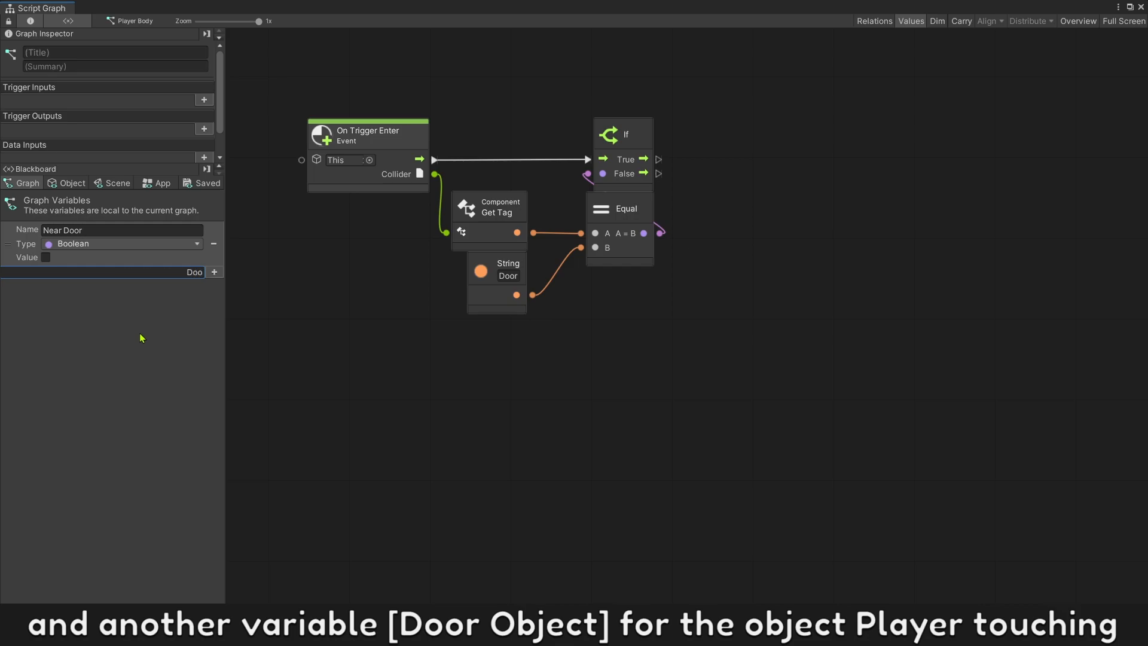
left_click(215, 273)
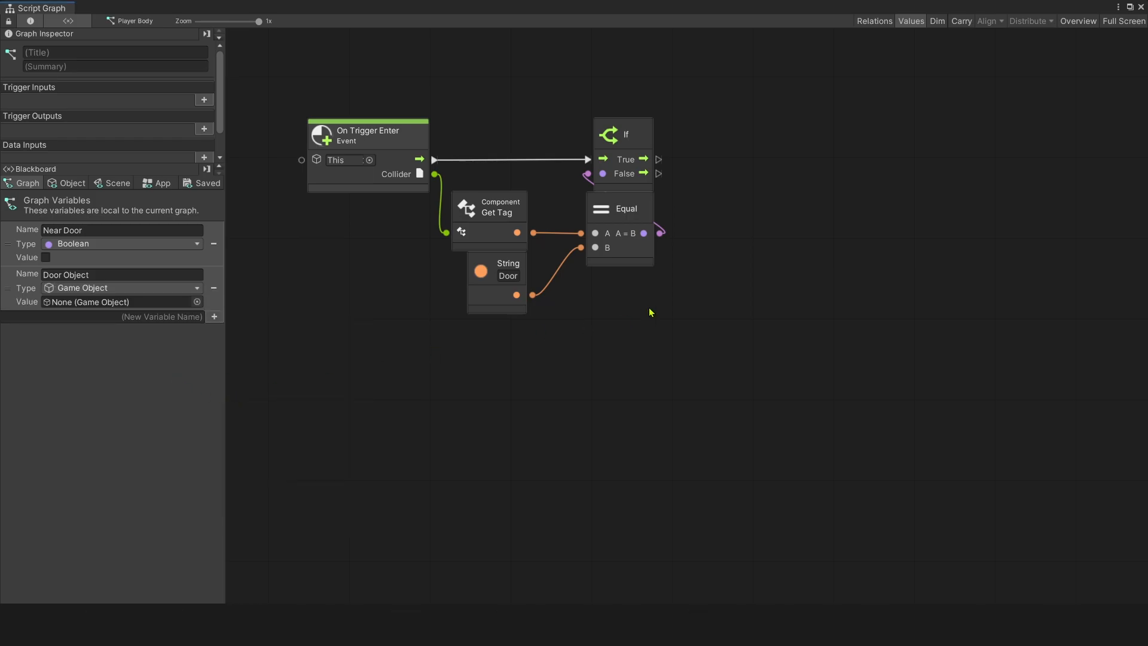
type("set var")
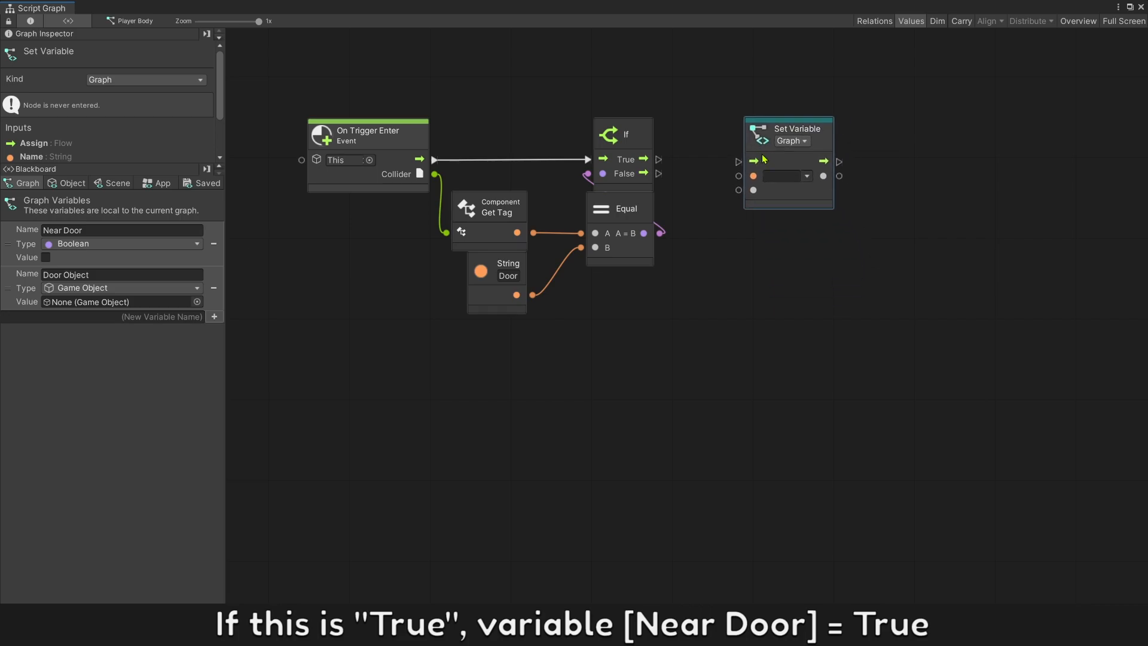
On If True, set Near Door true and Door Object to the collider, then paste a copy.
left_click_drag(657, 159, 739, 156)
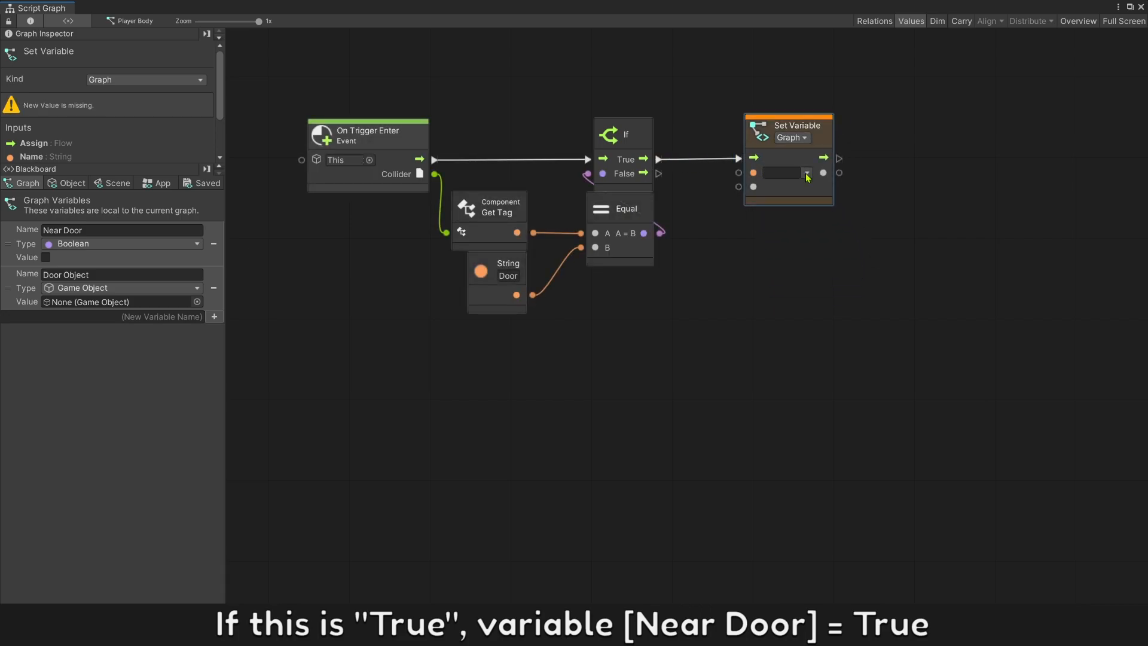
left_click(807, 173)
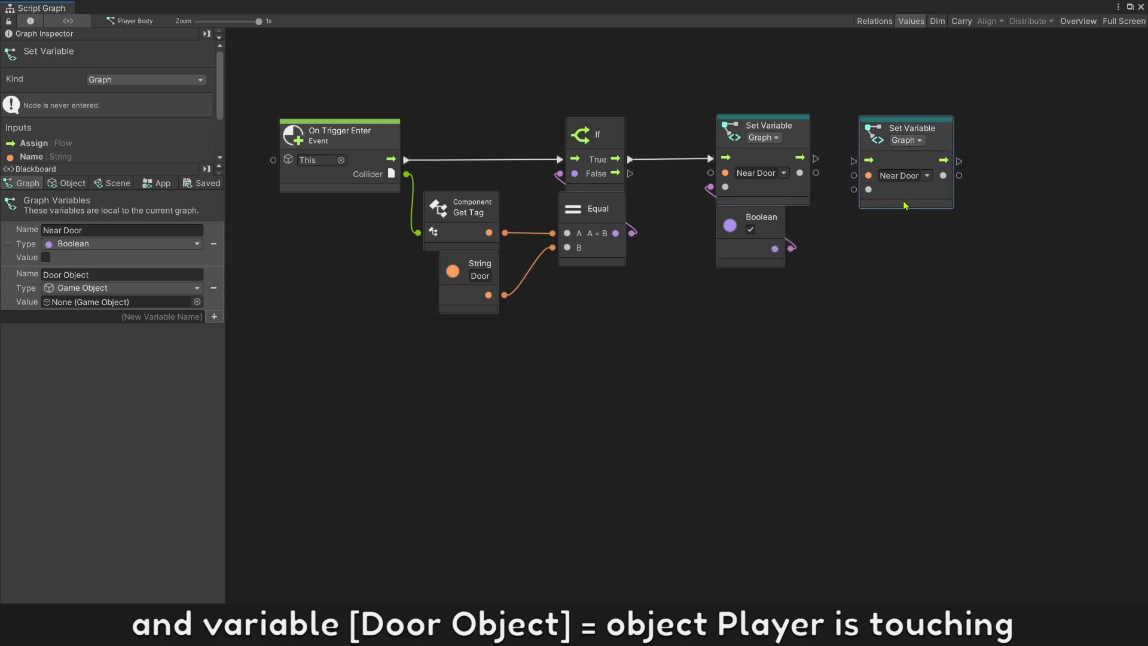
left_click(903, 175)
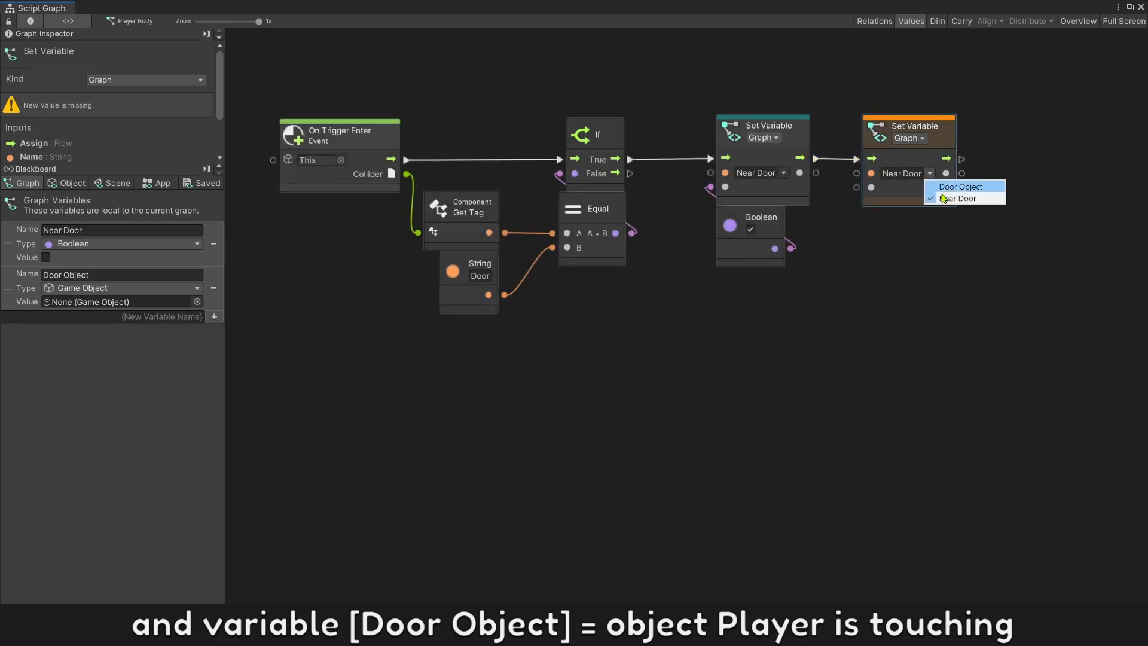
left_click(961, 187)
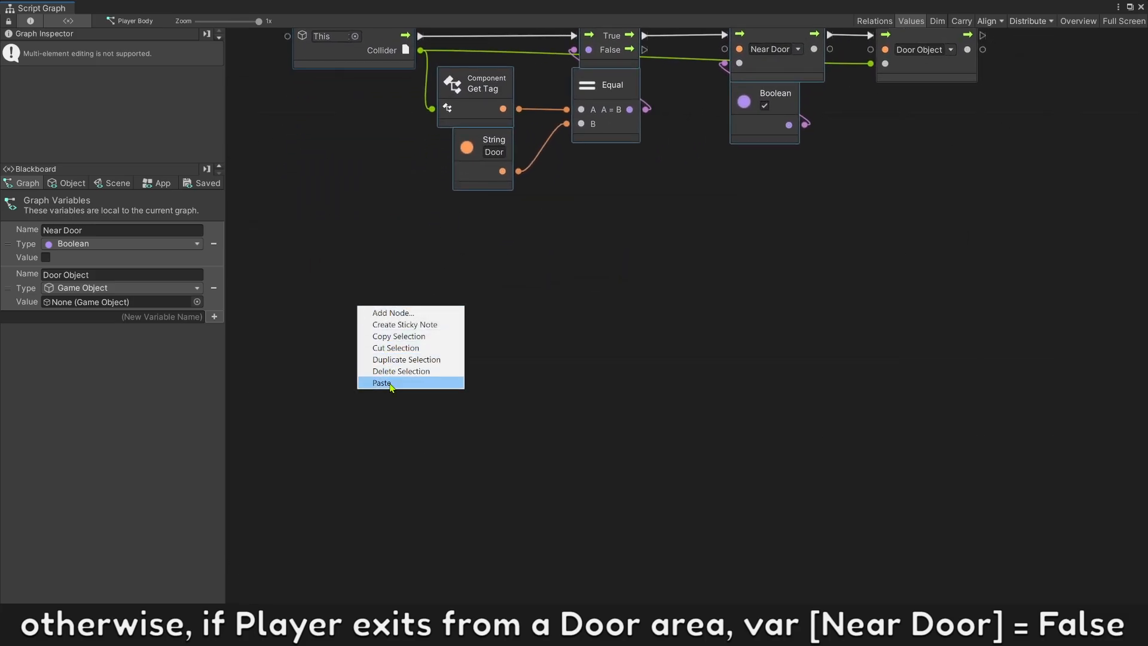
left_click(381, 382)
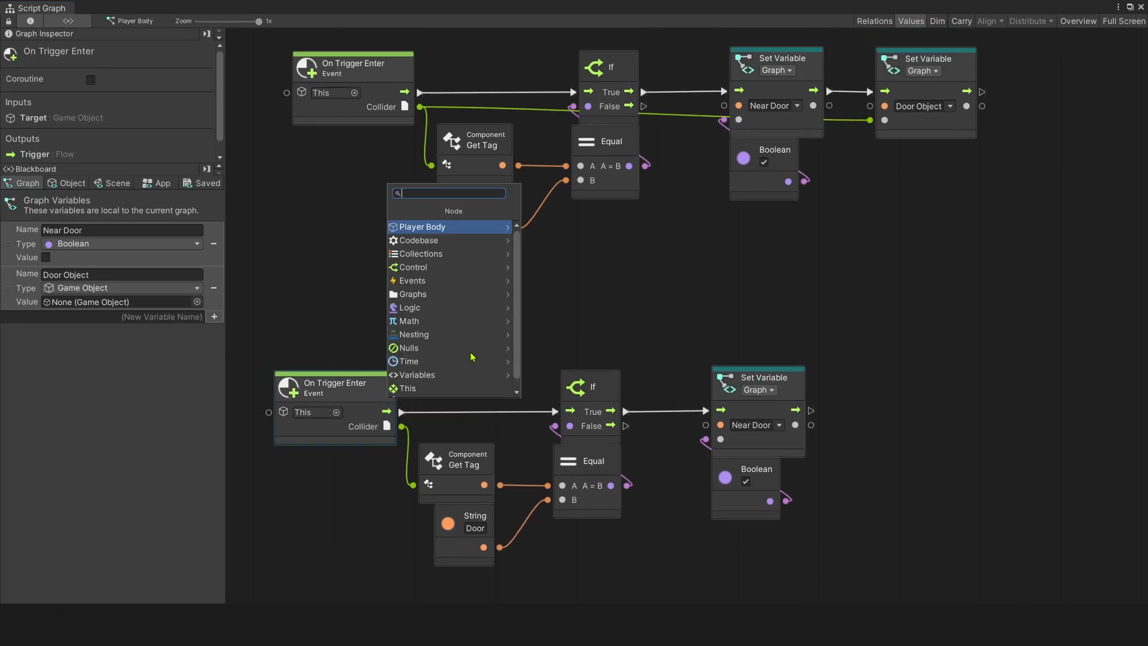
Replace the pasted copy's event with On Trigger Exit, setting Near Door false.
type("on trig e")
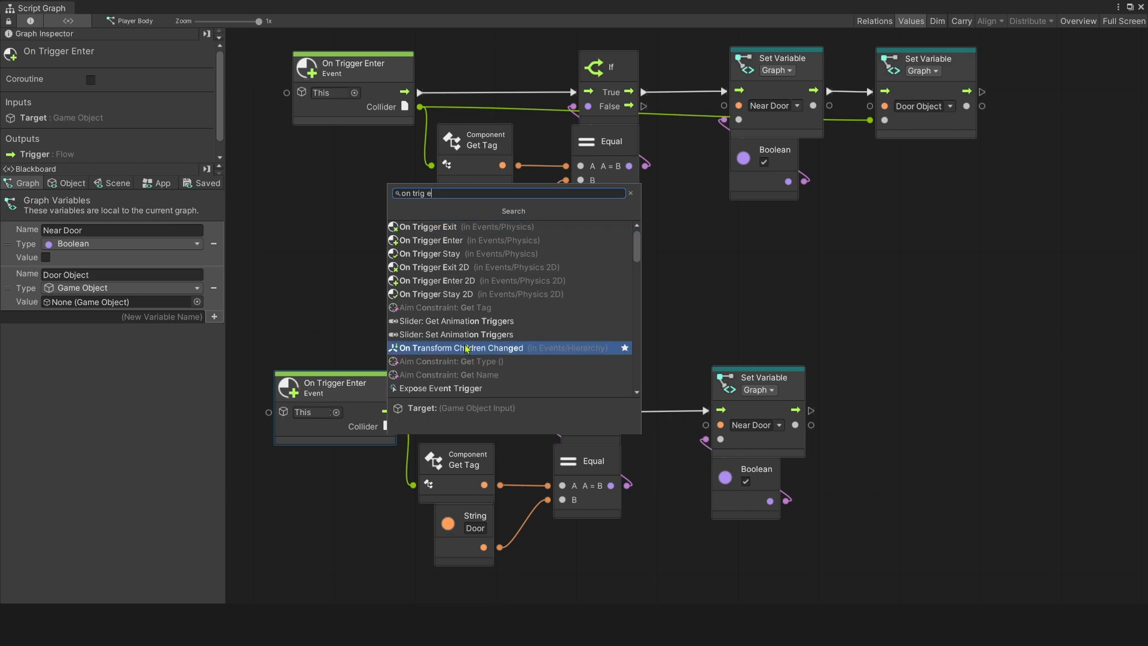
left_click(431, 226)
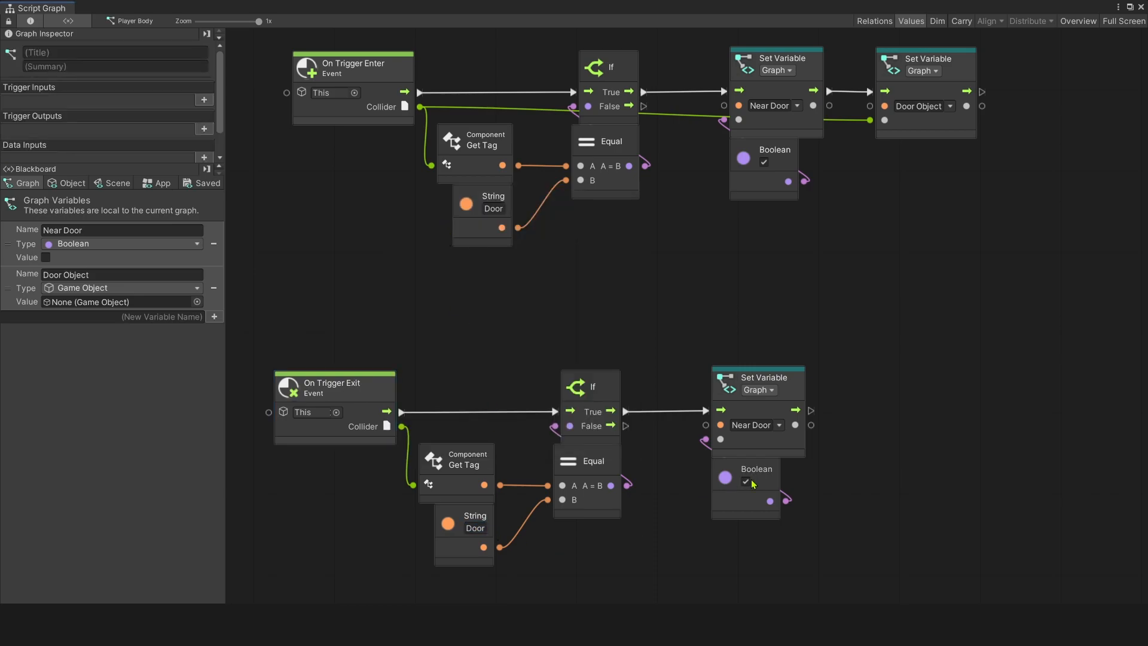
scroll("down", 3)
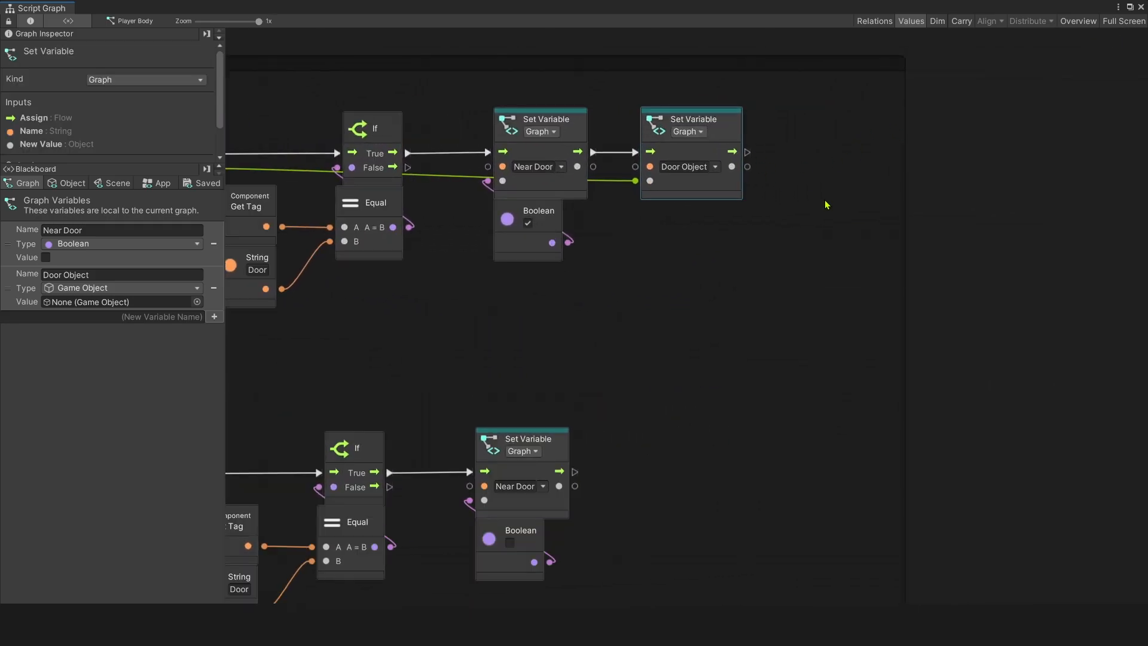
Add a Trigger Custom Event after the Door Object setter, naming it starting with 'Mess'.
type("trig")
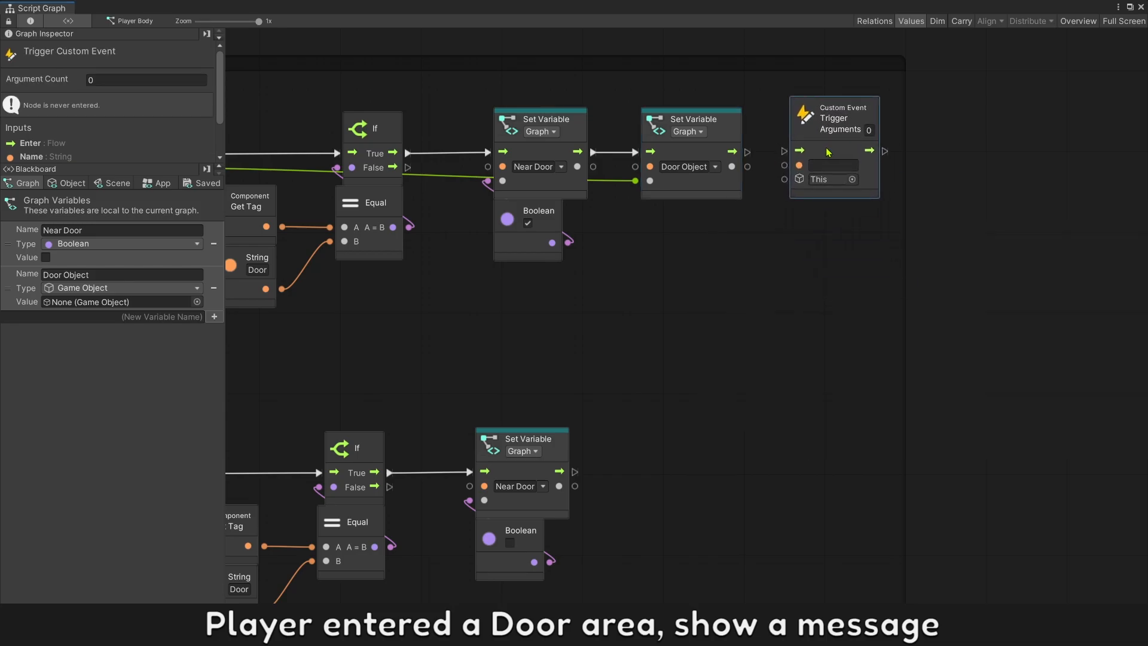
left_click(832, 166)
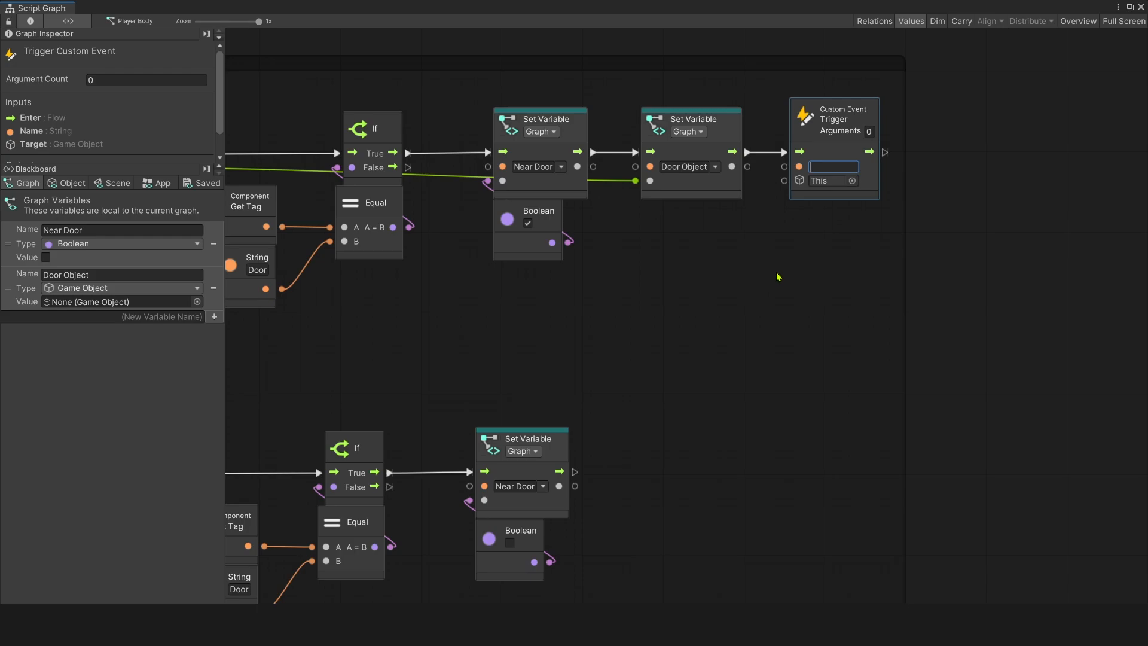
type("Mess")
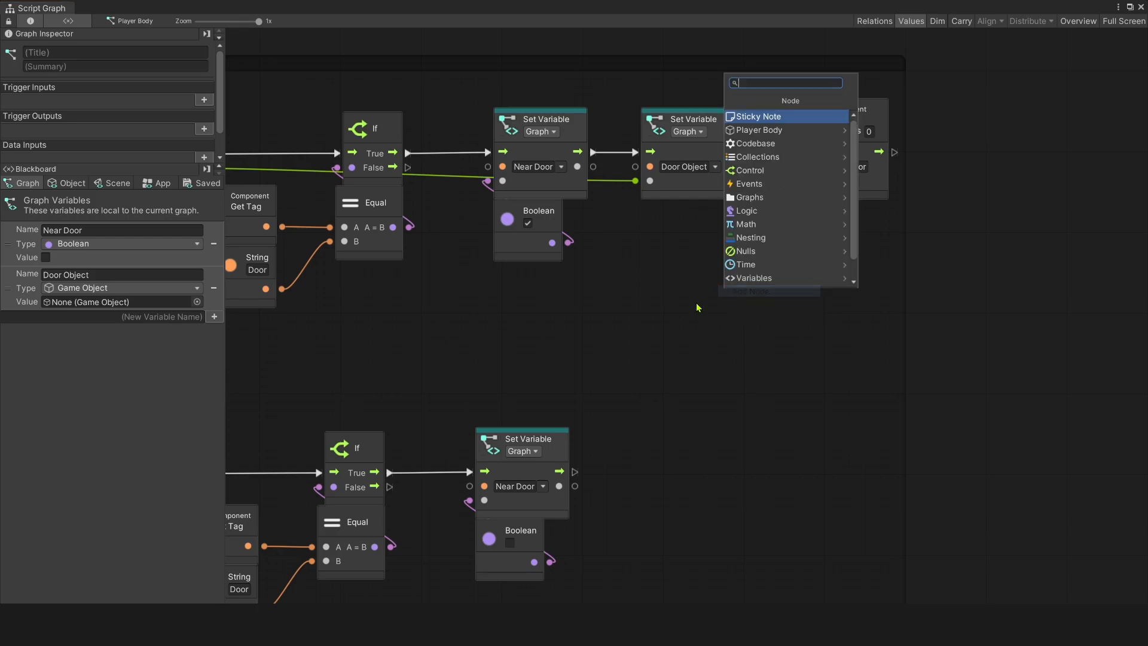
left_click(749, 183)
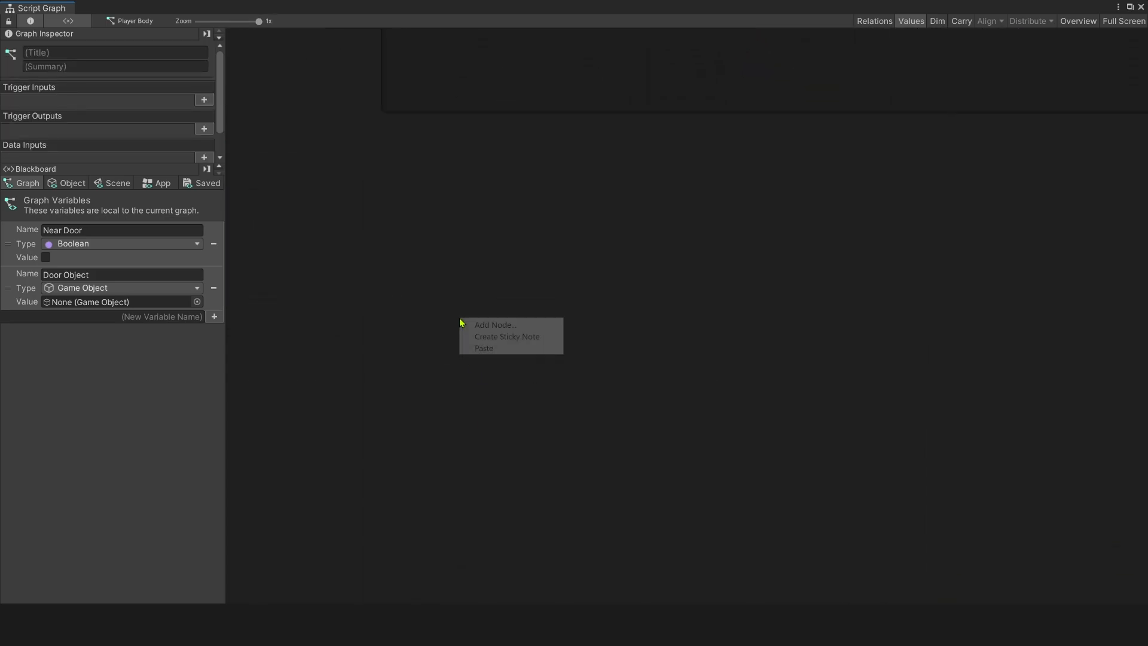
Wire a Debug Log to the Message Door event, fed by a 'Press E' String Literal.
left_click(495, 324)
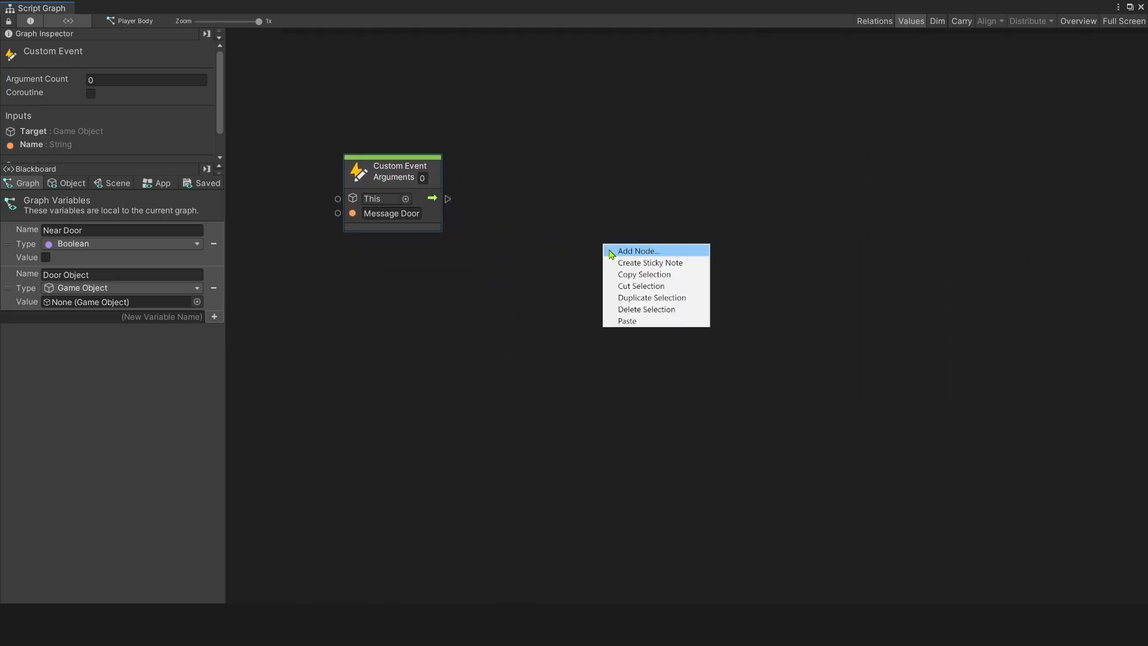
left_click(636, 250)
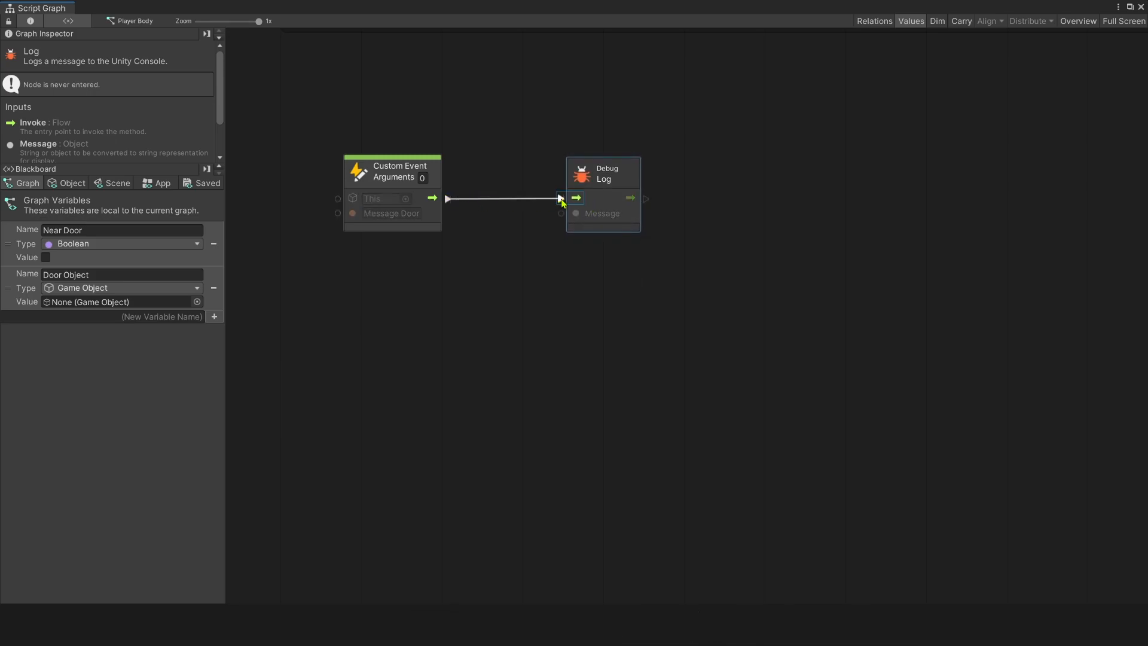
left_click_drag(561, 212, 550, 331)
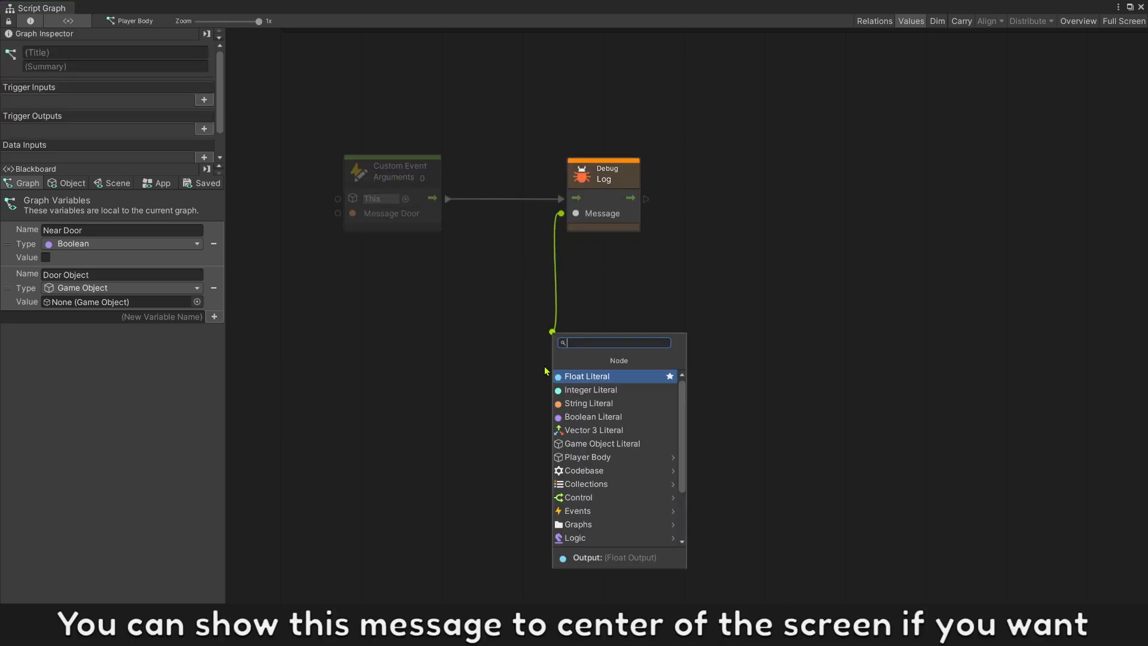
left_click(588, 402)
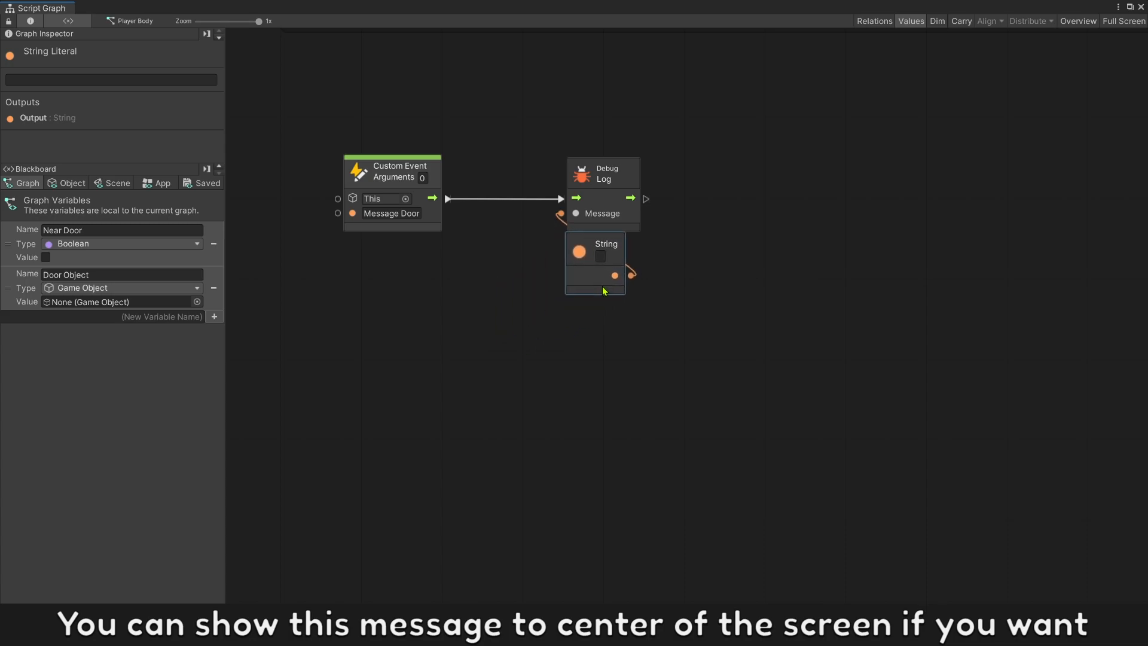
type("Press E")
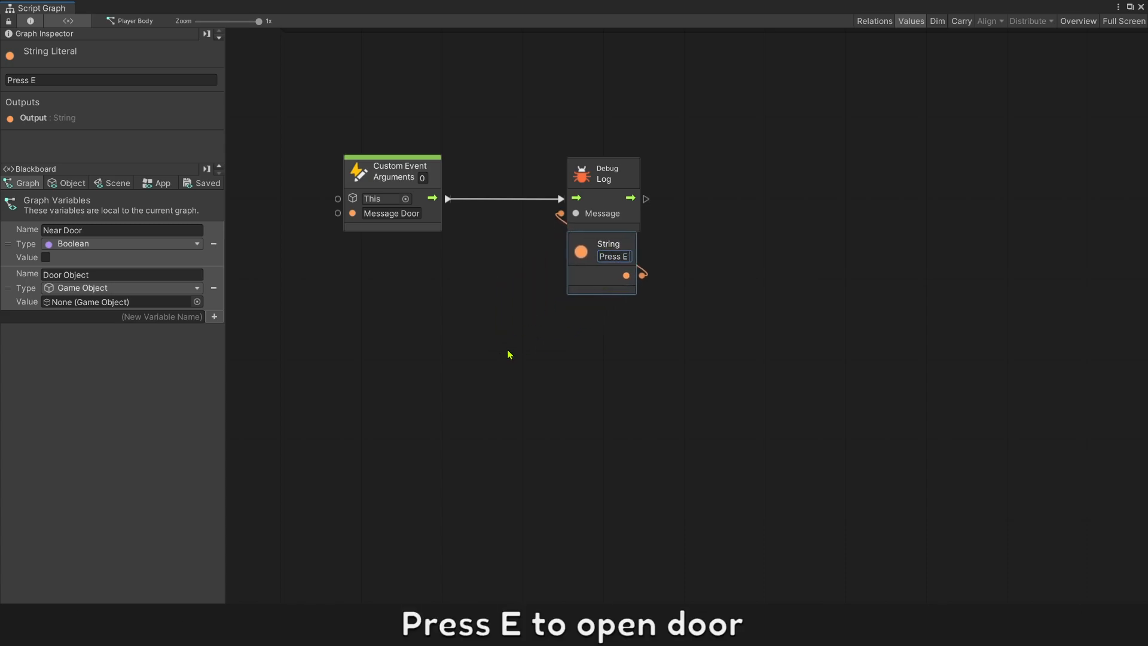
type("to O")
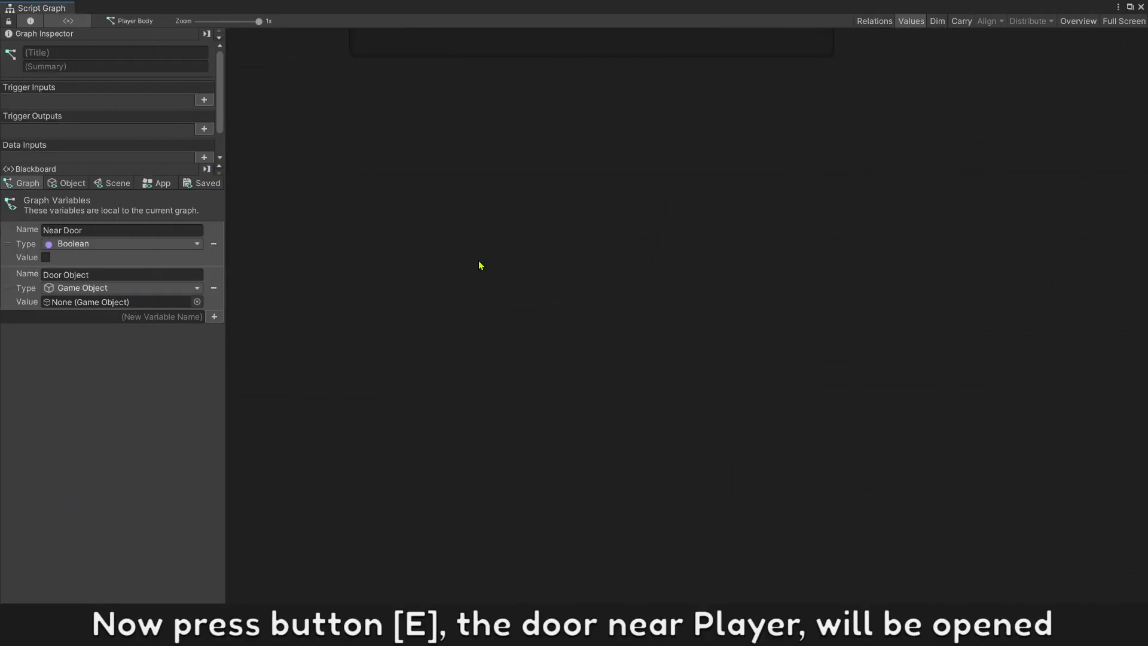
Add an On Update event with a Get Key Down check for the E key.
type("update")
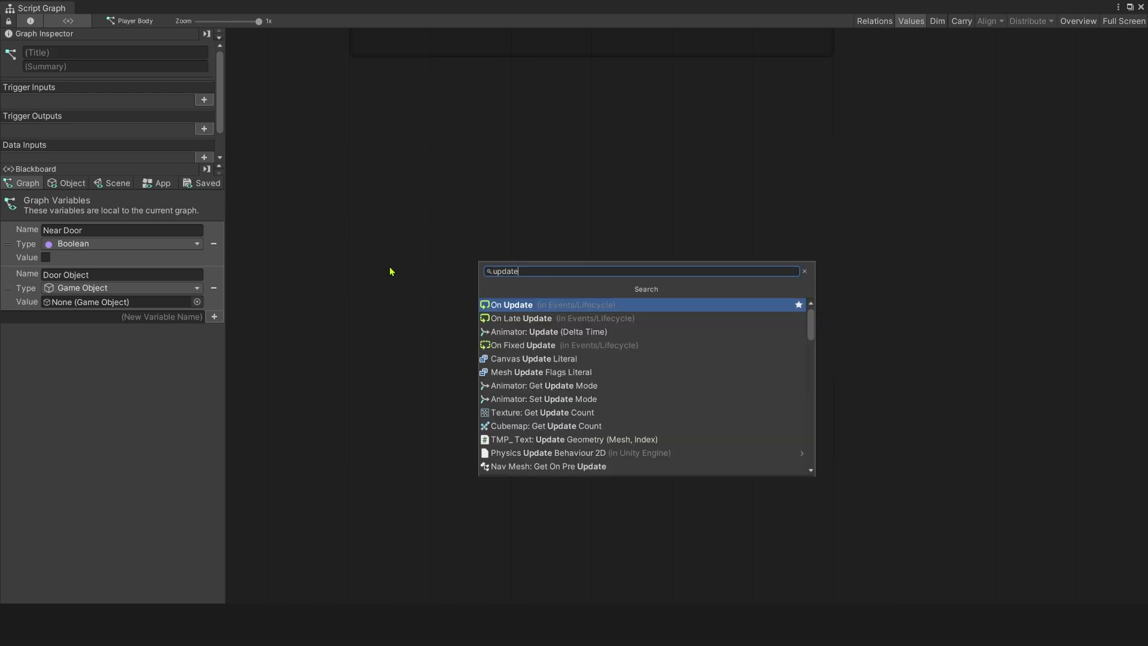
left_click(513, 304)
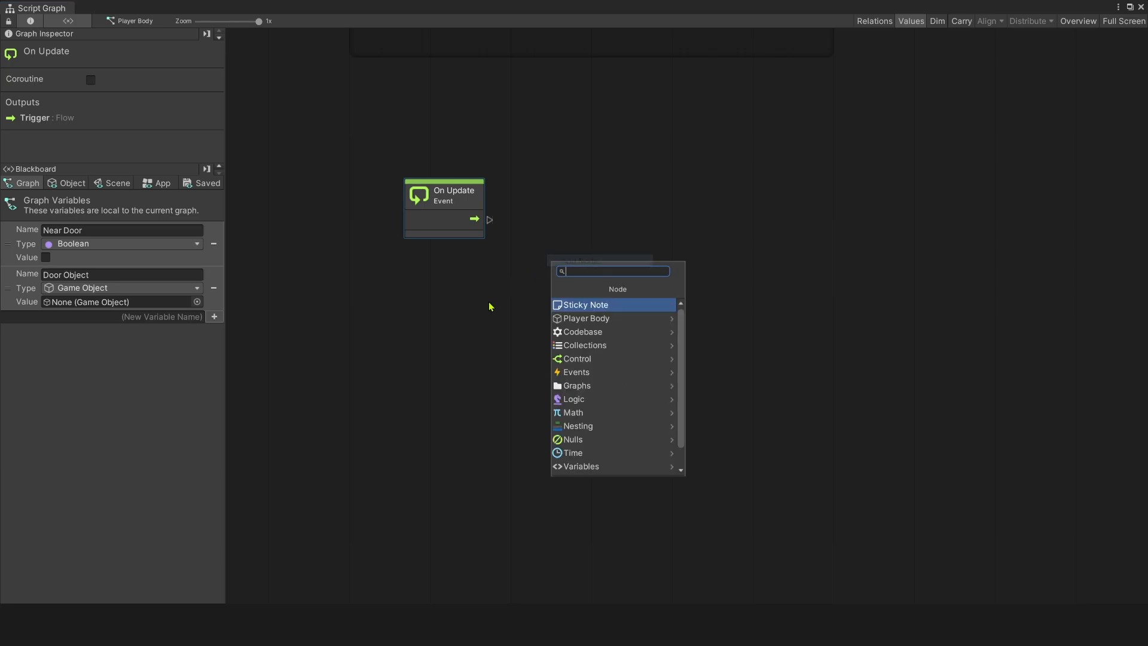
type("get key")
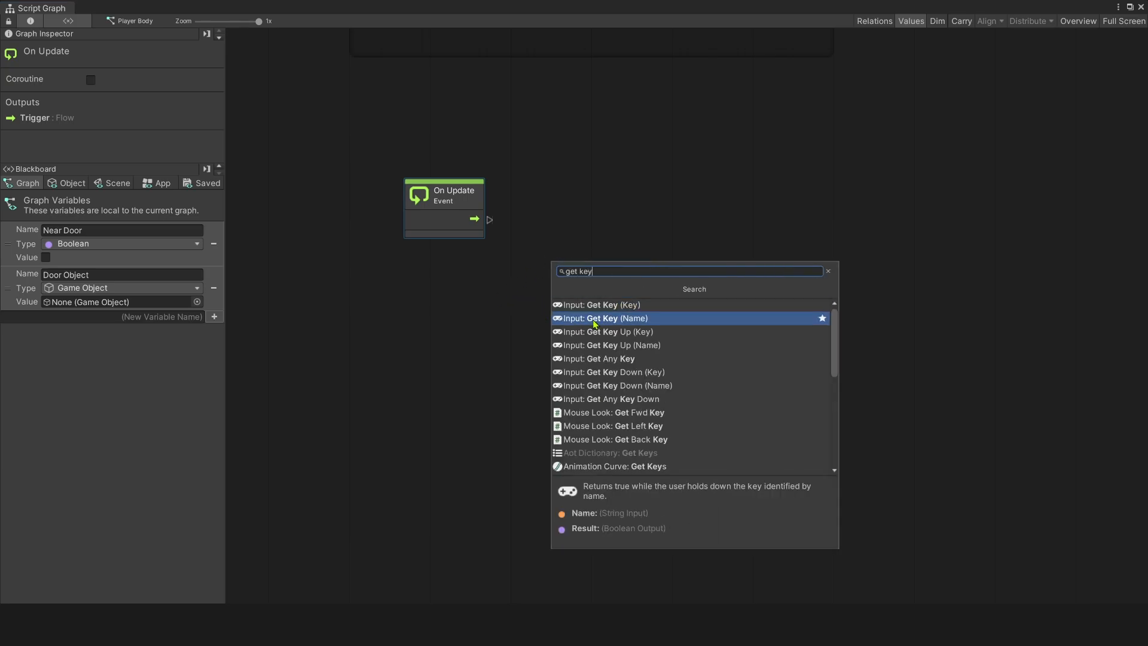
mouse_move(604, 330)
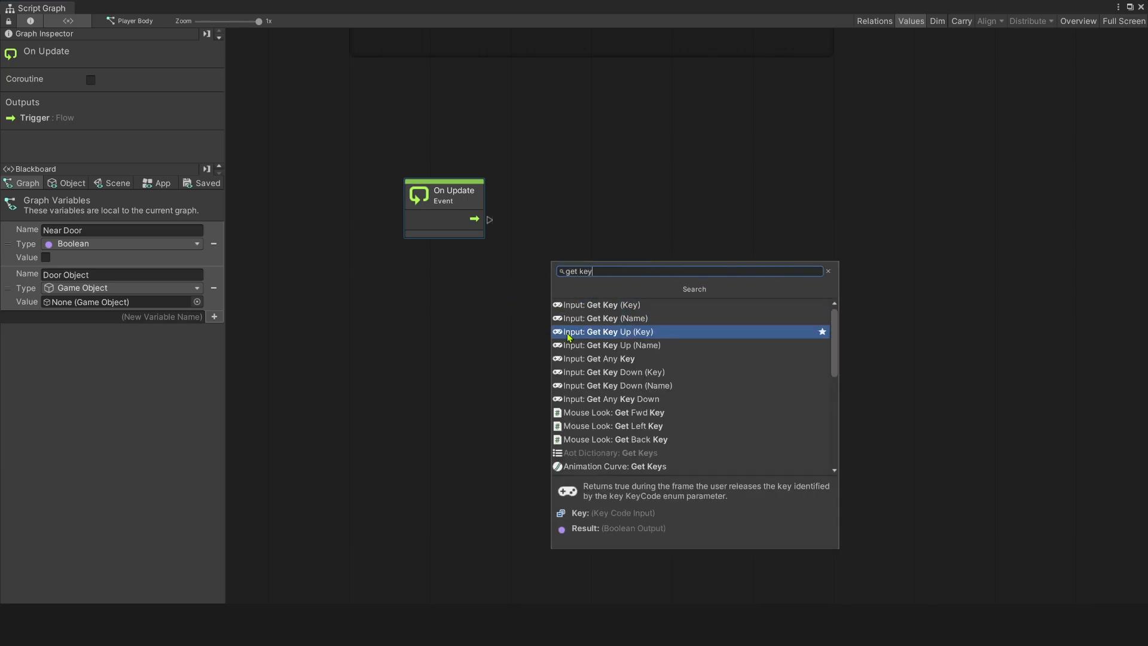
left_click(616, 385)
type("e")
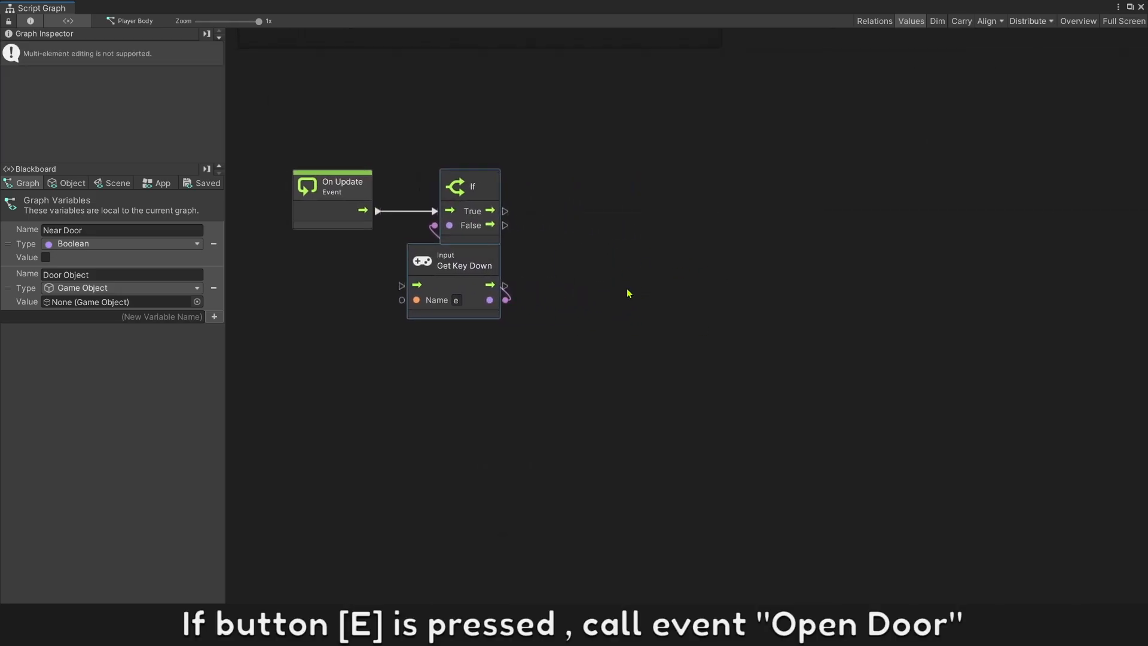
Add a Trigger Custom Event named 'Open Door' after the If's True output.
left_click(659, 293)
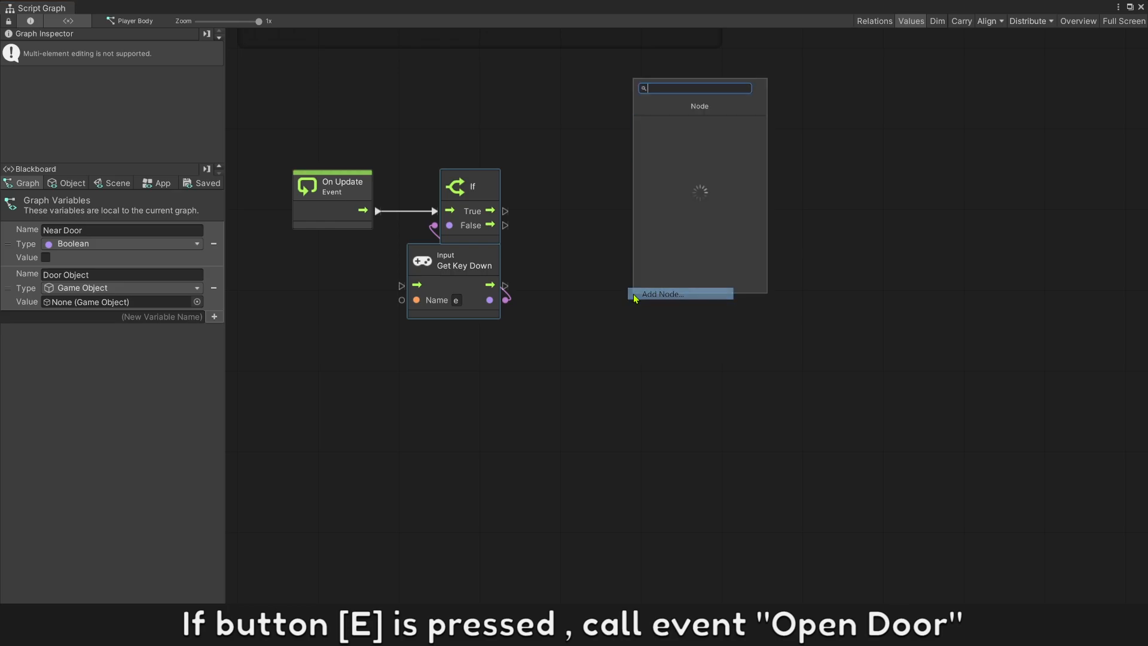
type("trig c")
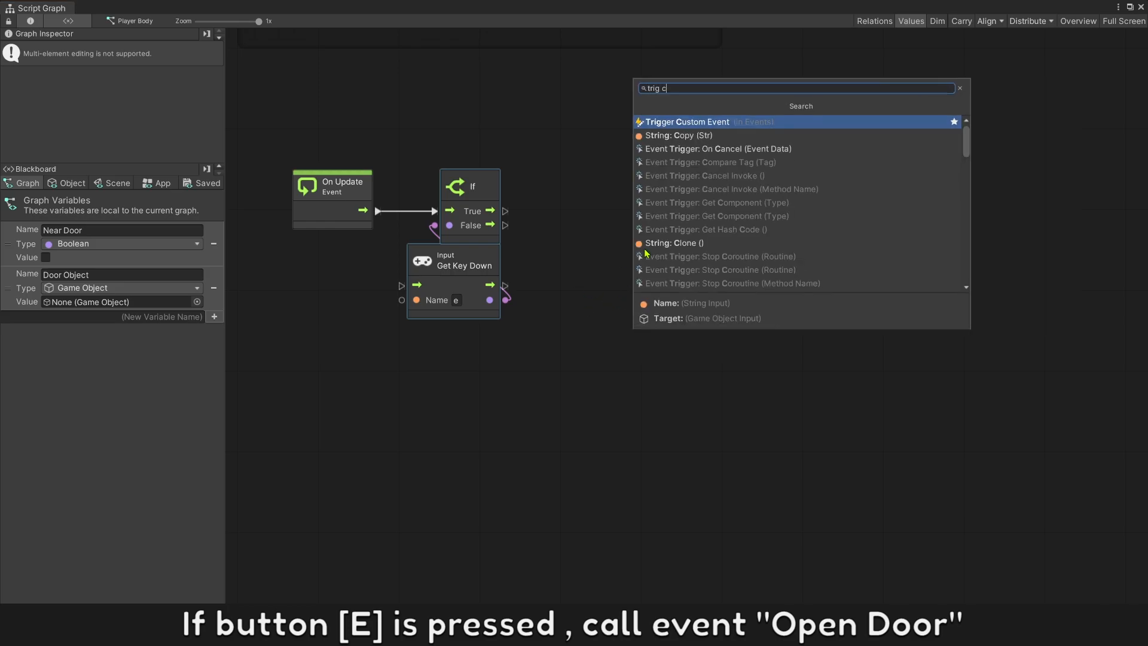
left_click(686, 121)
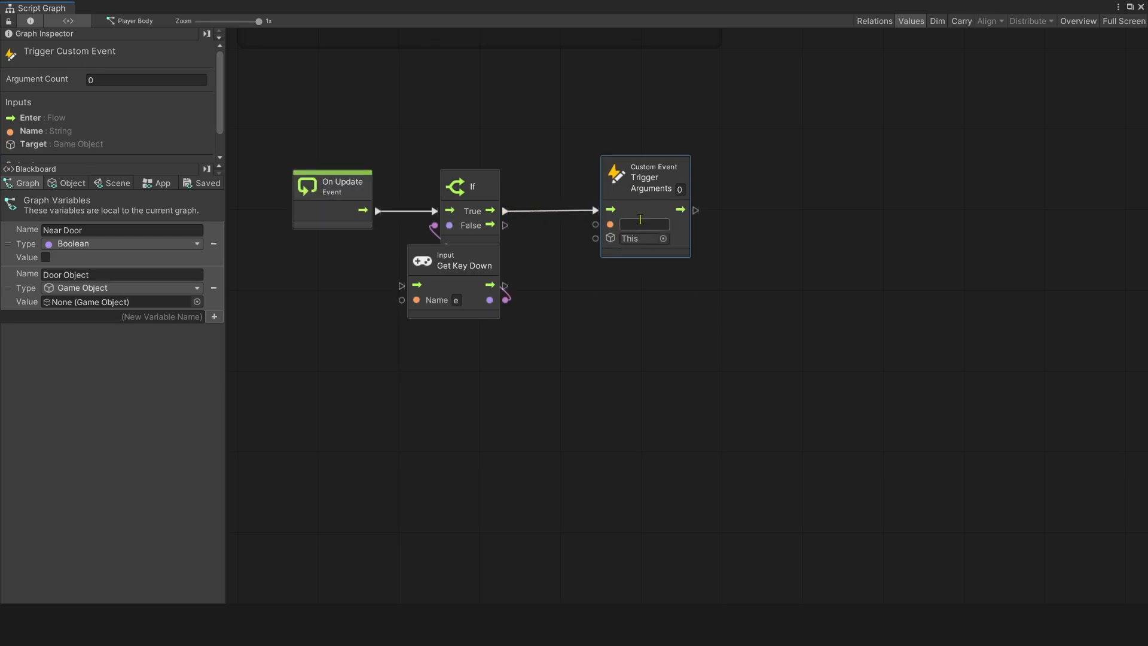
type("Open Door")
type("cu")
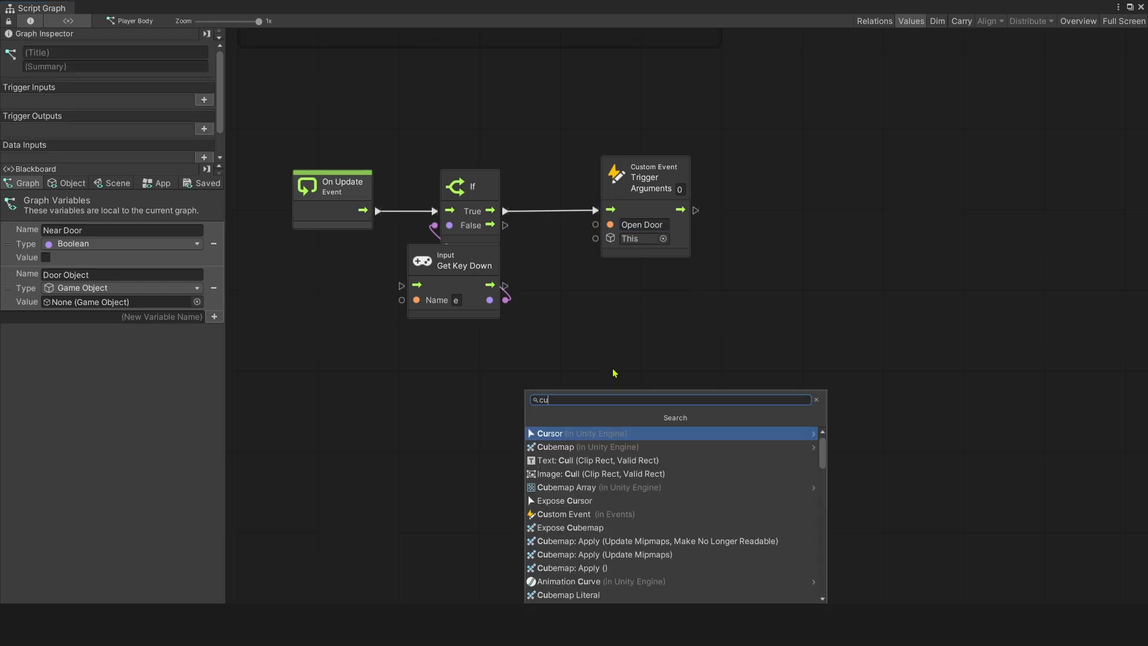
Add an Open Door custom event feeding an If gated by Near Door.
left_click(564, 512)
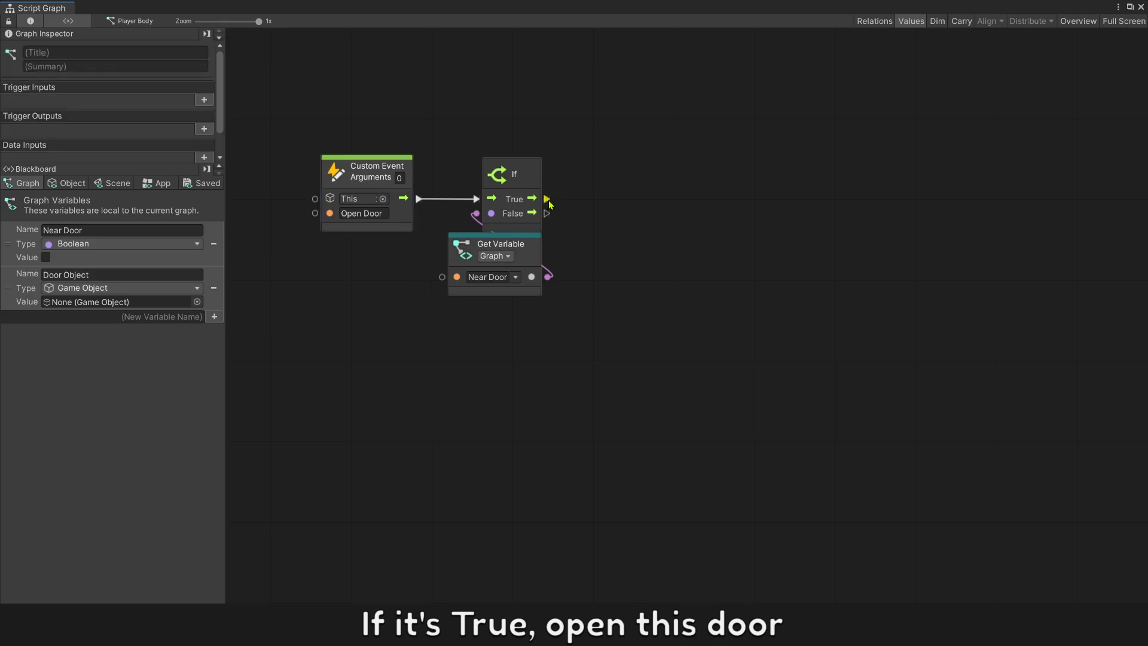
left_click_drag(538, 198, 593, 199)
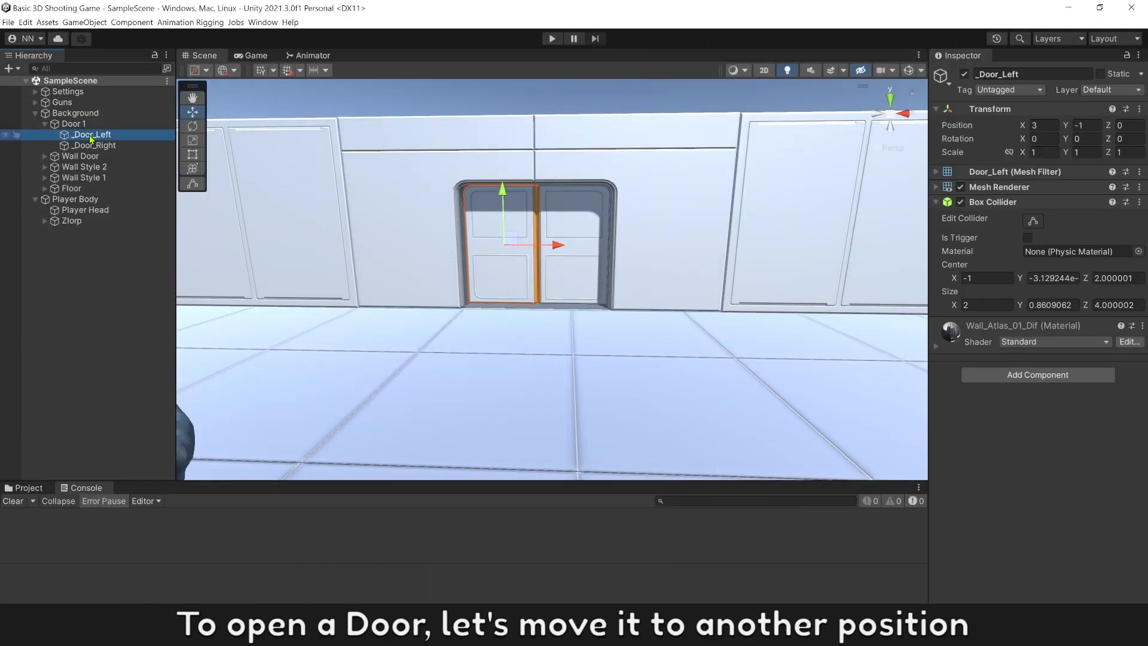
Test-slide _Door_Left and _Door_Right aside to preview the opening.
left_click_drag(557, 244, 490, 244)
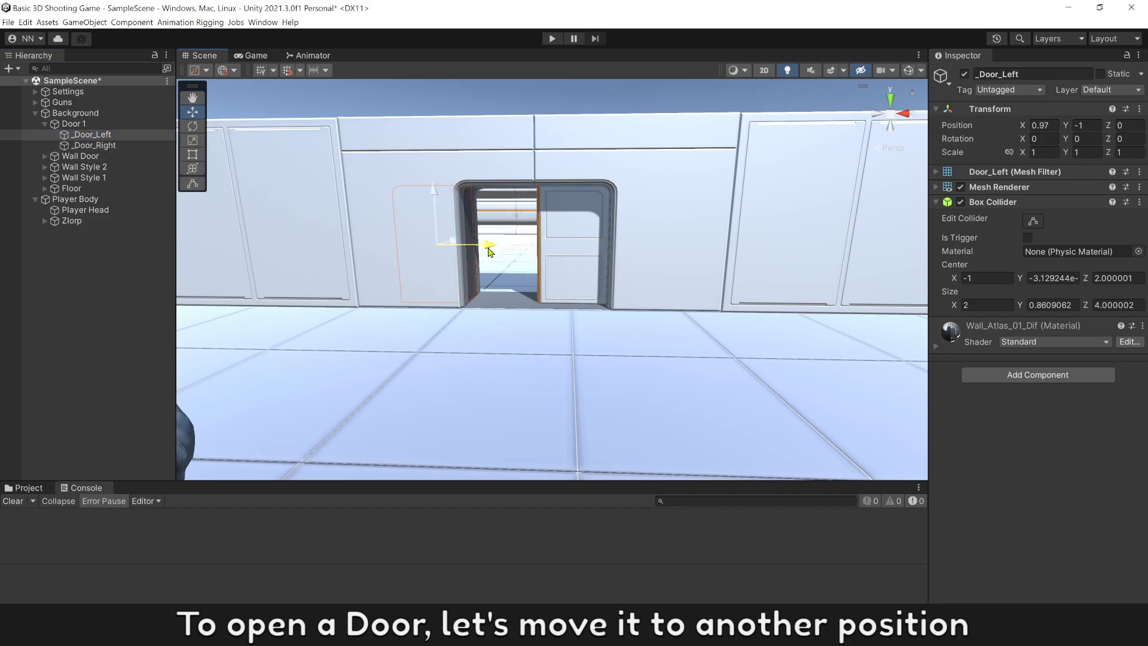
left_click(92, 145)
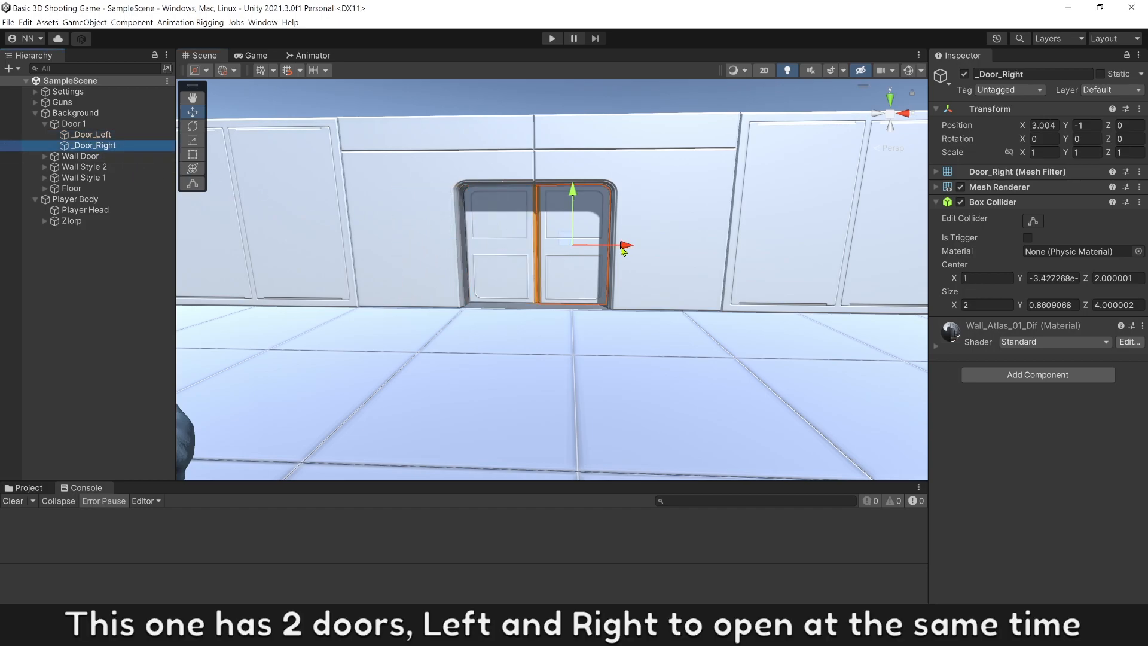
left_click_drag(622, 245, 692, 245)
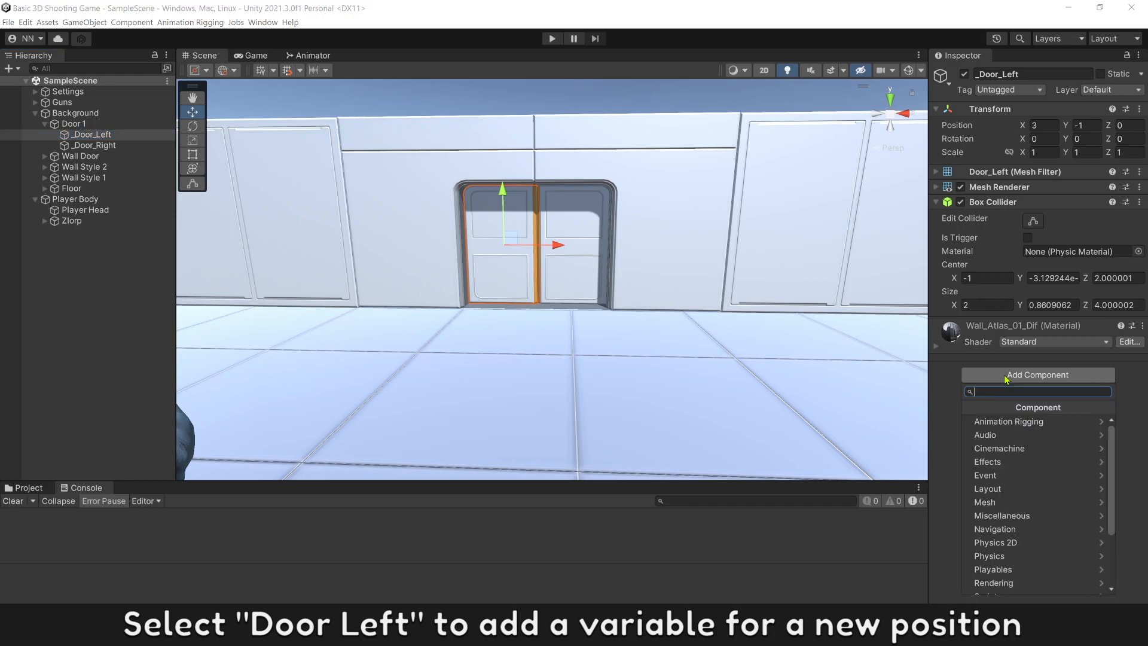
Add a Variables component to _Door_Left with a Vector 3 'Open Position' variable.
type("var")
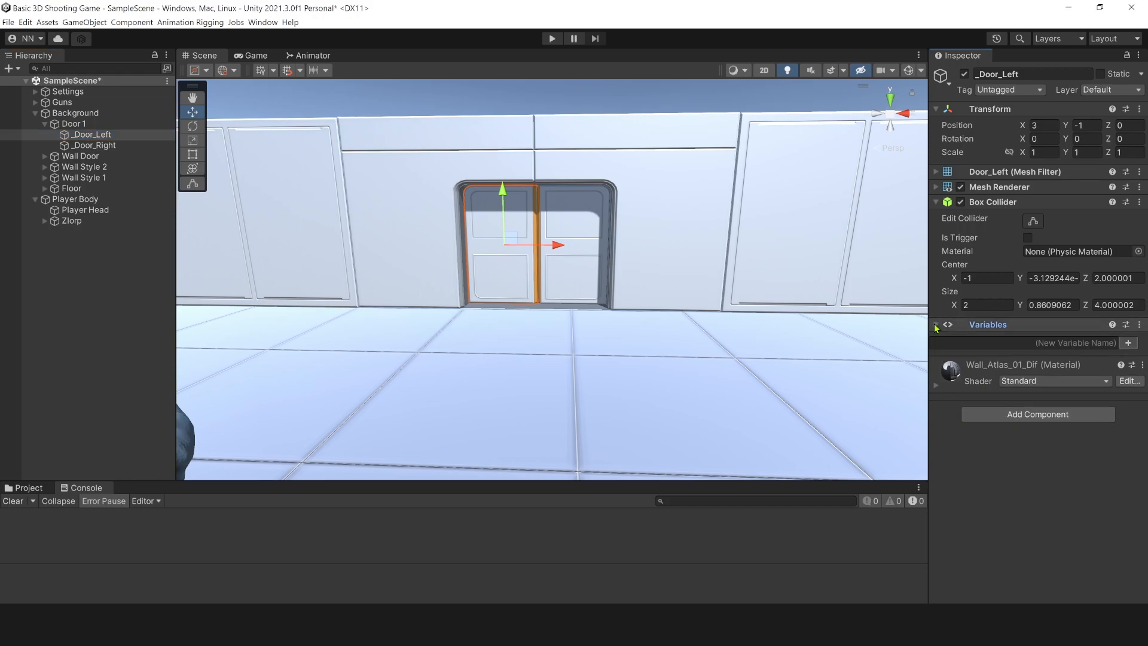
type("Open Position")
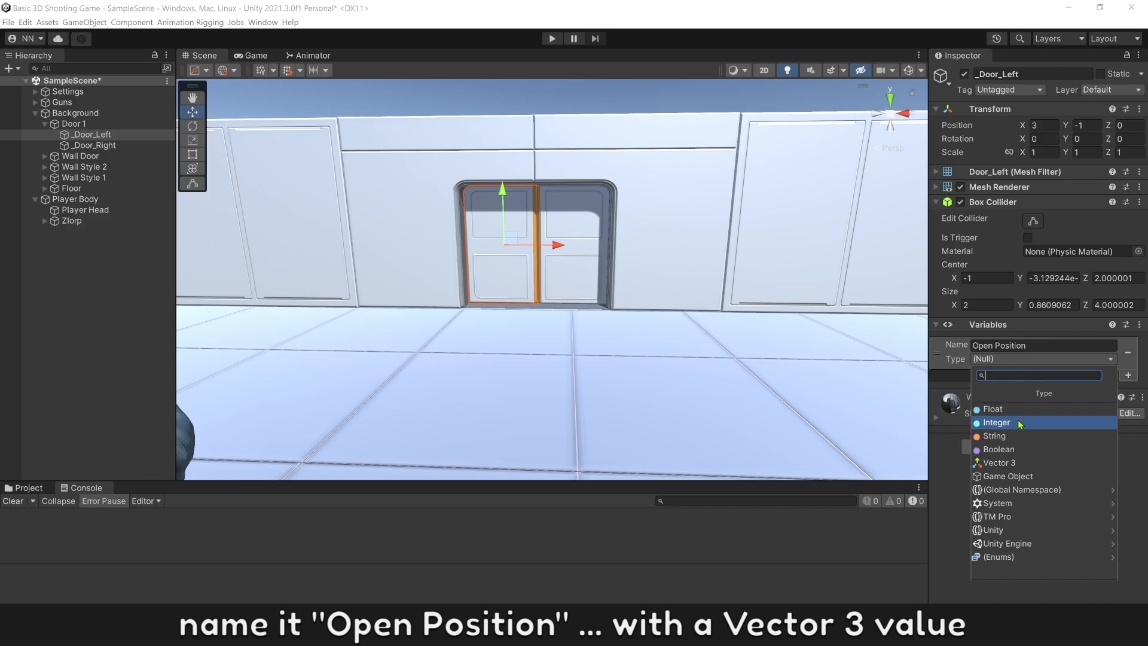
left_click(998, 462)
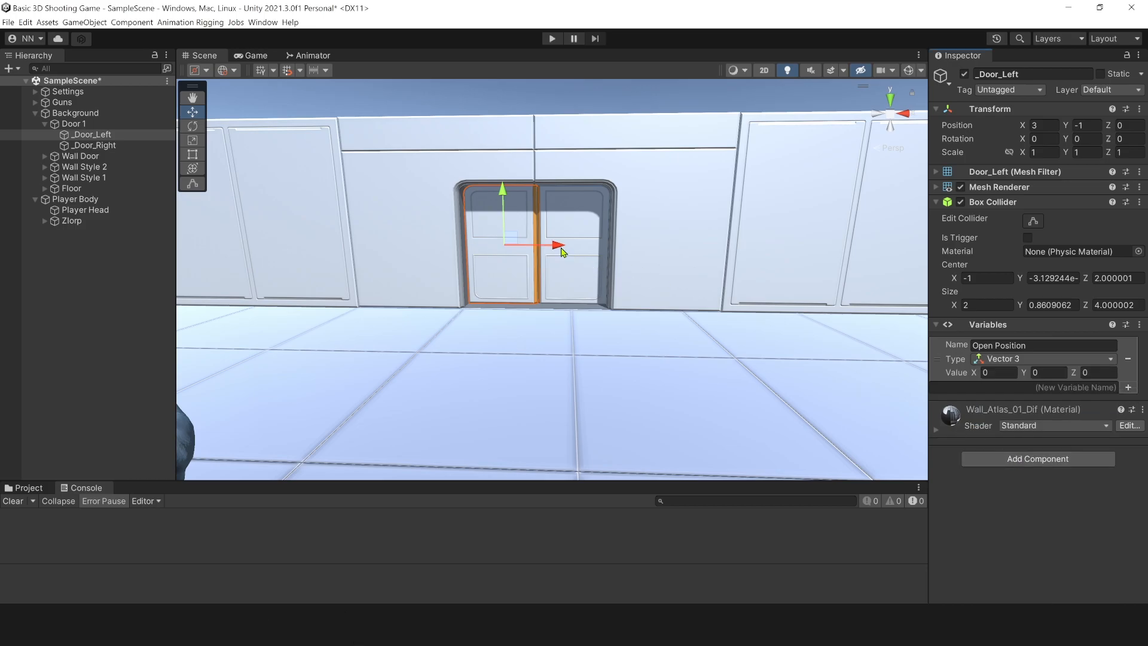
Test-move the left door, then copy its Variables component onto _Door_Right.
left_click_drag(558, 244, 490, 247)
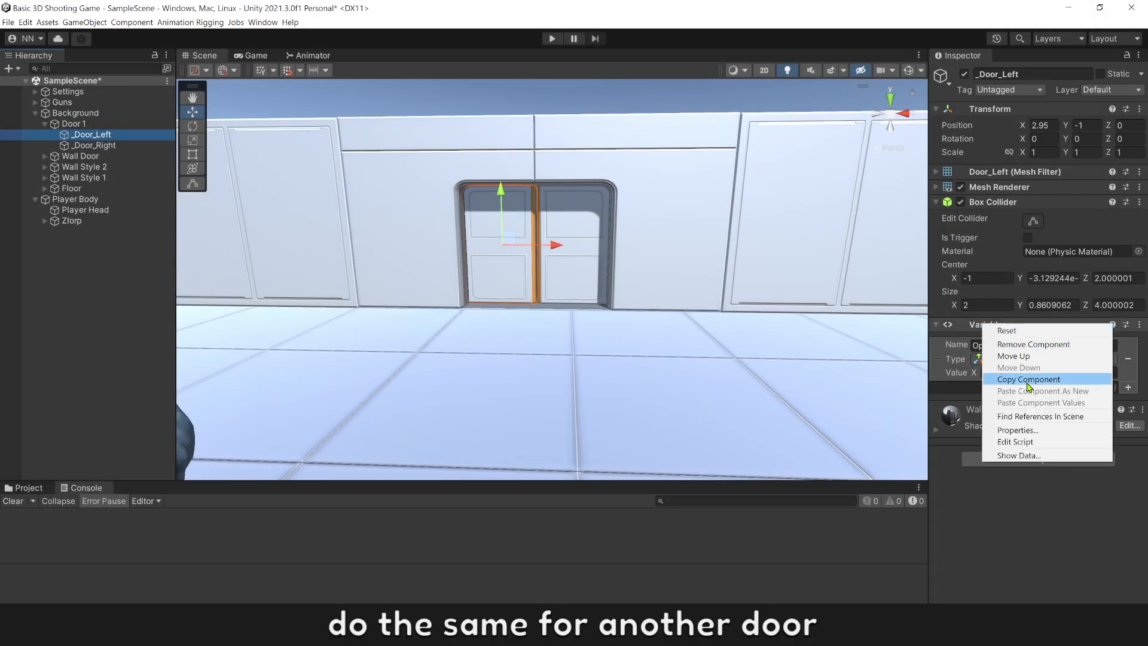
left_click(93, 144)
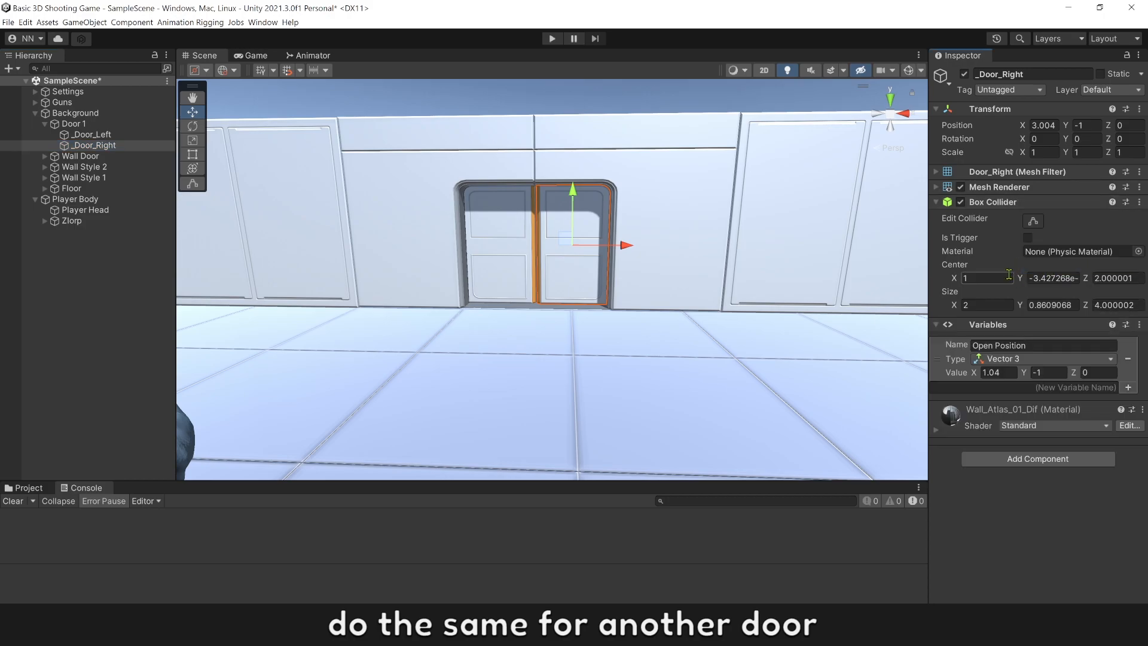
left_click_drag(622, 245, 640, 245)
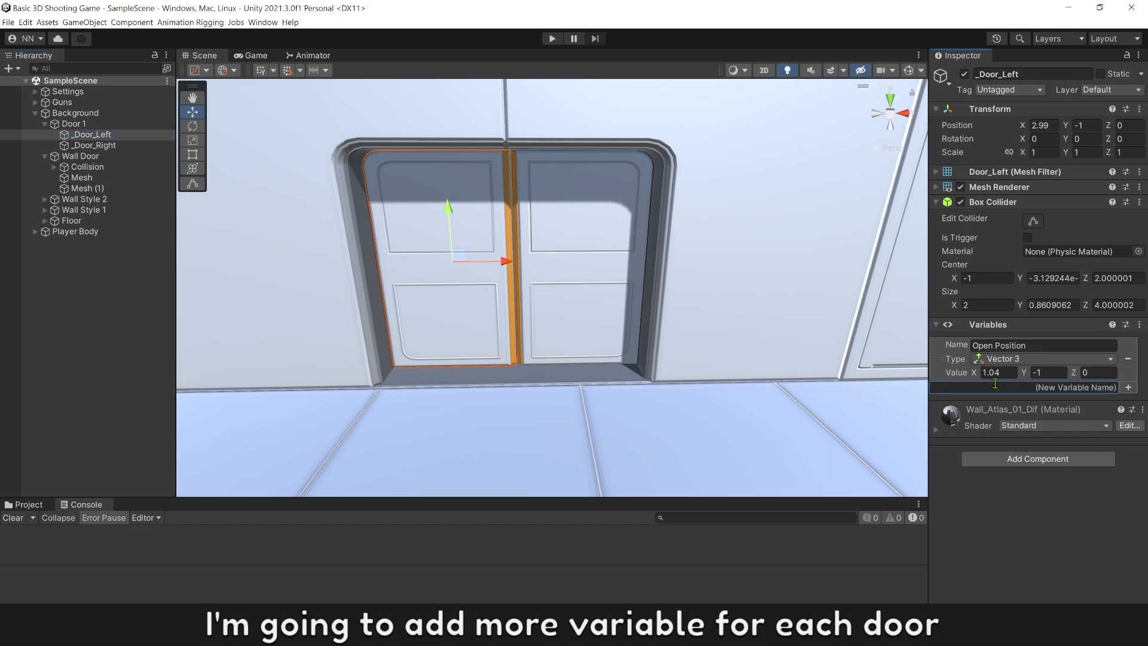
Add a string 'Open Type' variable with value 'Position' to the left door.
type("Open")
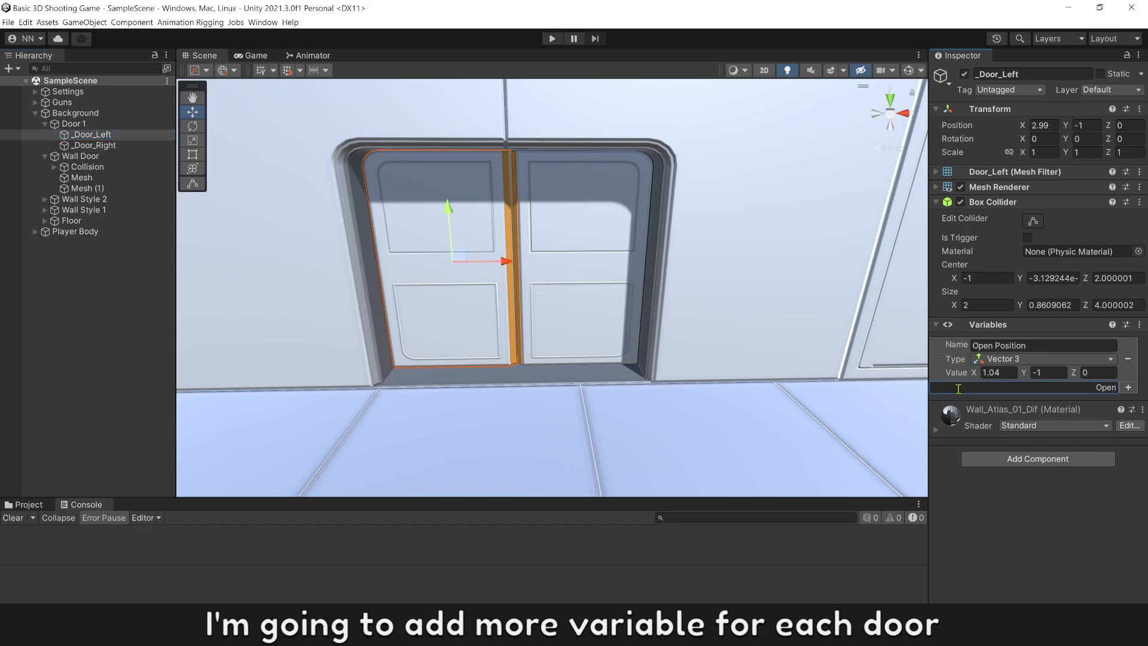
left_click(1127, 388)
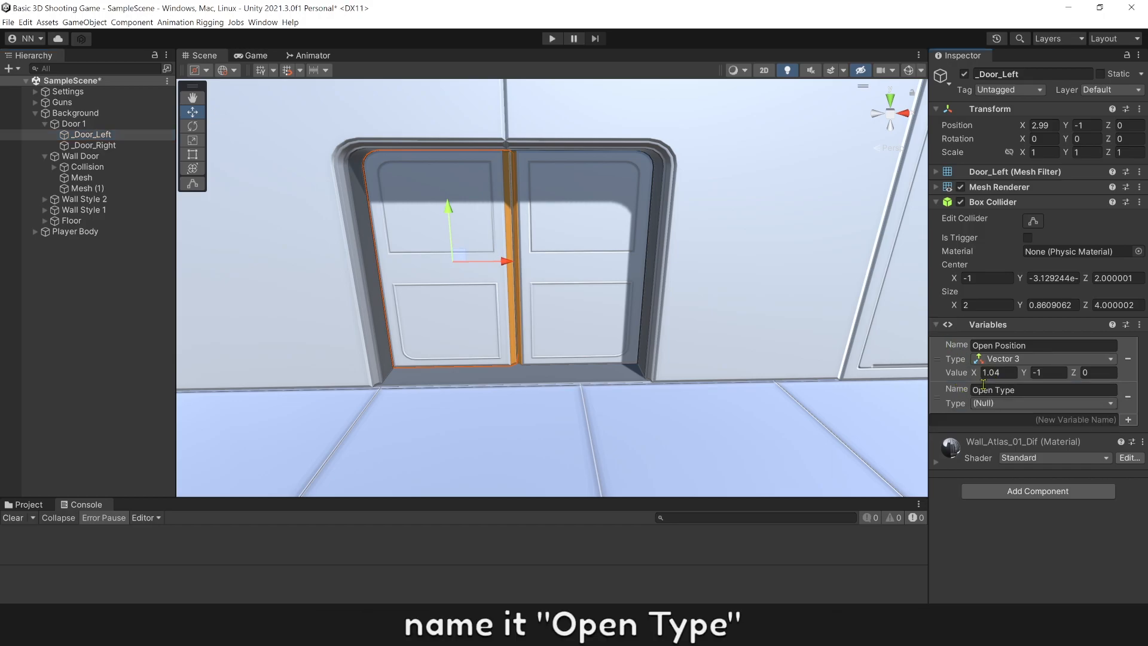
left_click(1043, 402)
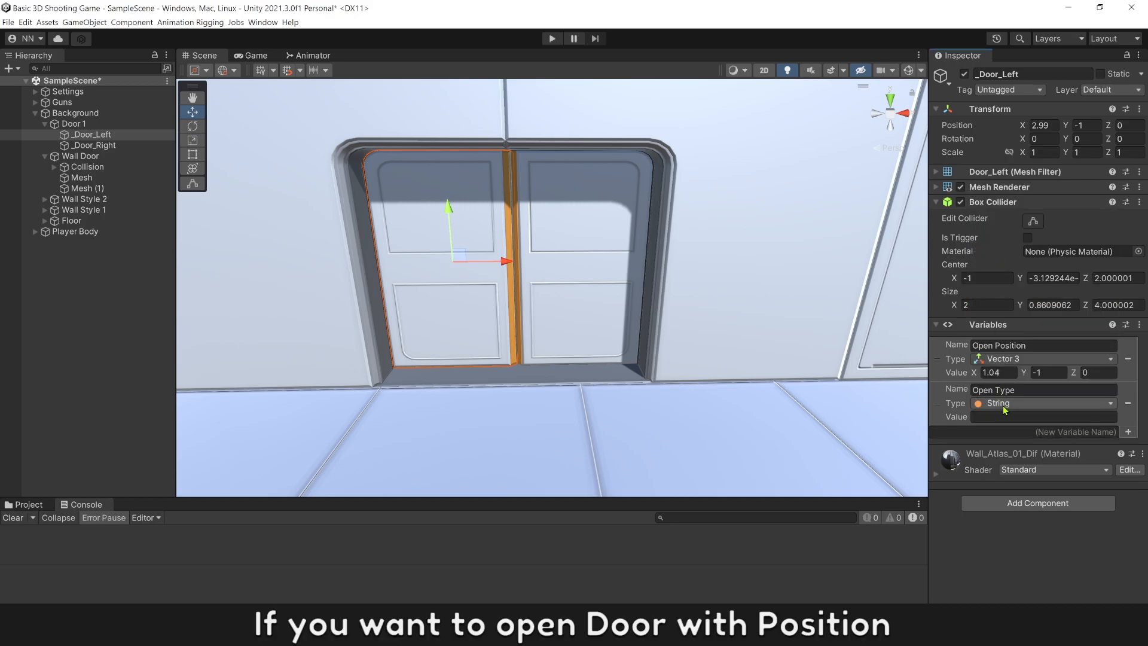
left_click(1047, 416)
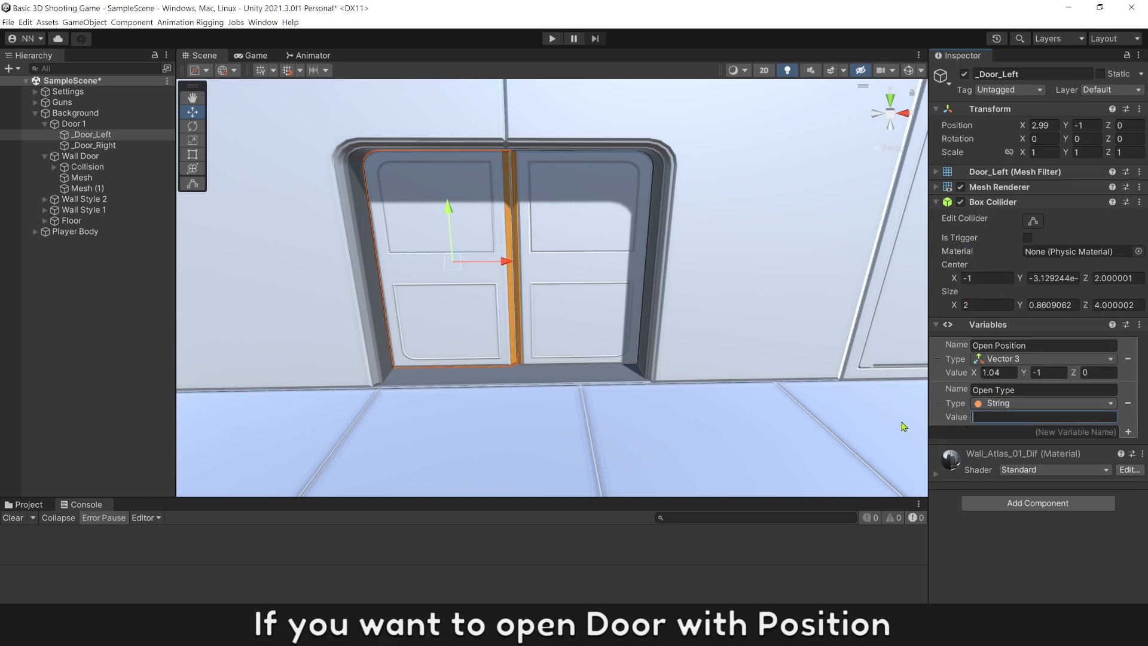
type("Position")
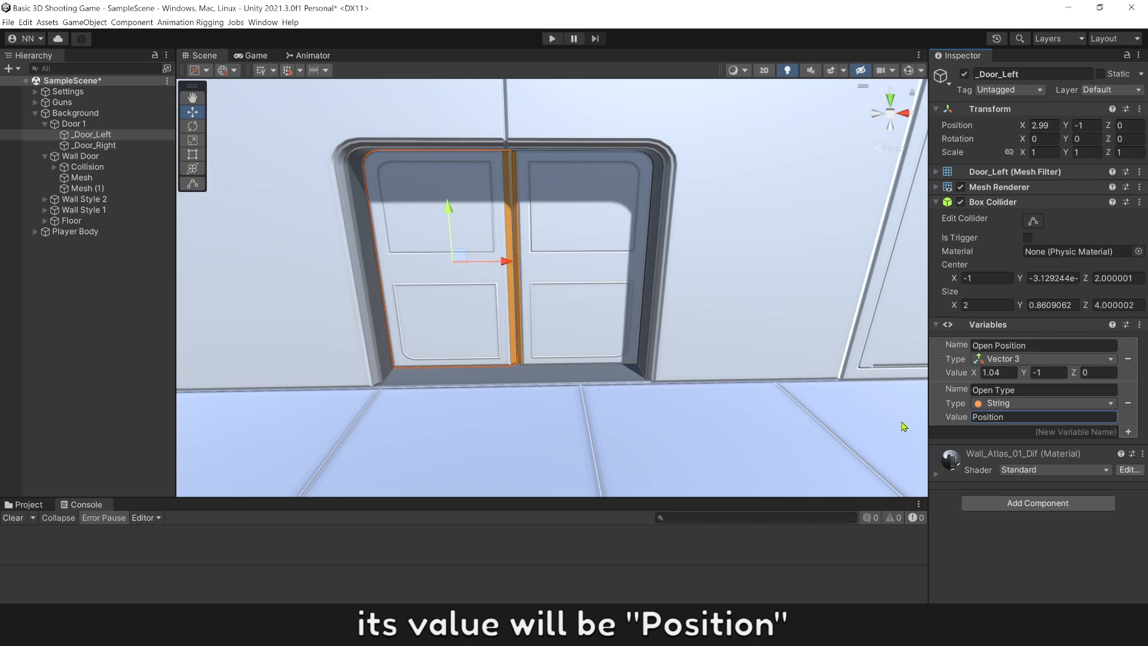
Add the same 'Open Type' variable set to 'Position' on the right door.
left_click(94, 145)
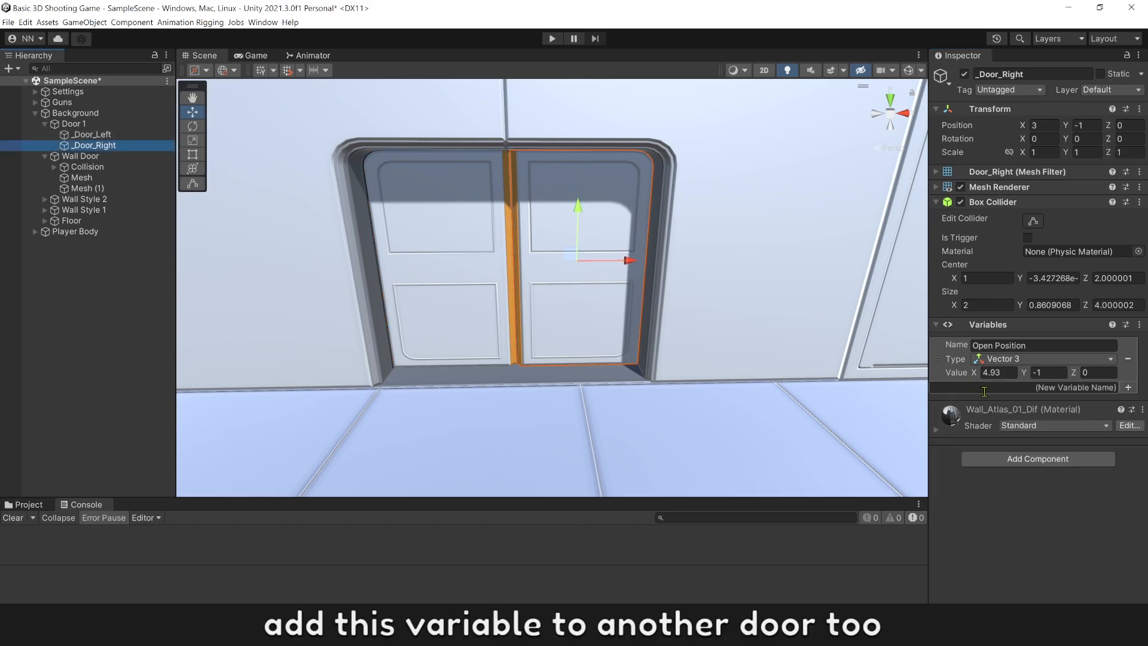
left_click(1129, 387)
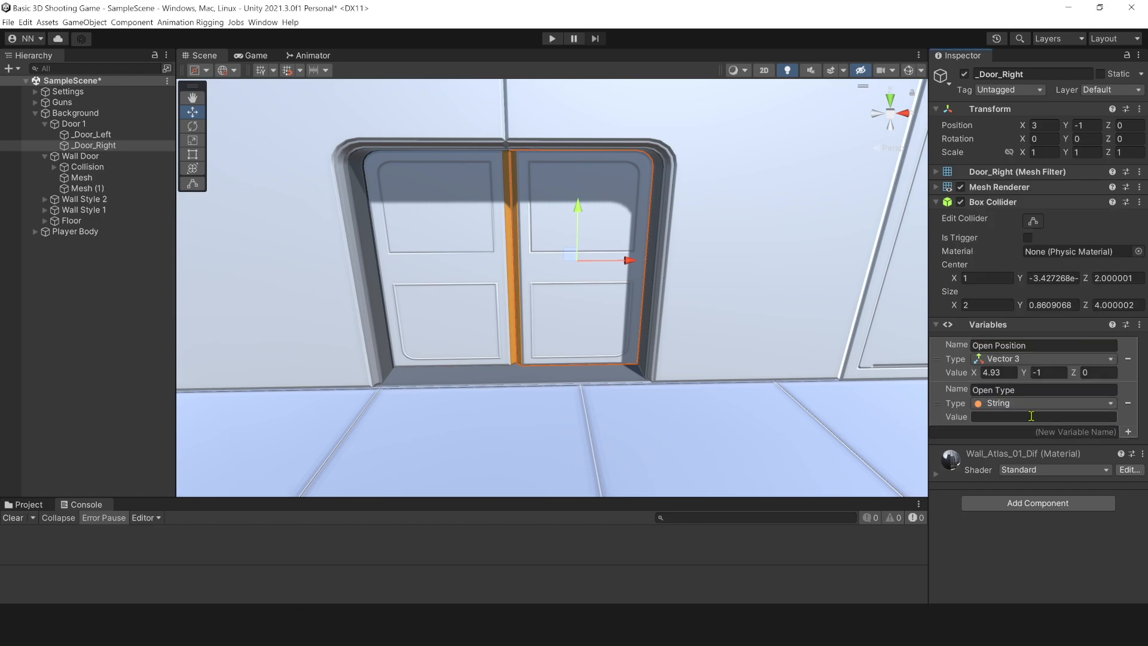
type("Position")
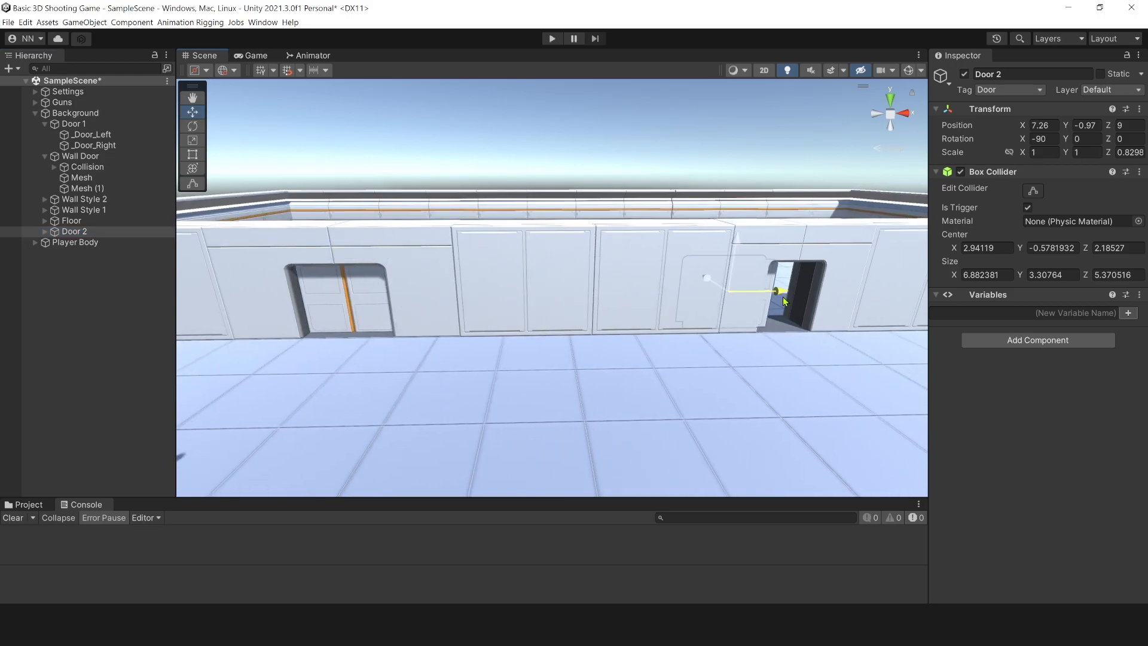
Place Door 2 in the second doorway, remove its left half, and rename the variable Open Rotation (-90).
left_click_drag(775, 291, 686, 308)
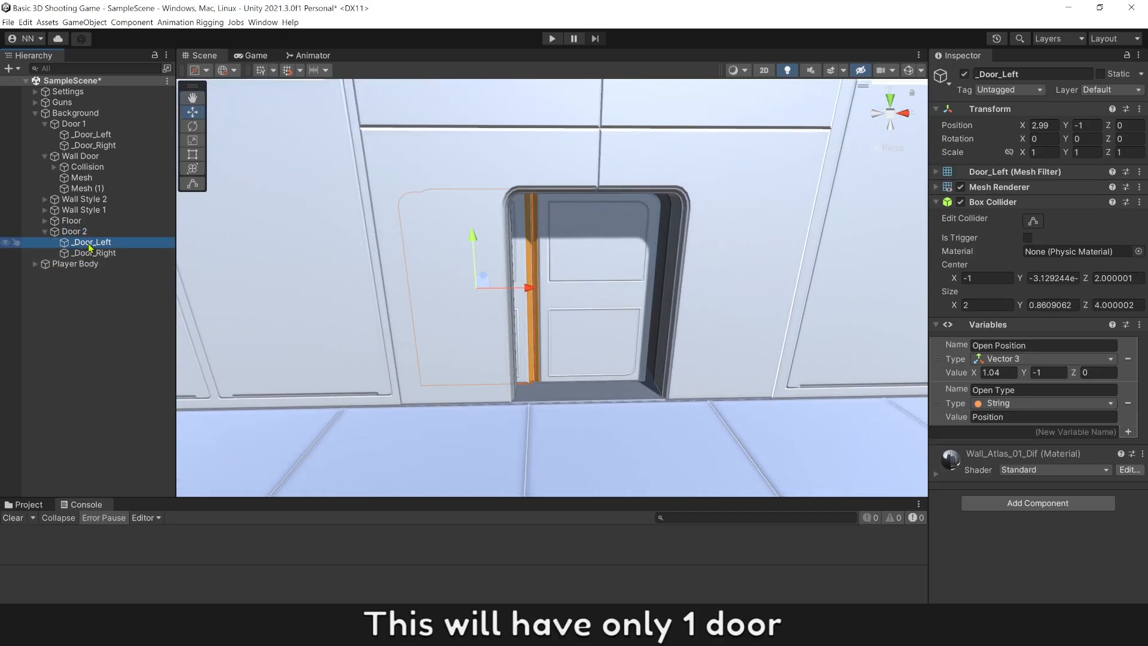
left_click(95, 242)
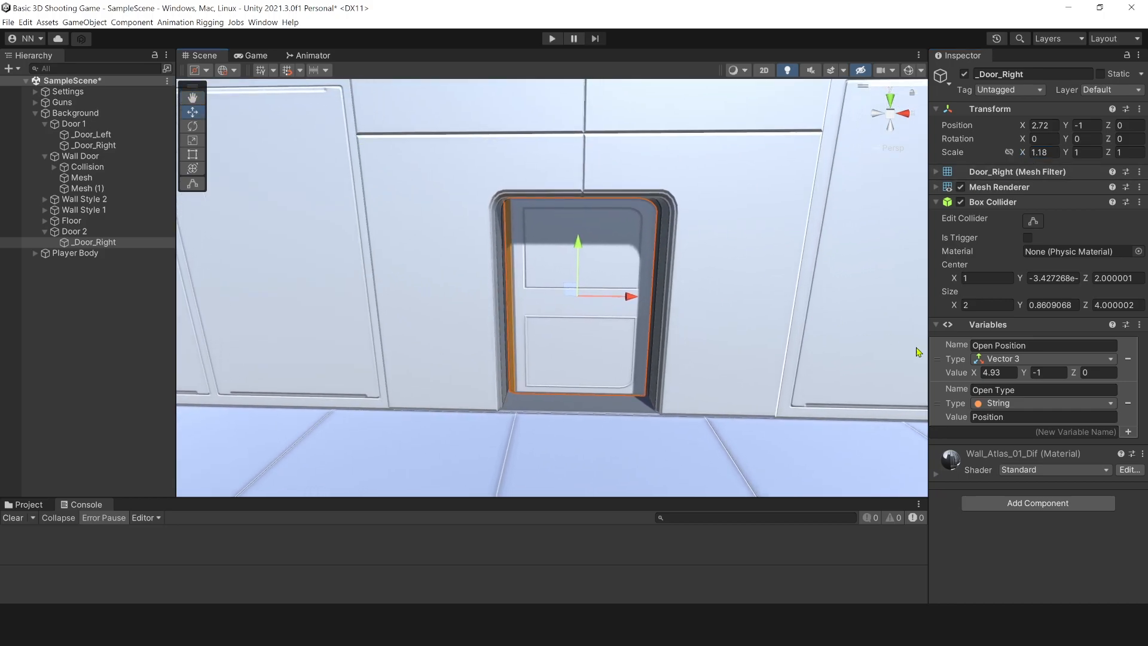
double_click(1003, 345)
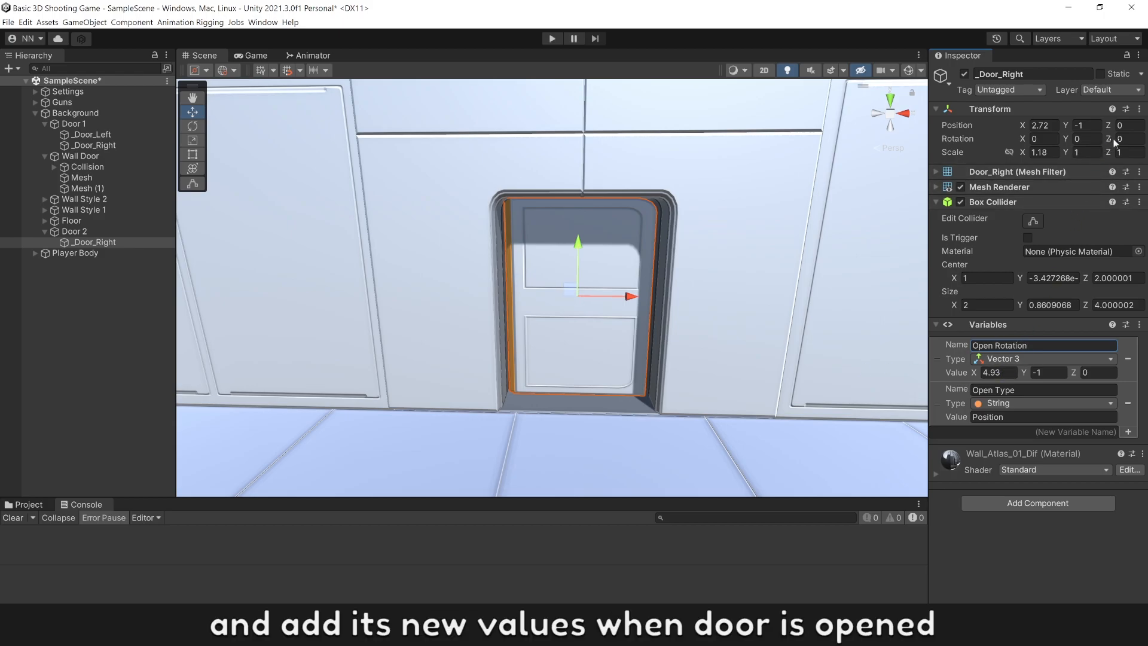
type("-90")
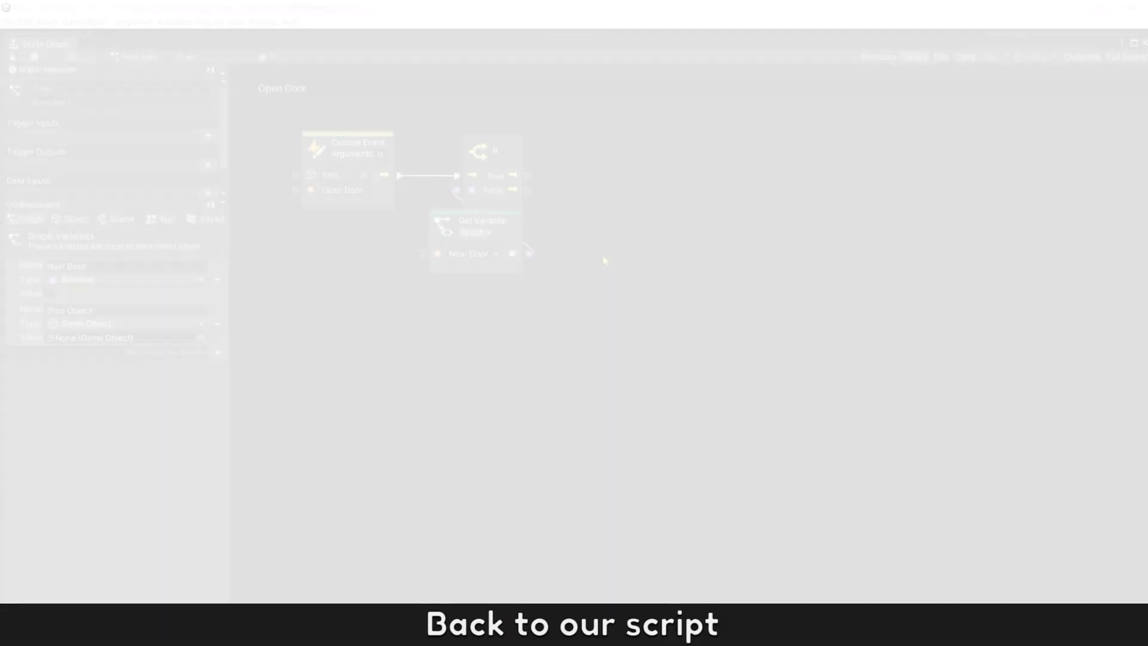
Connect a Set Variable named 'Parent Object_' into the flow and add a For Loop node.
type("s")
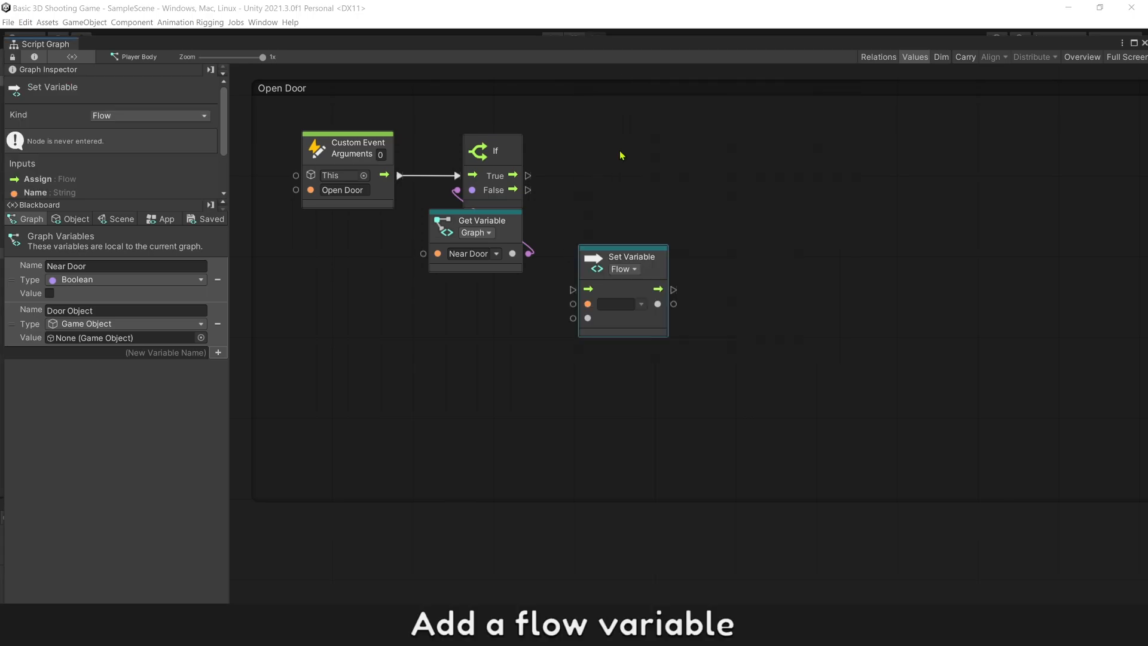
left_click_drag(622, 257, 616, 143)
type("P")
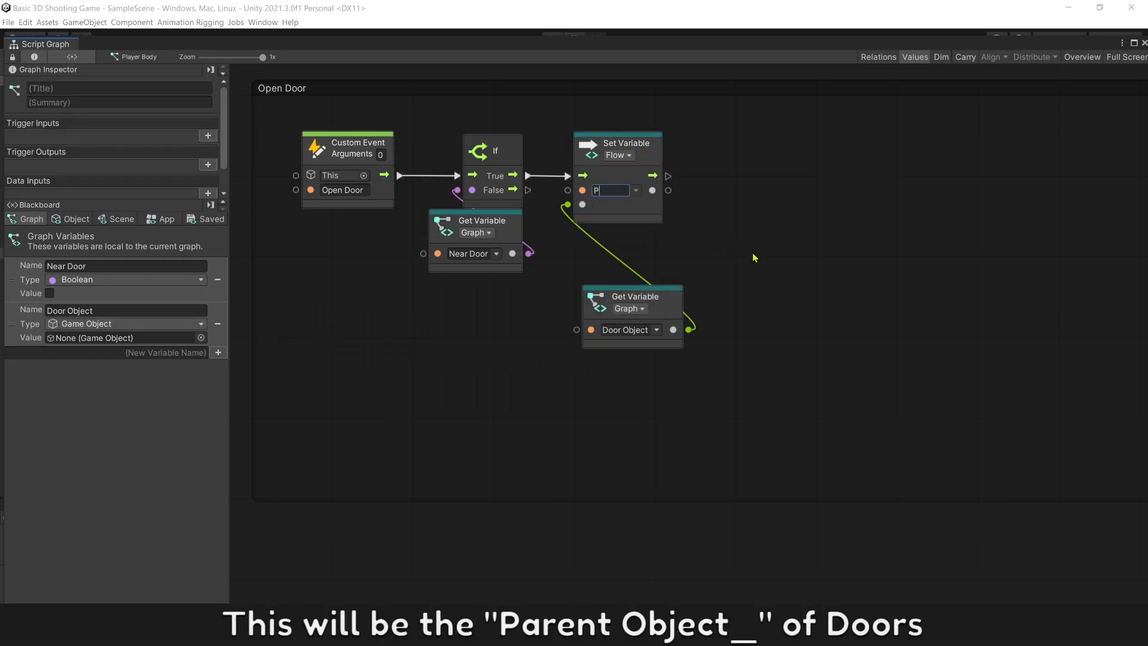
type("arent Object_")
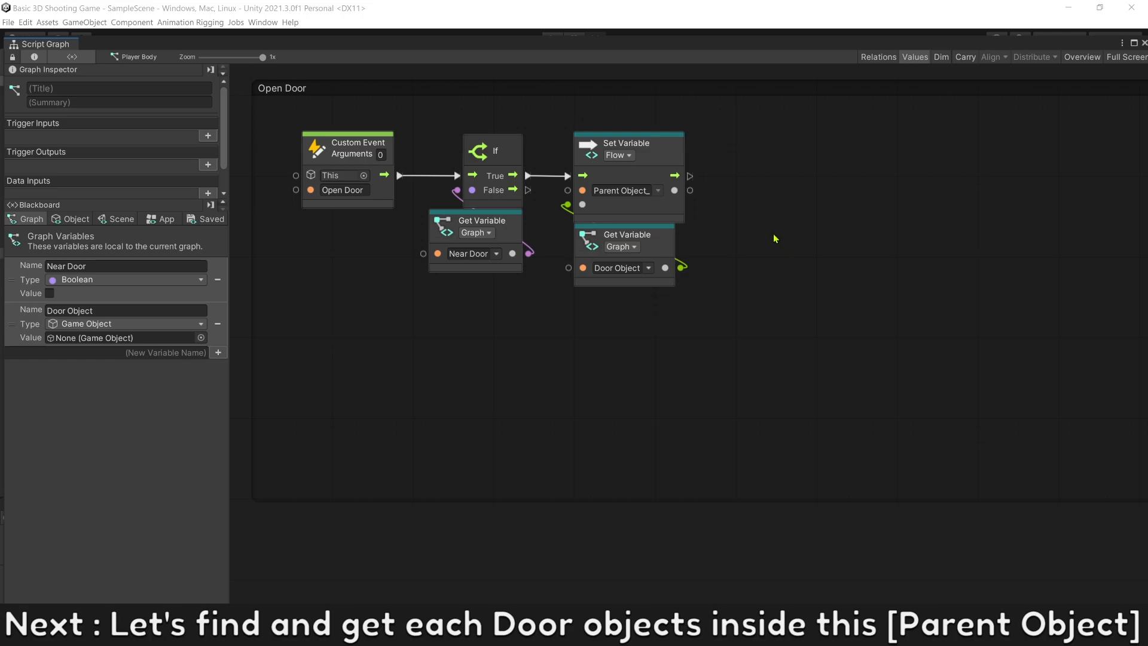
type("for")
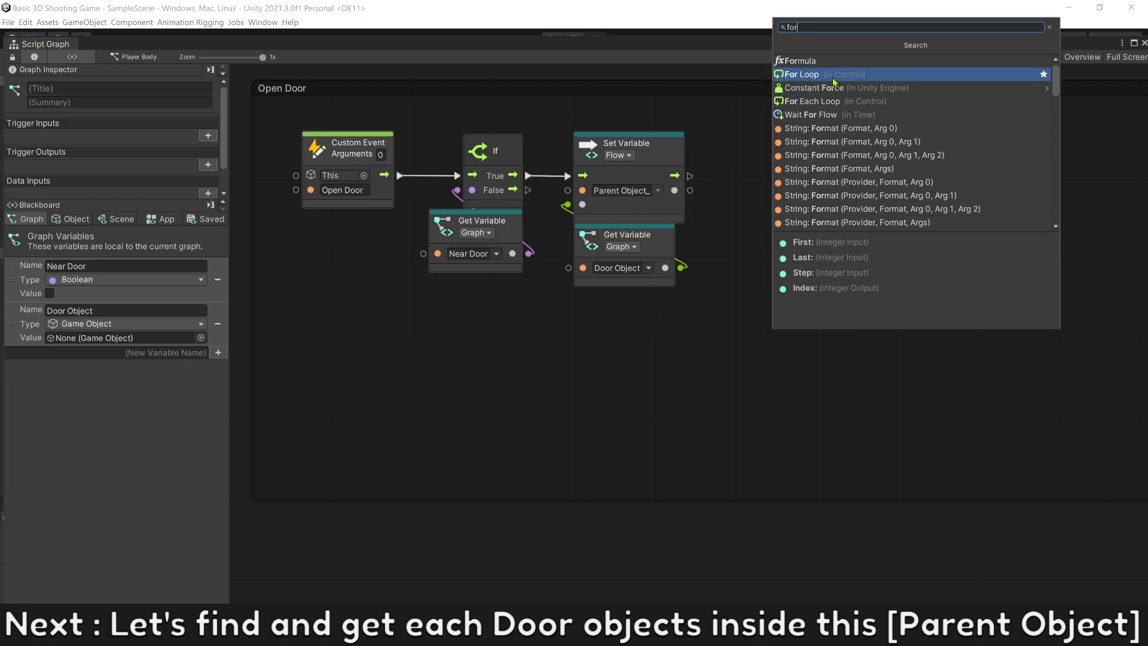
left_click(804, 73)
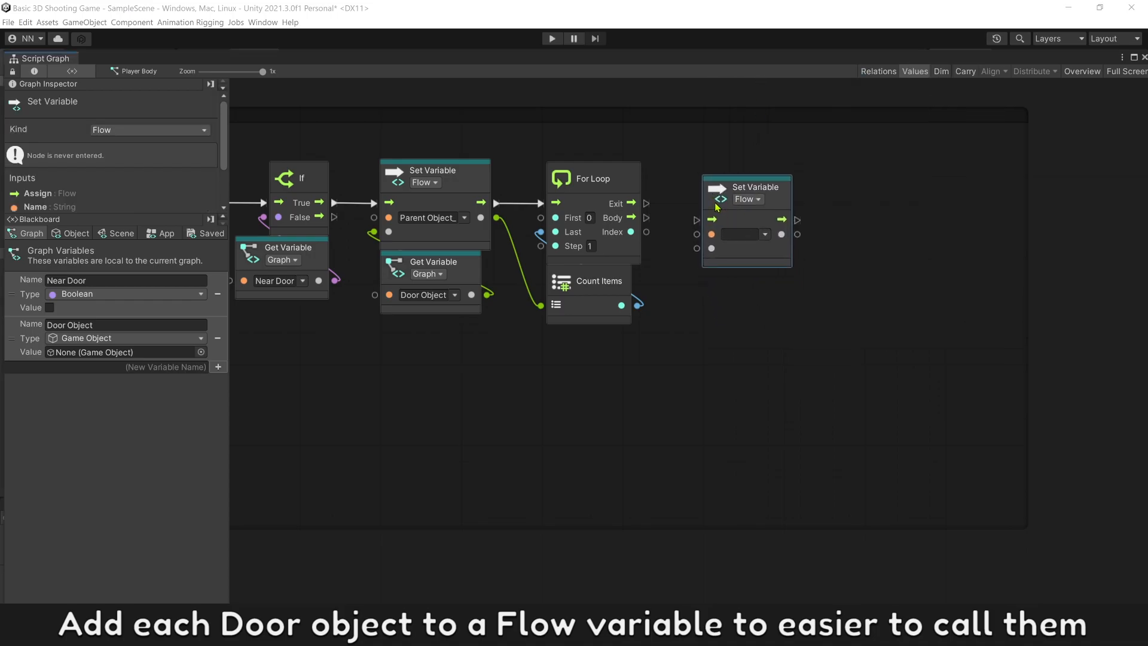
Name the loop body's flow Set Variable 'Door_'.
left_click(743, 232)
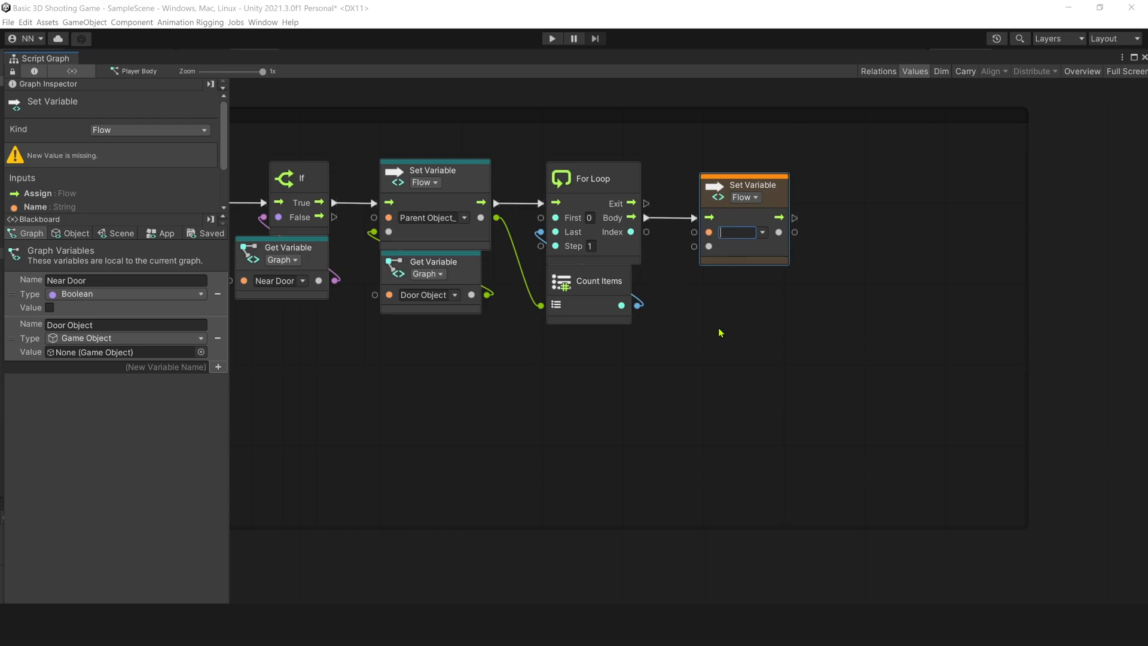
type("Door_")
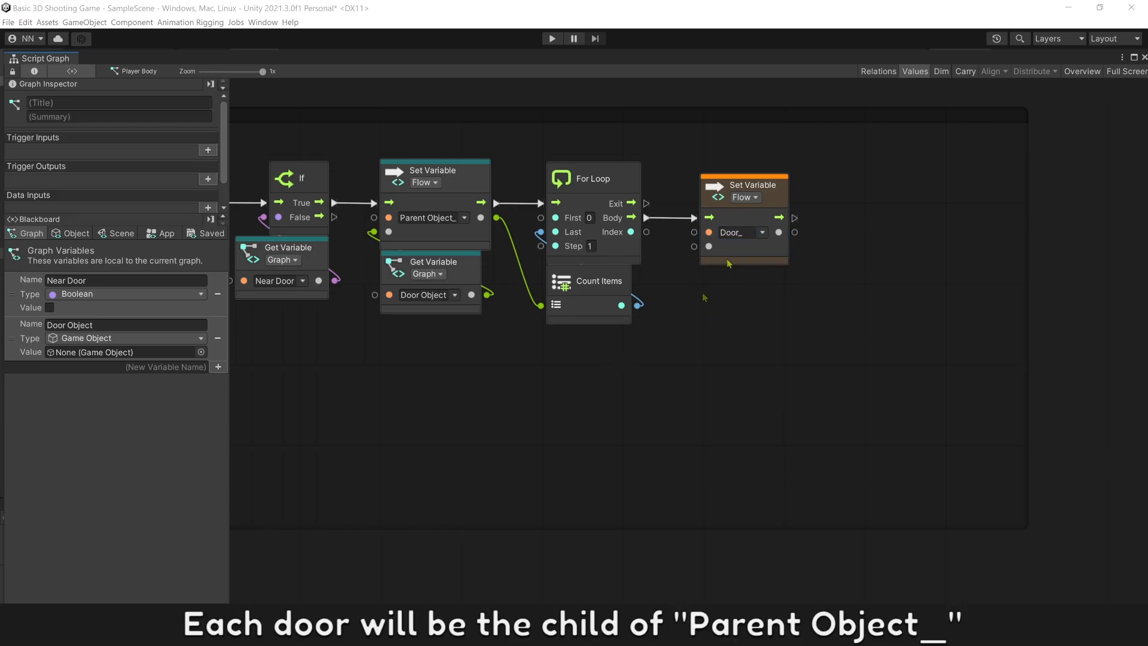
left_click(744, 185)
type("get var")
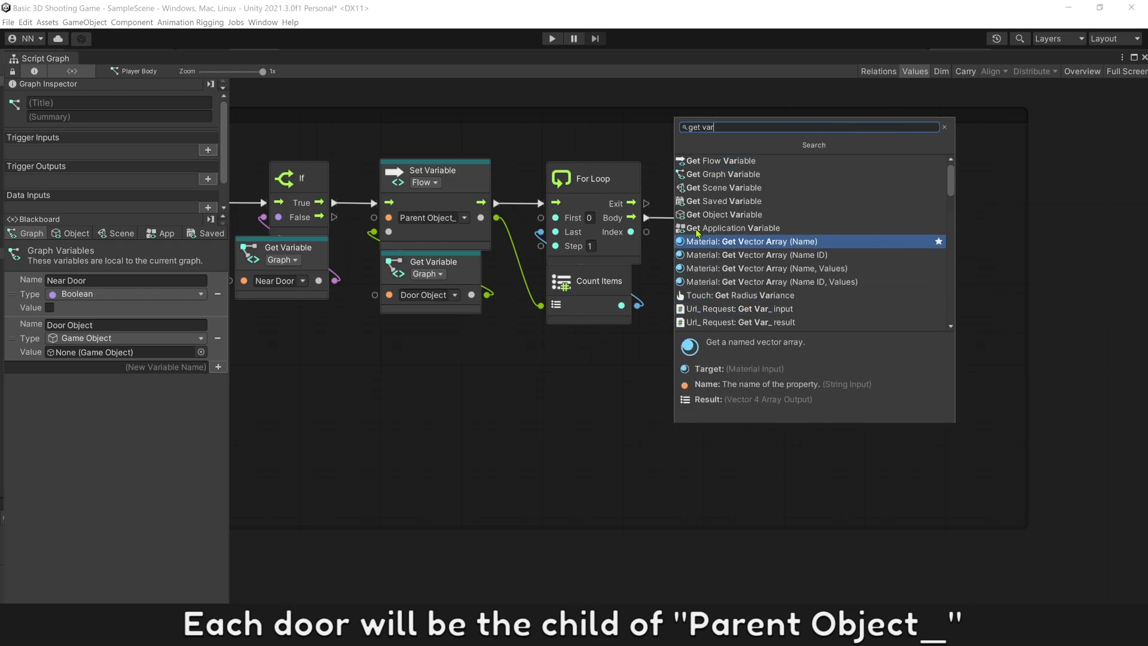
Add a flow variable getter and a Transform Get Child node.
left_click(731, 176)
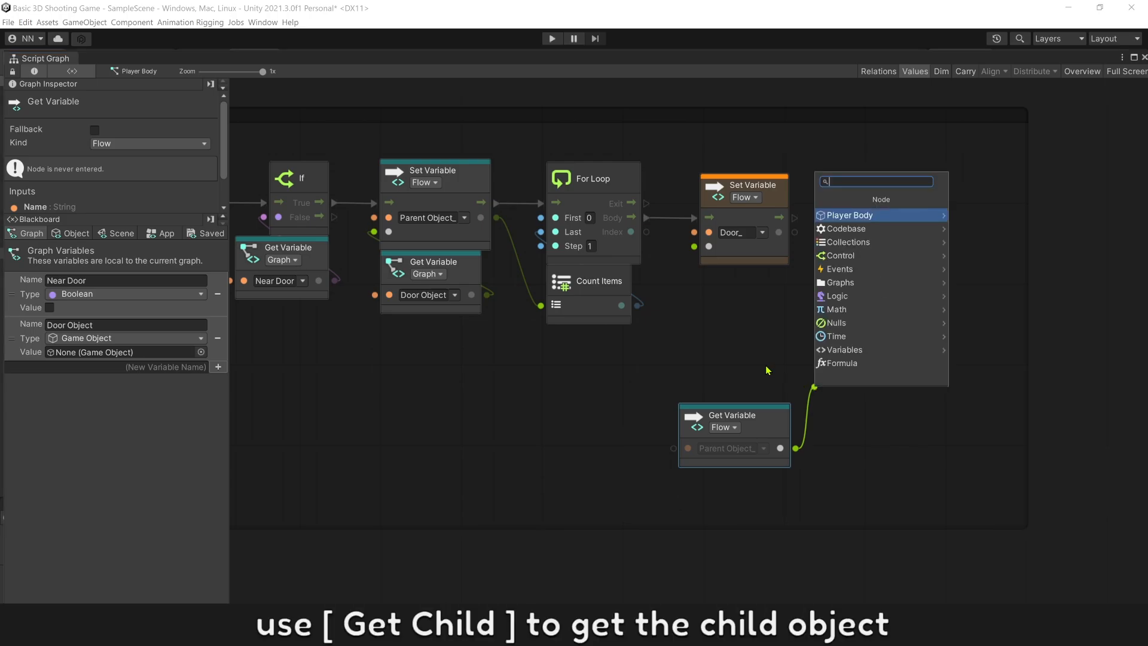
type("get child")
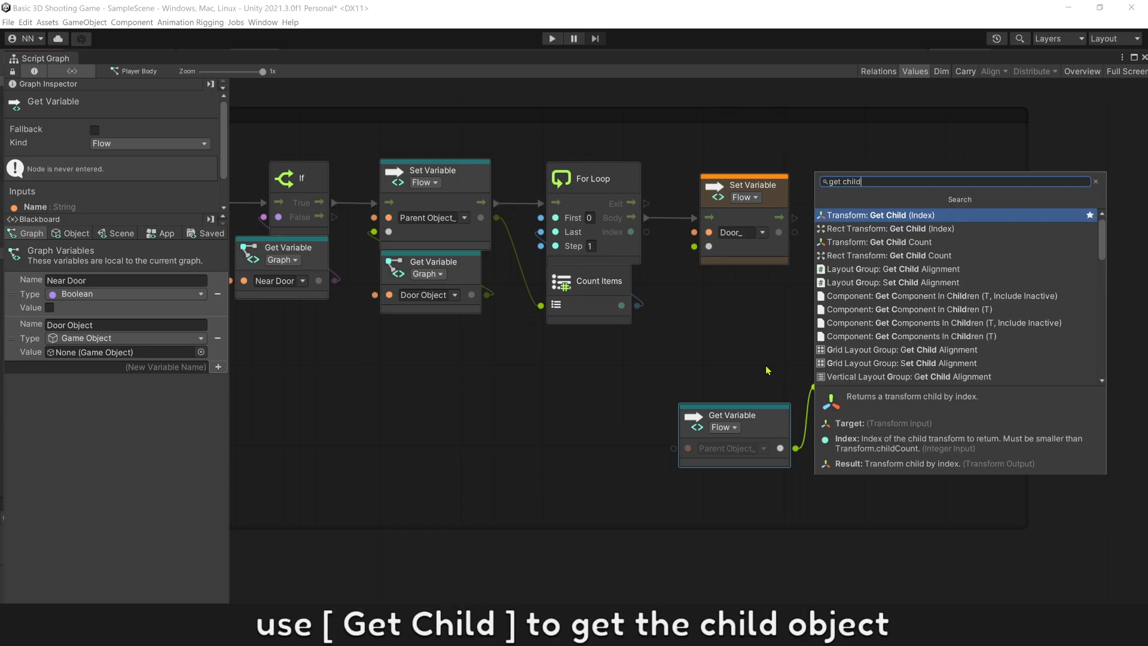
left_click(881, 215)
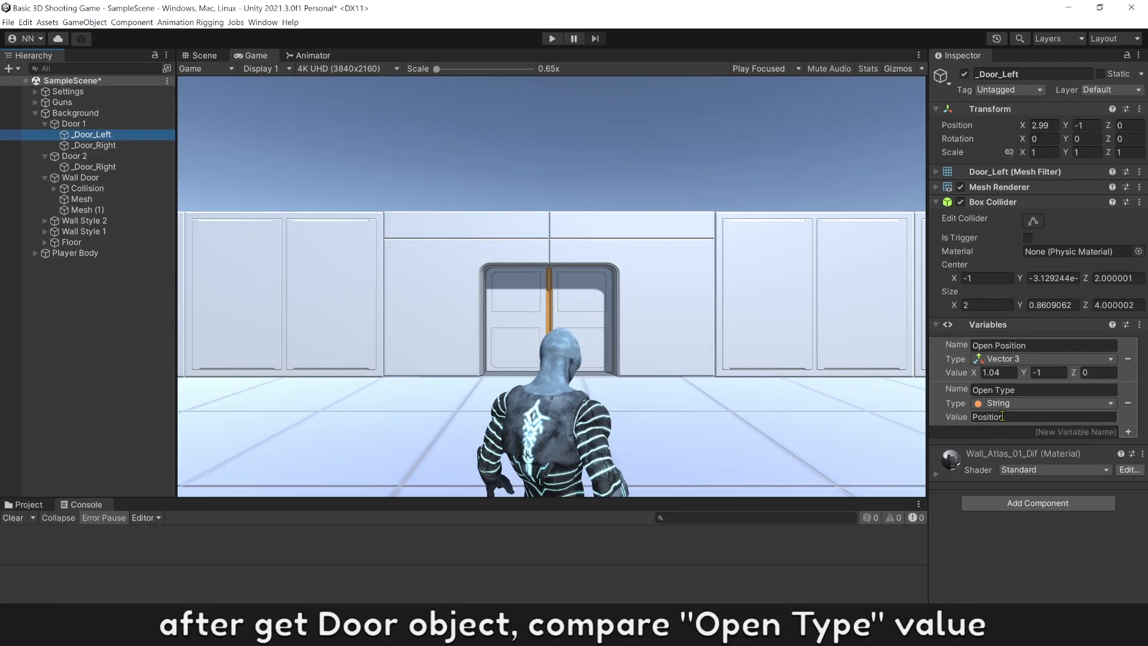
double_click(994, 389)
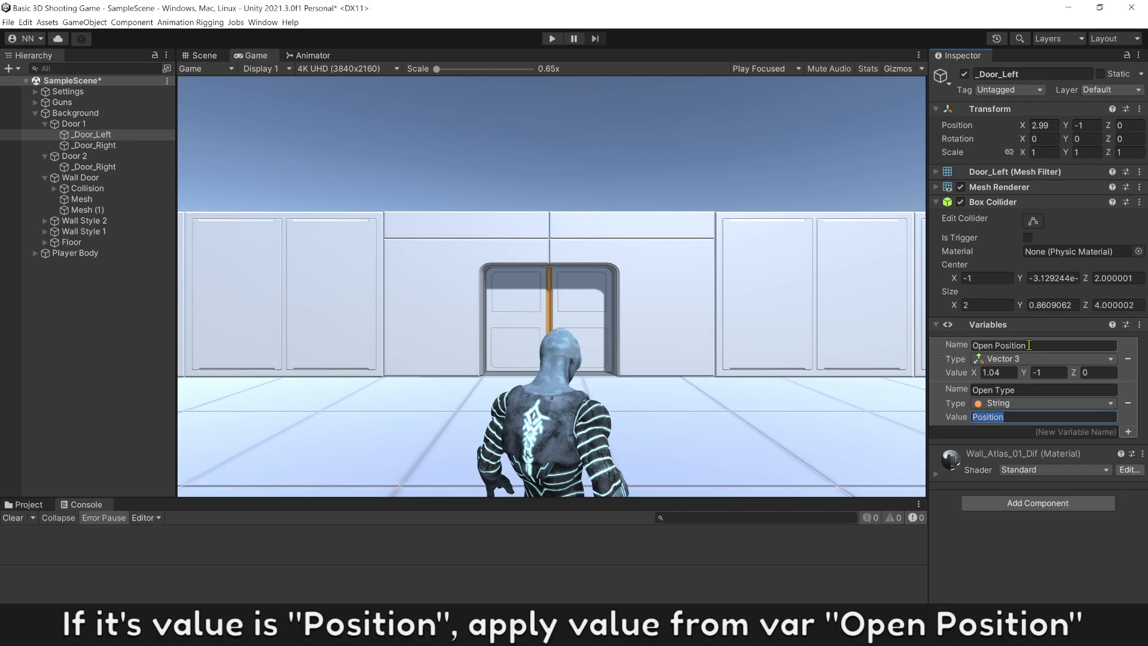
left_click(998, 345)
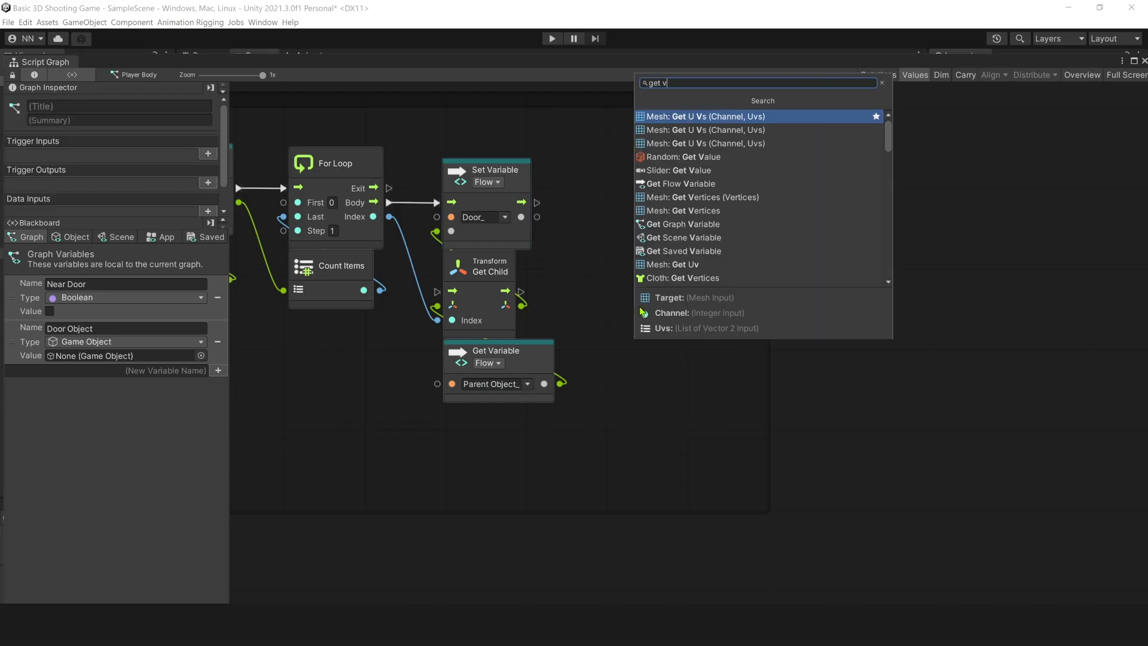
Add Get Object Variable Open Type, an Equal against 'Position', and place the If above it.
type("ar")
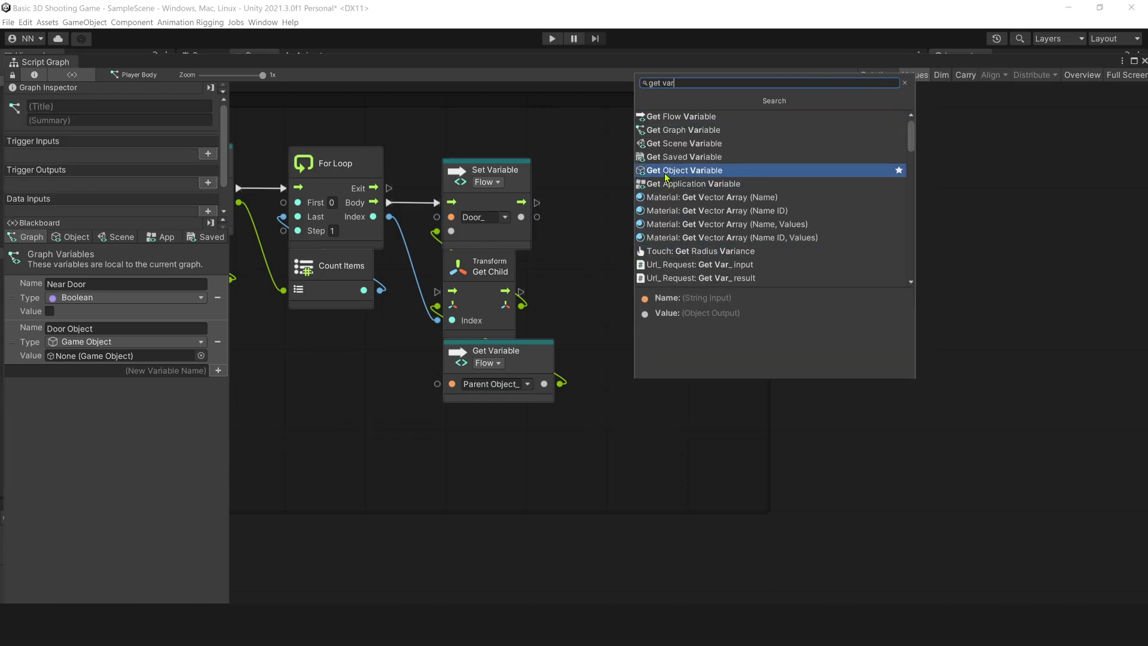
left_click(684, 170)
type("eq")
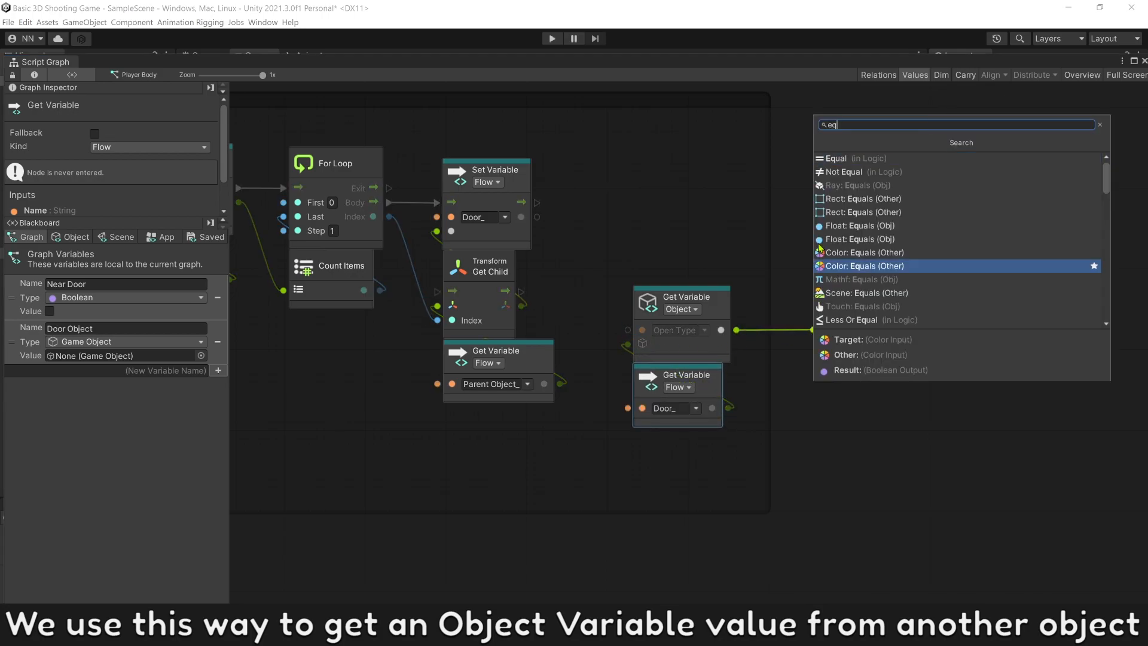
left_click(840, 158)
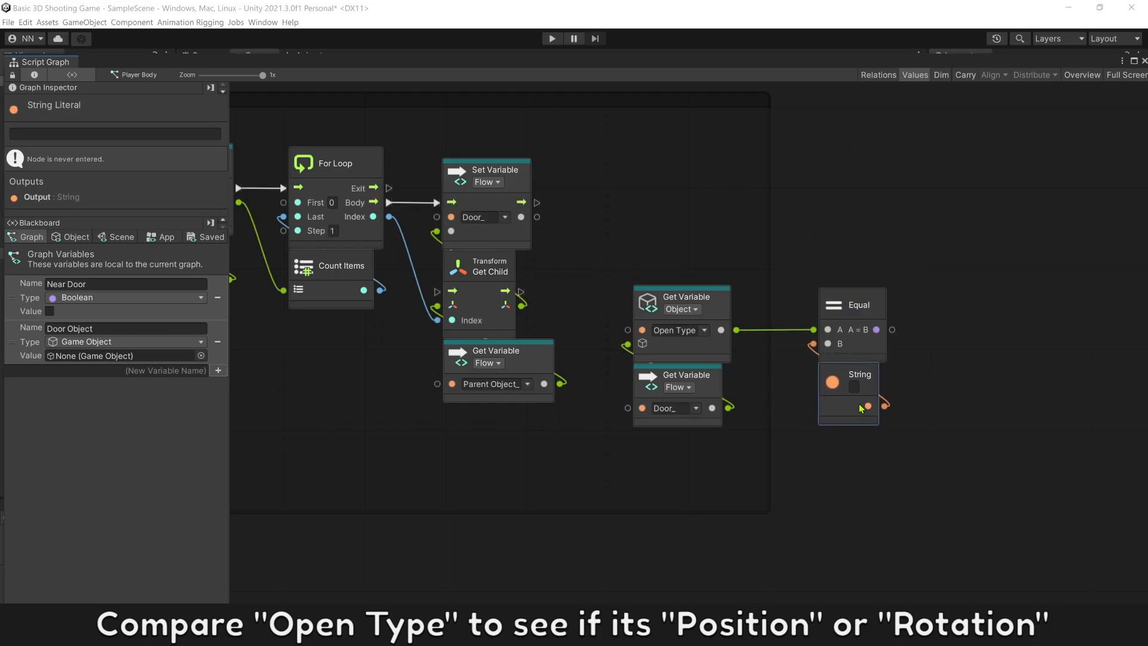
type("Position")
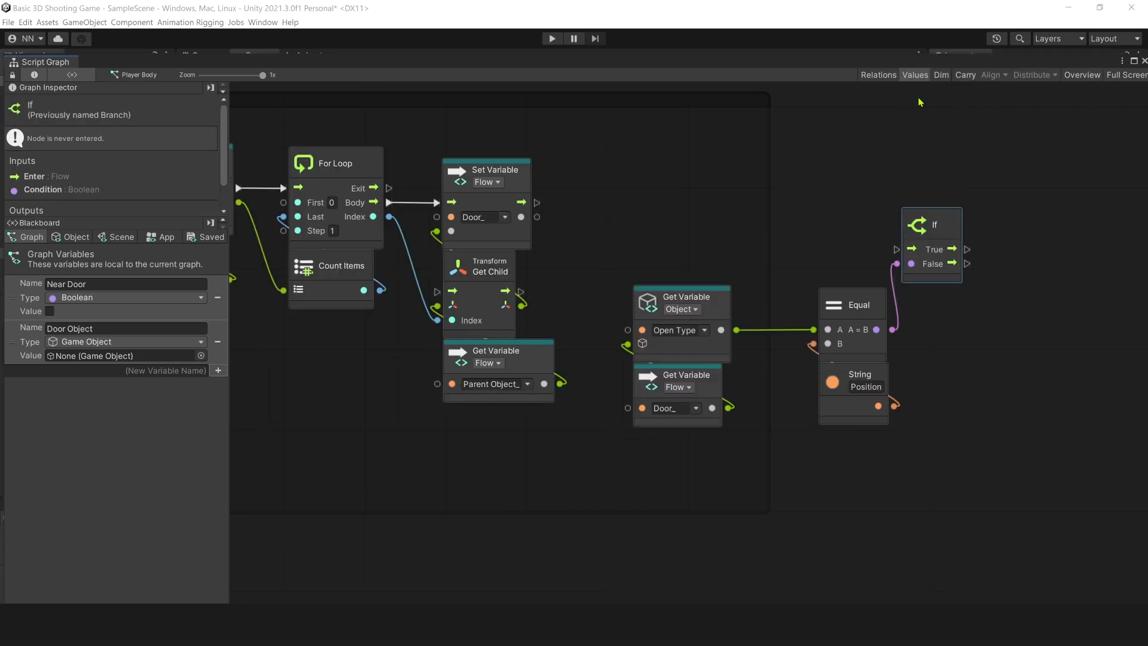
left_click_drag(932, 224, 849, 230)
type("set local po")
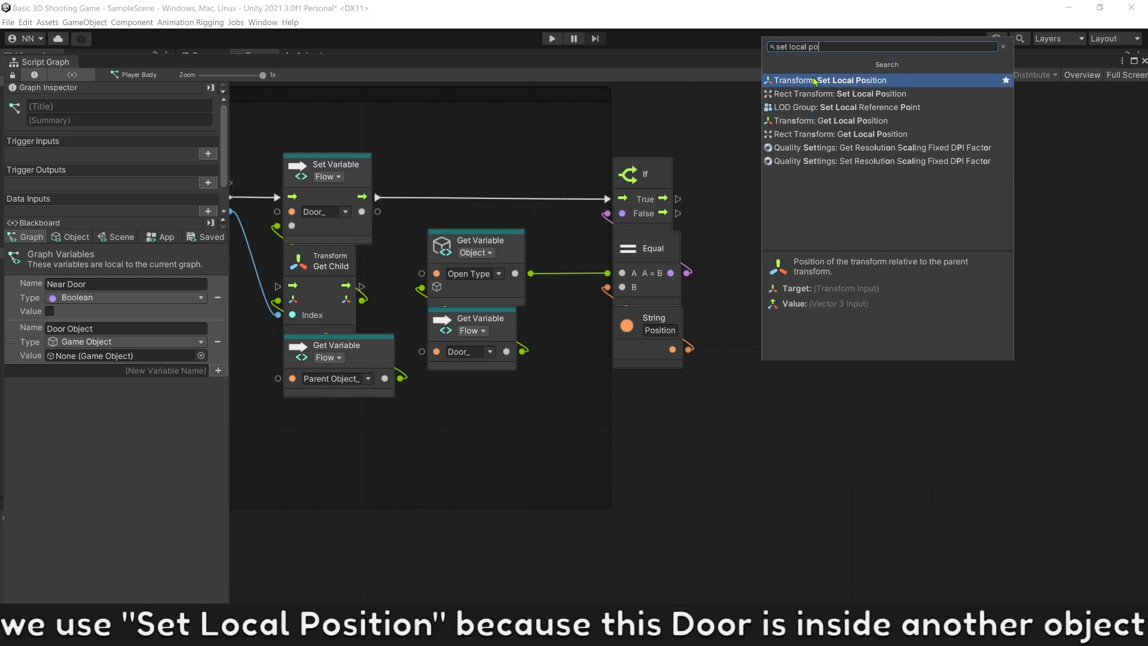
Add a Set Local Position node on If True for Door_, reading a door object variable.
left_click(831, 80)
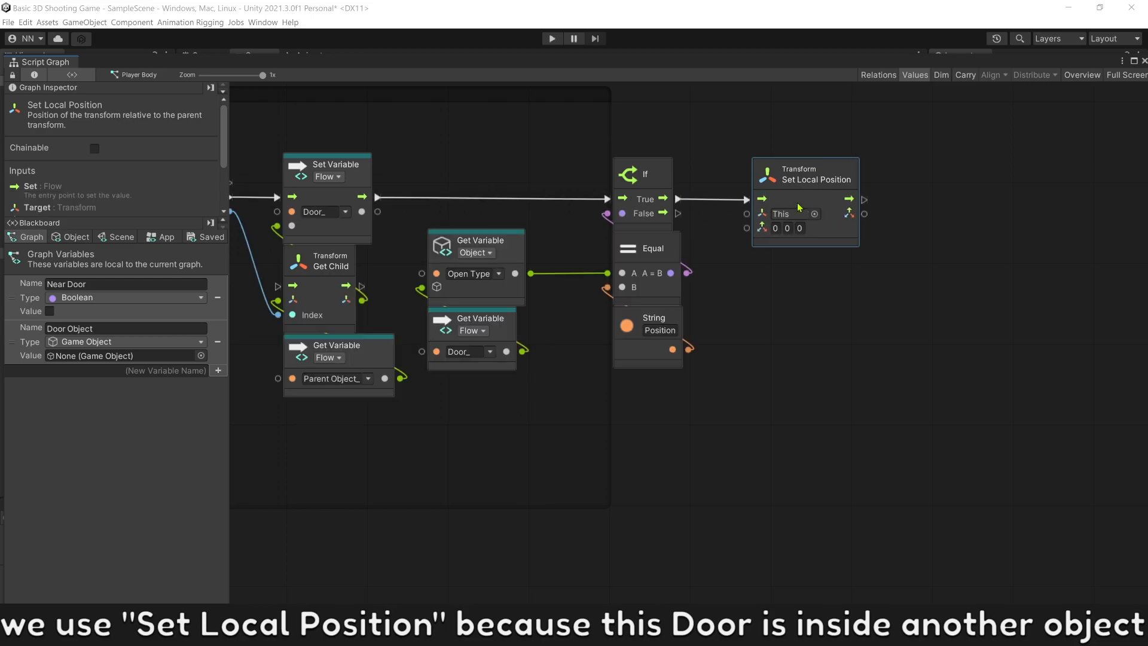
left_click(472, 323)
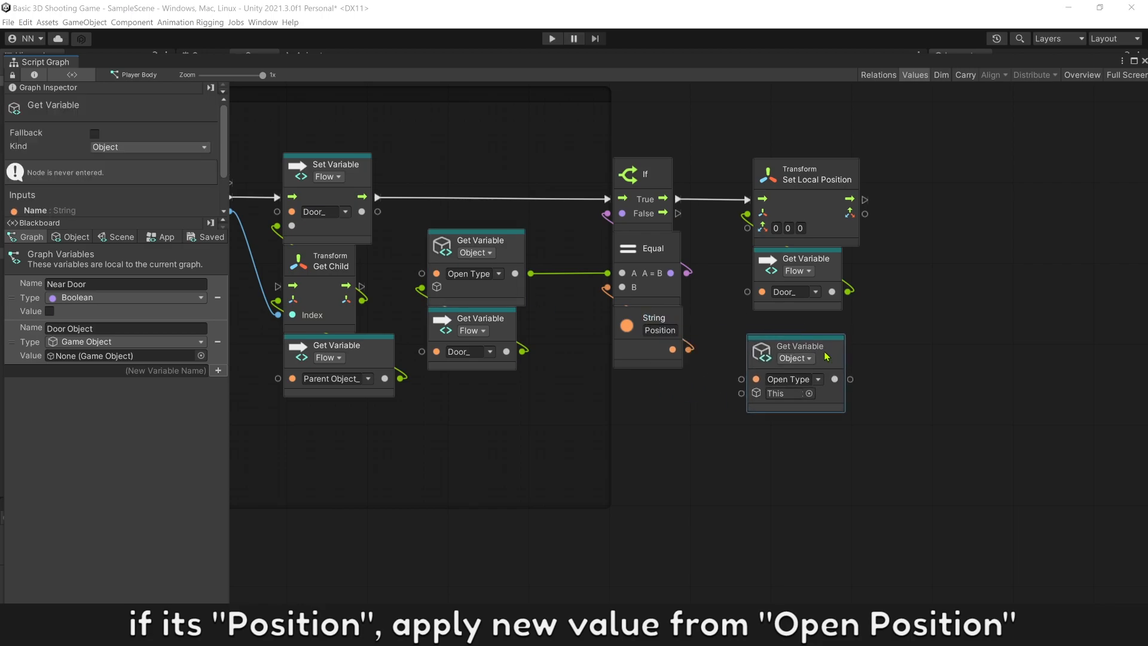
double_click(789, 378)
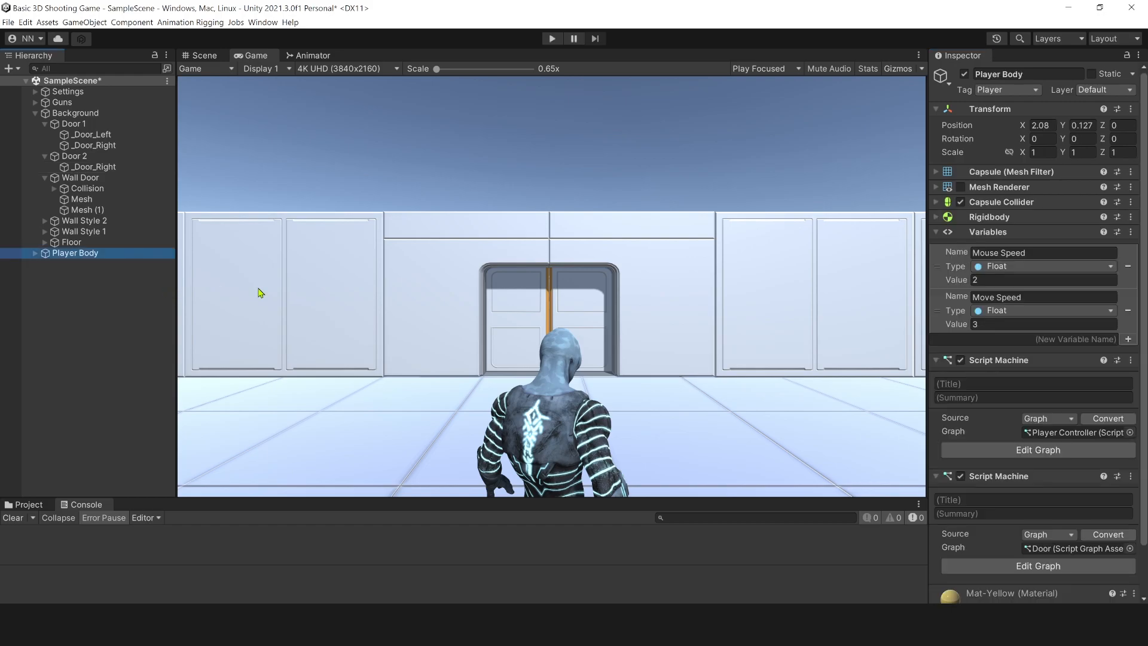
Add Set Local Euler Angles on Door_, wiring its Open Rotation variable to the value.
left_click(1037, 449)
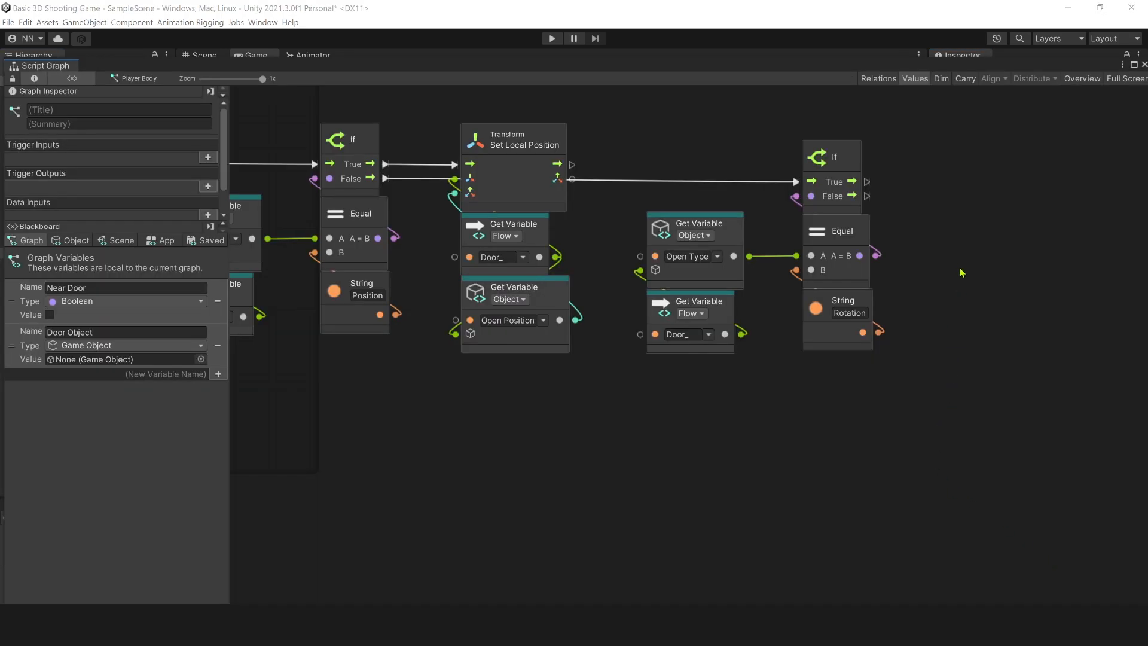
type("set l")
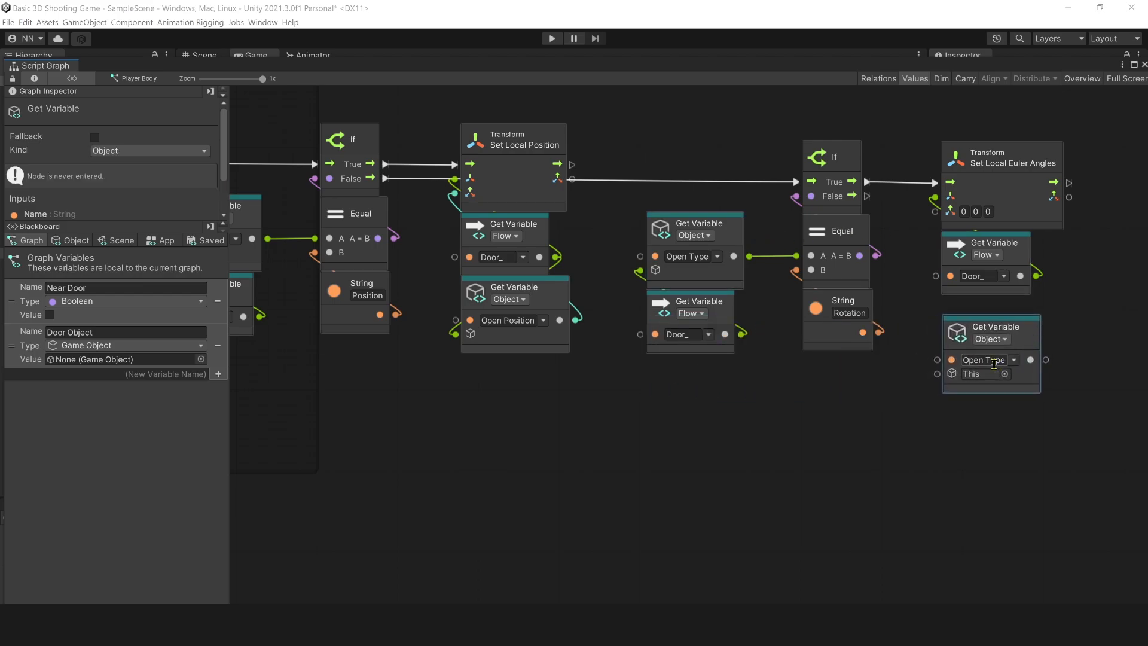
left_click(985, 359)
type("Rotation")
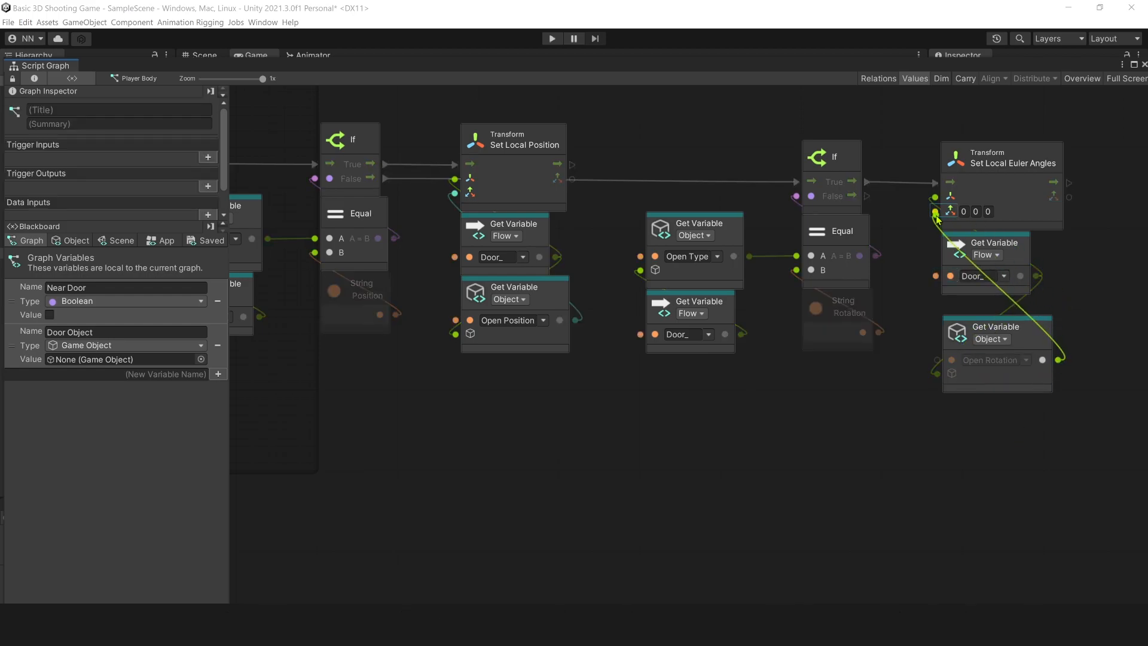
left_click(996, 325)
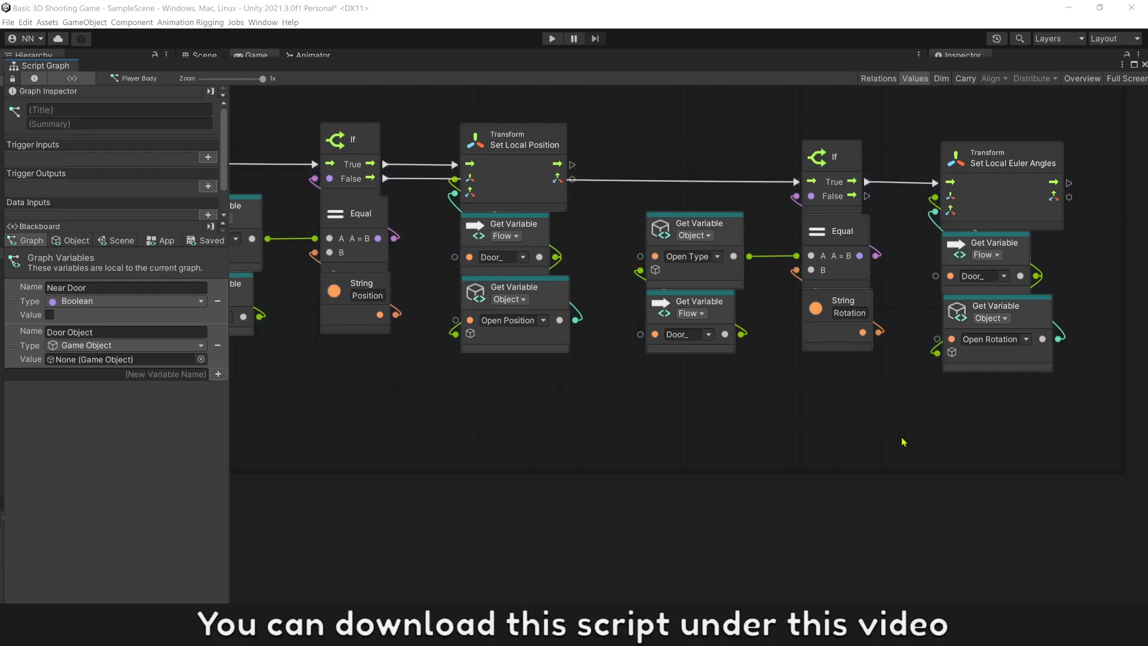
scroll("down", 3)
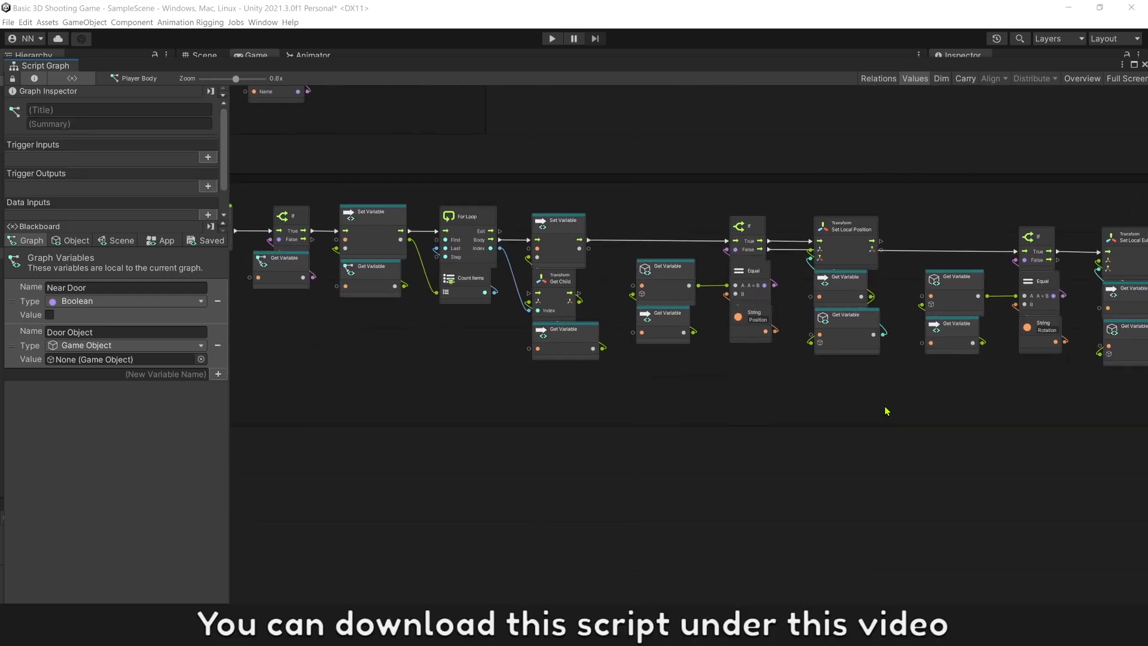